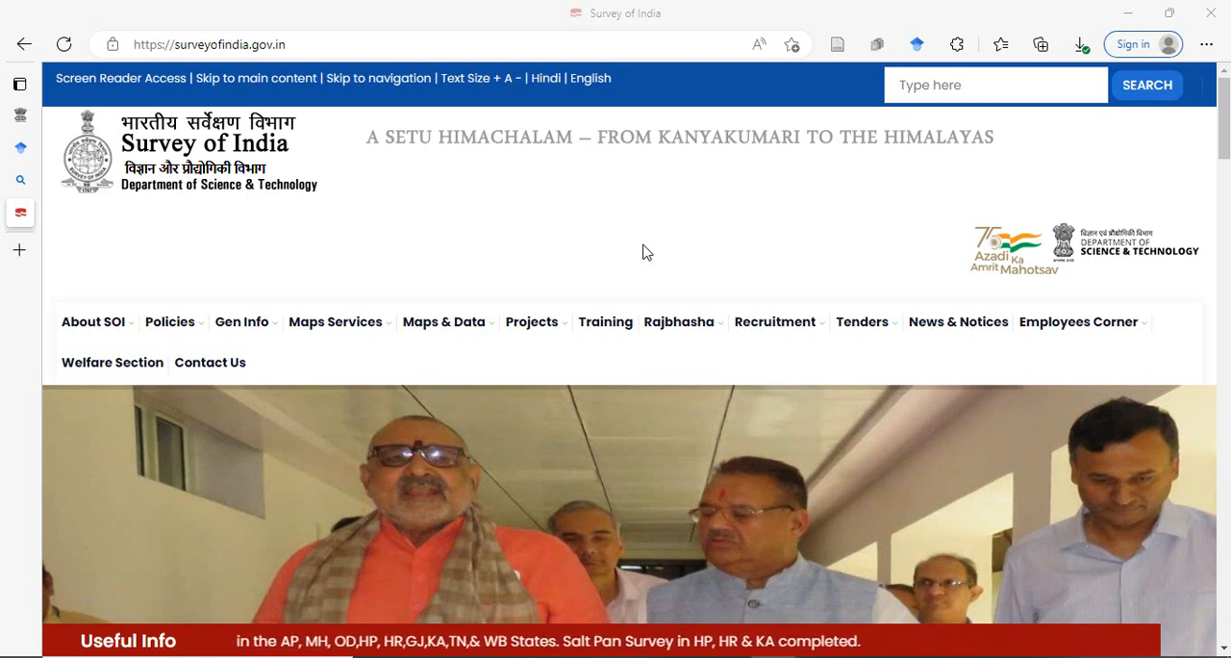
{"action": "mouse_move", "coordinate": [307, 14]}
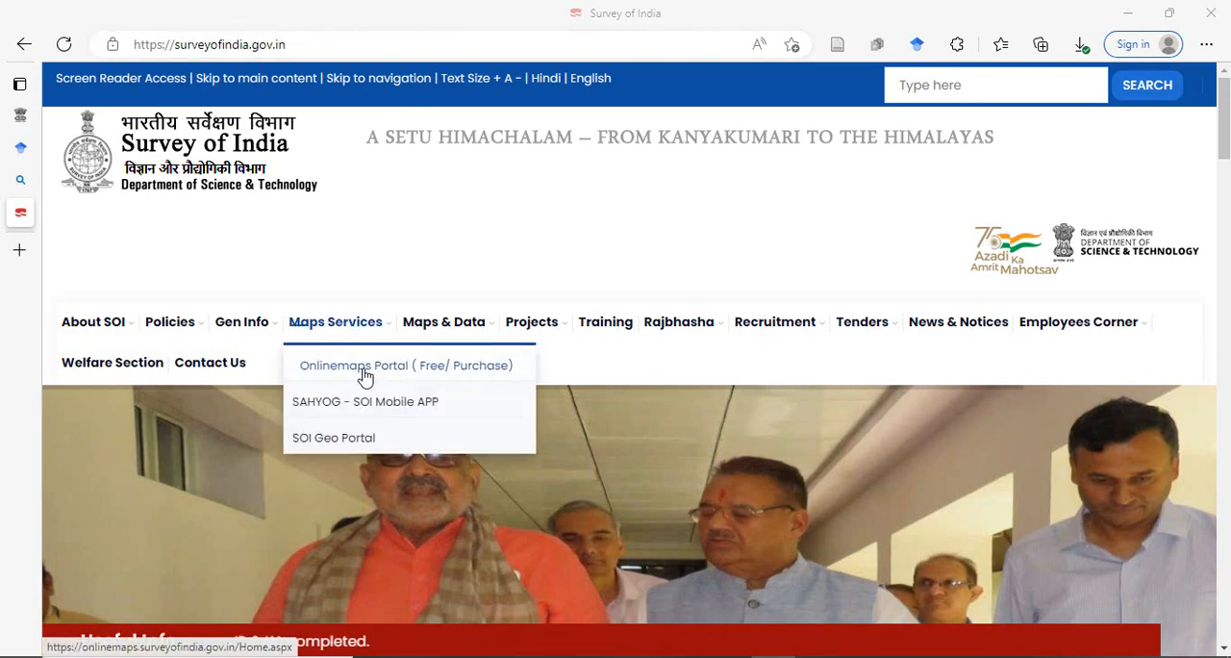
{"action": "mouse_move", "coordinate": [432, 374]}
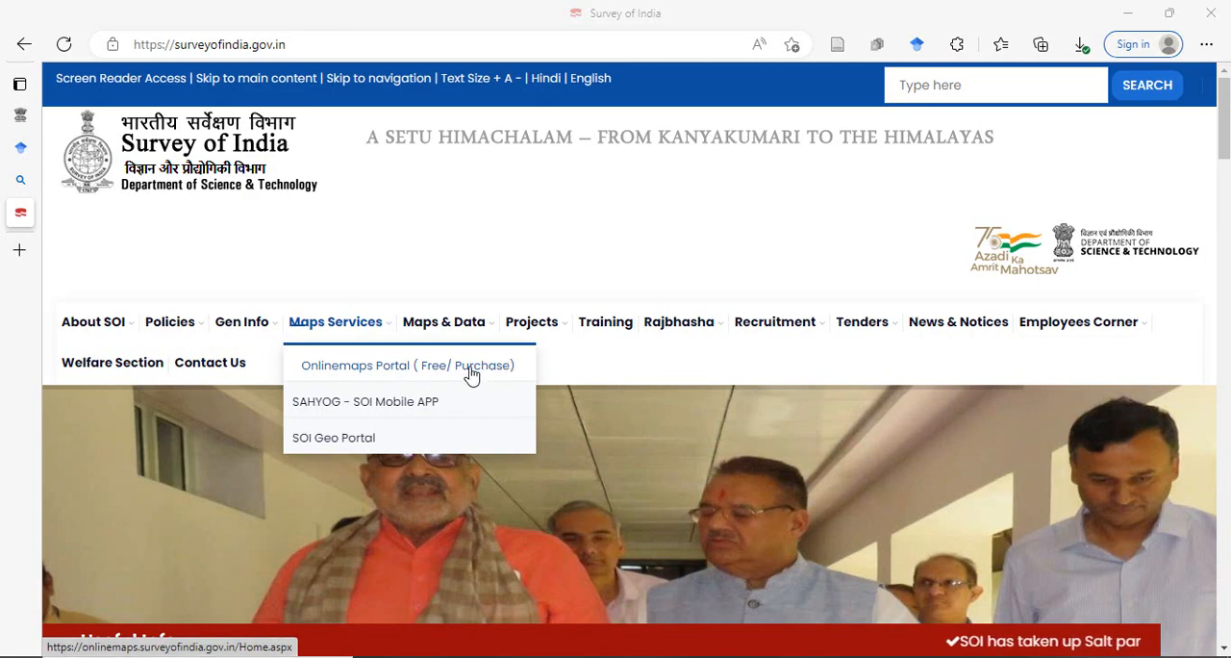
- Go to the Onlinemaps Portal and choose the Open Series Map (Free Pdf) product
{"action": "left_click", "coordinate": [405, 364]}
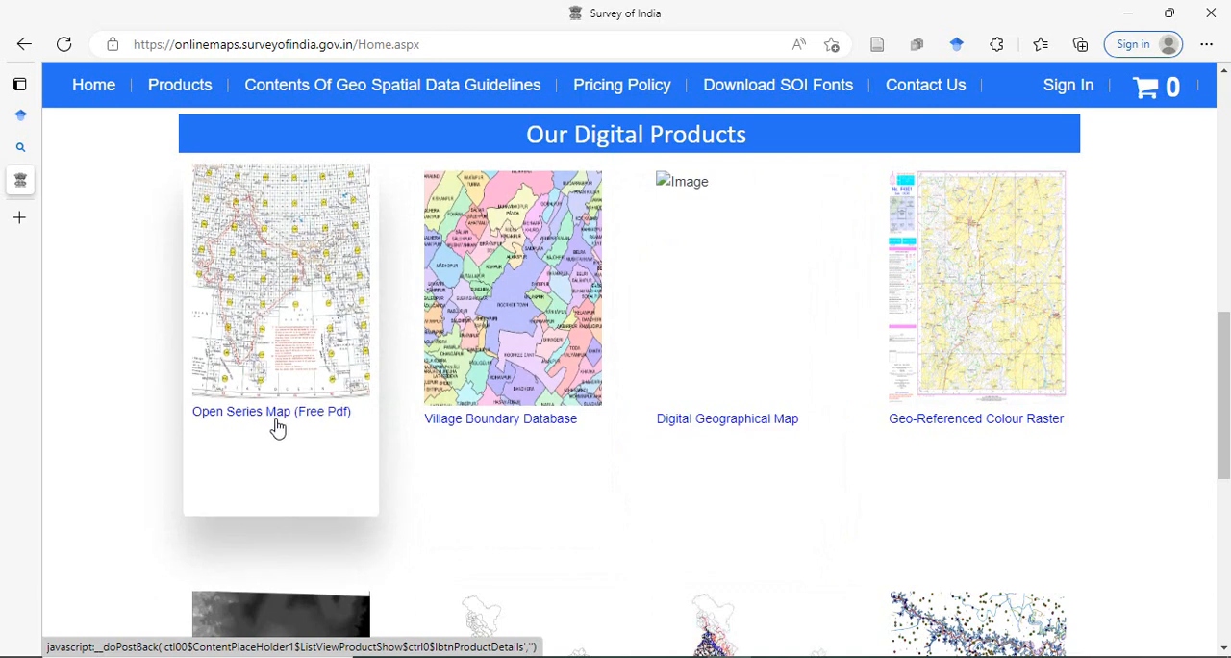
{"action": "mouse_move", "coordinate": [327, 418]}
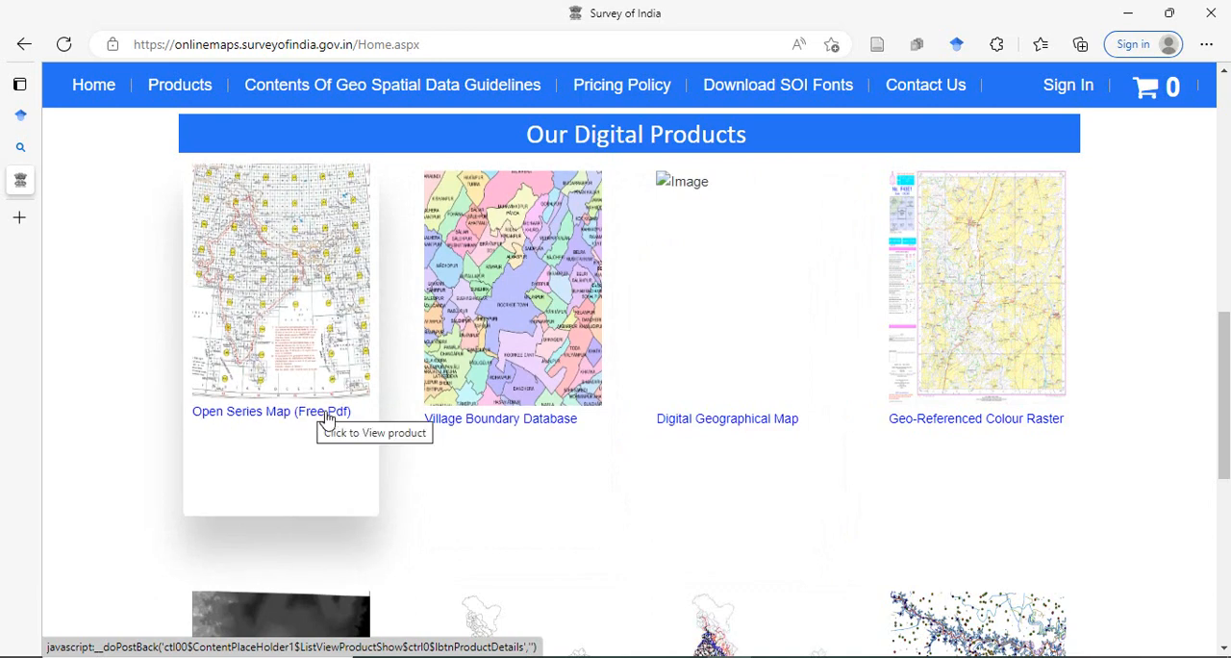
{"action": "left_click", "coordinate": [273, 410]}
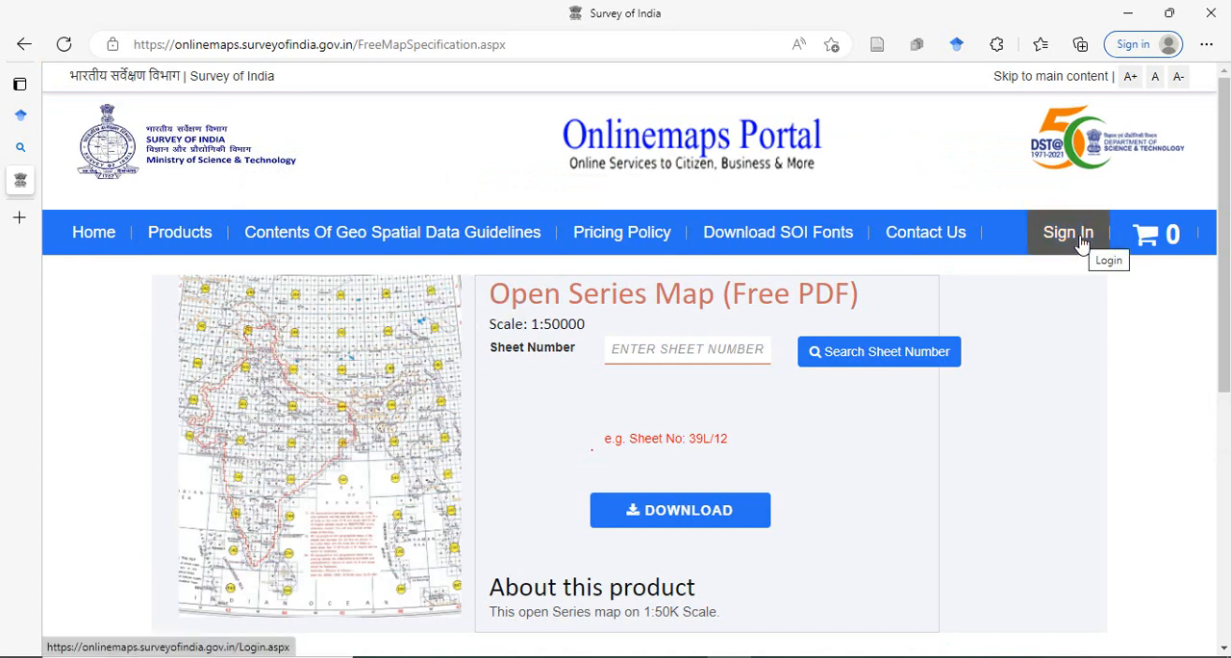
- Sign in to the Onlinemaps Portal by entering the captcha H8L44 and submitting
{"action": "left_click", "coordinate": [1067, 232]}
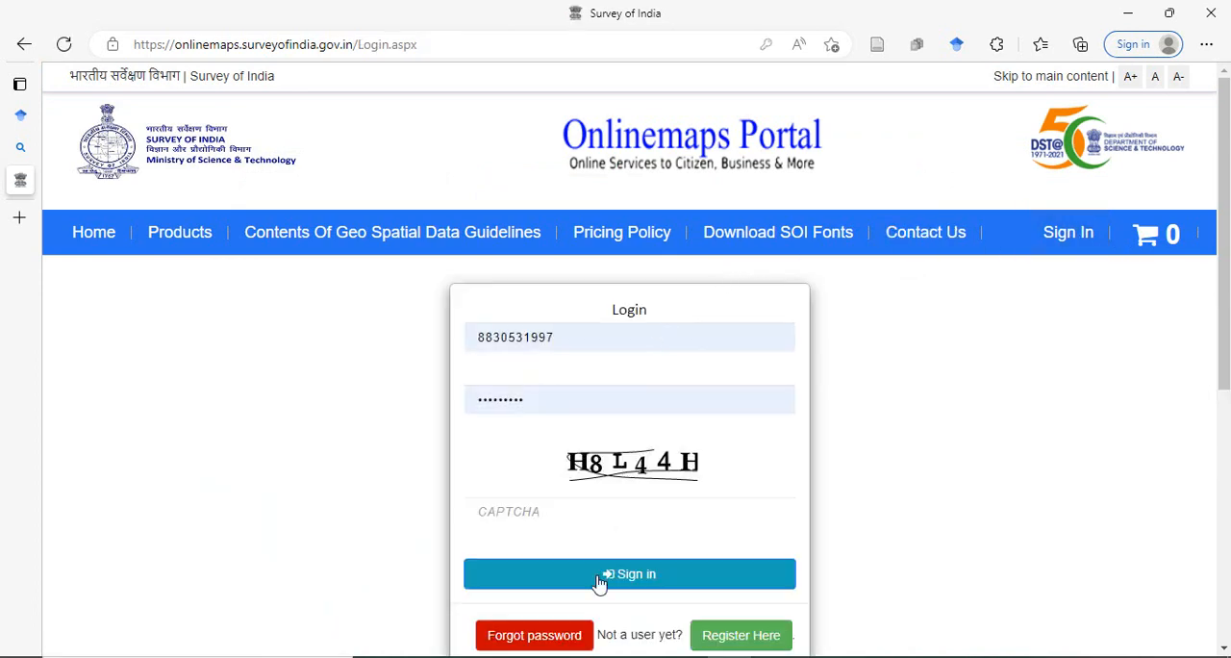
{"action": "left_click", "coordinate": [629, 511]}
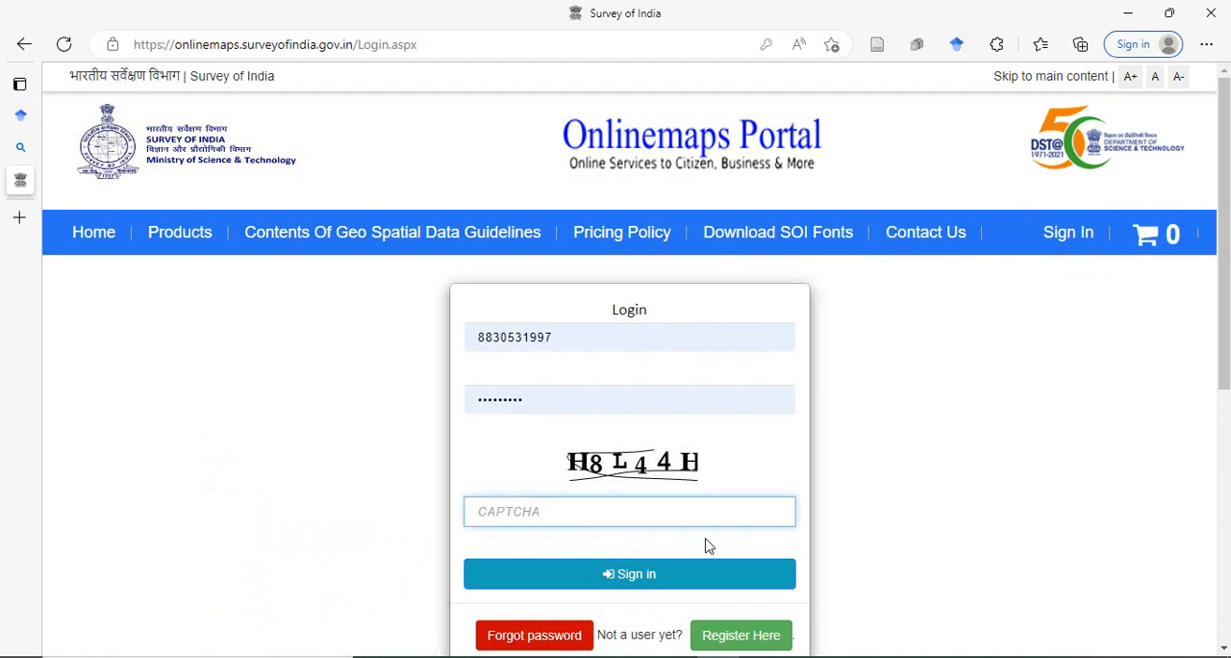
{"action": "type", "text": "H"}
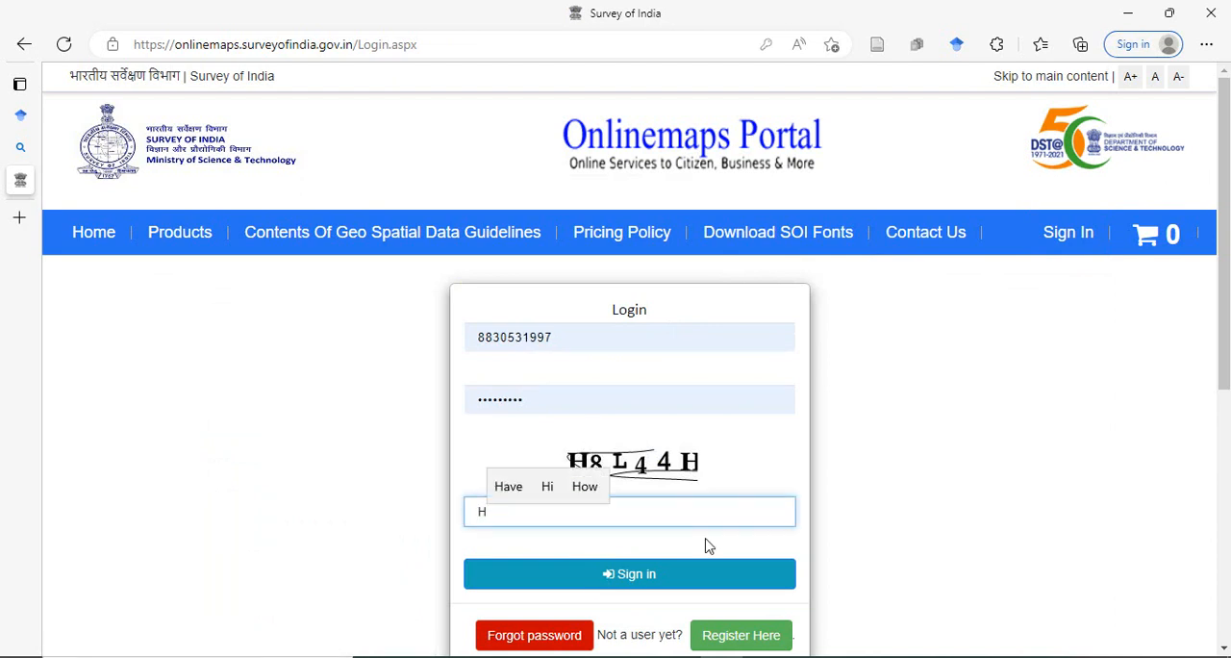
{"action": "type", "text": "8L"}
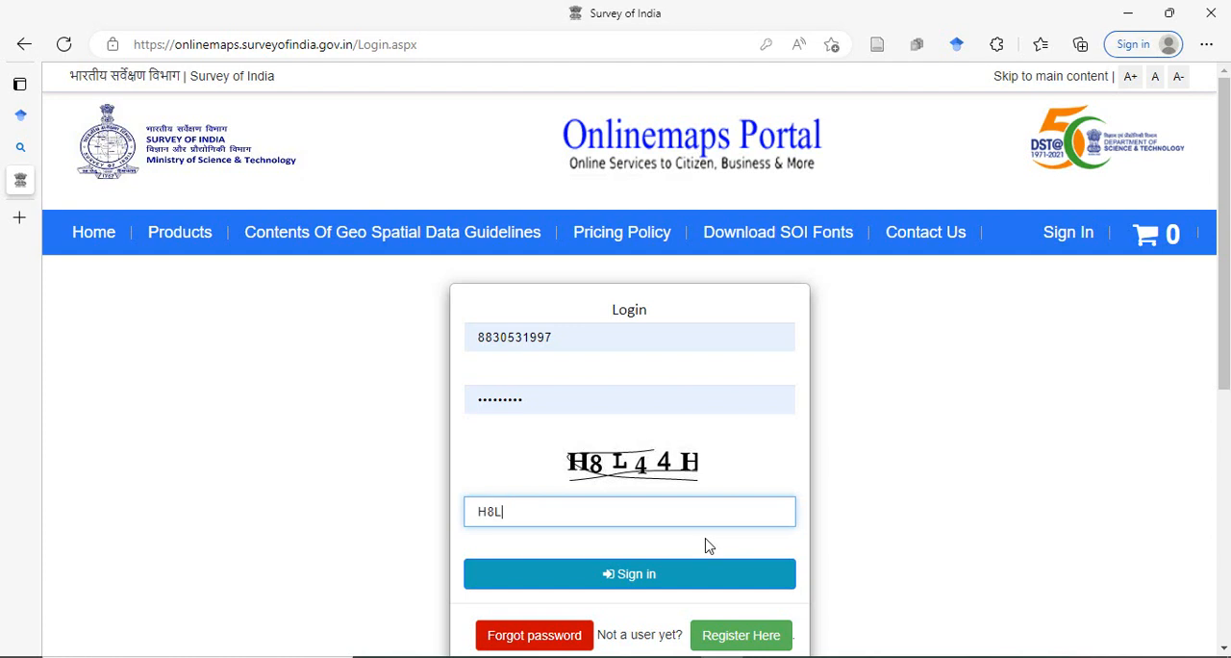
{"action": "type", "text": "44"}
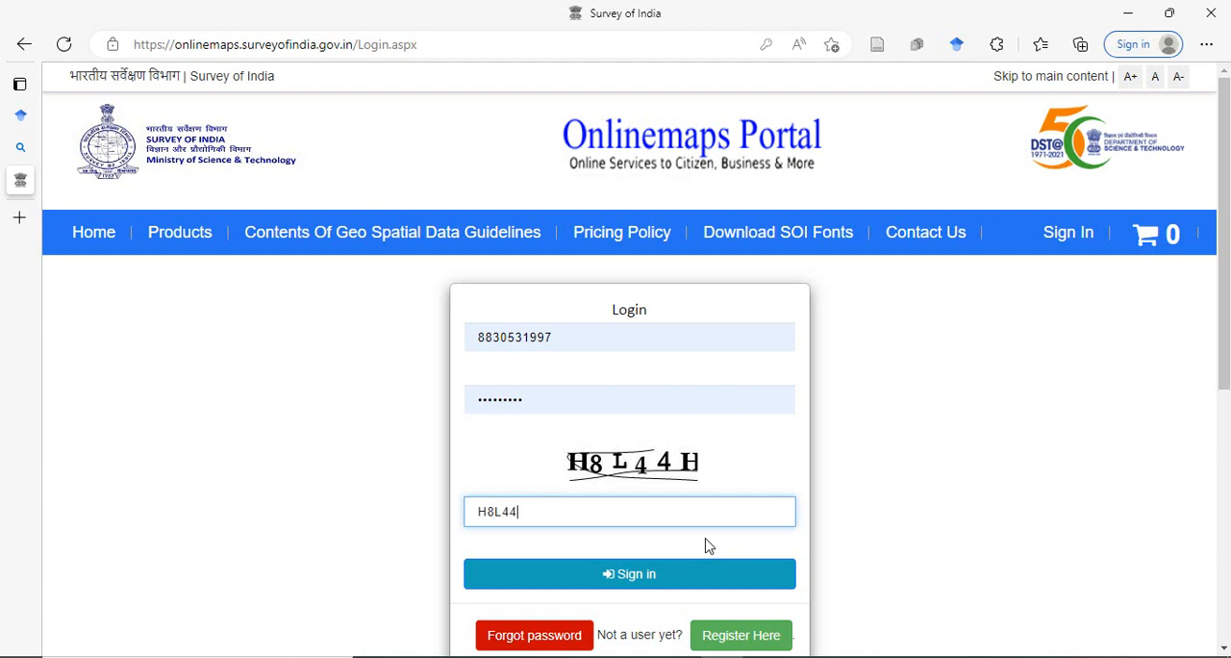
{"action": "left_click", "coordinate": [629, 573]}
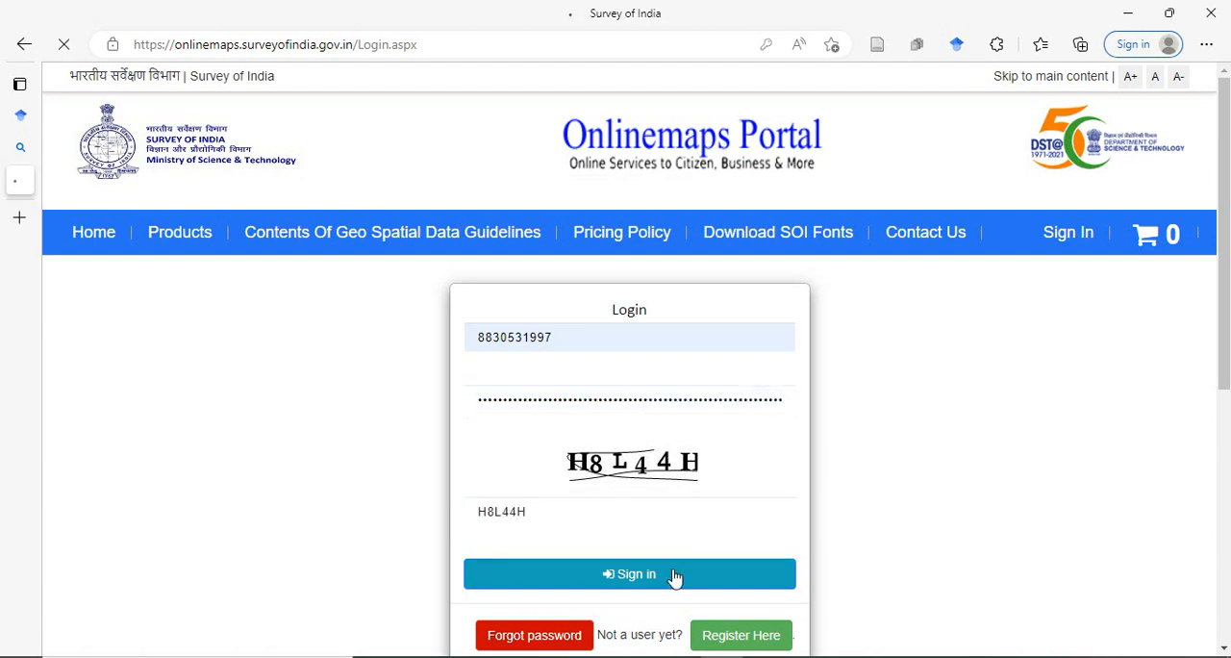
{"action": "left_click", "coordinate": [629, 573]}
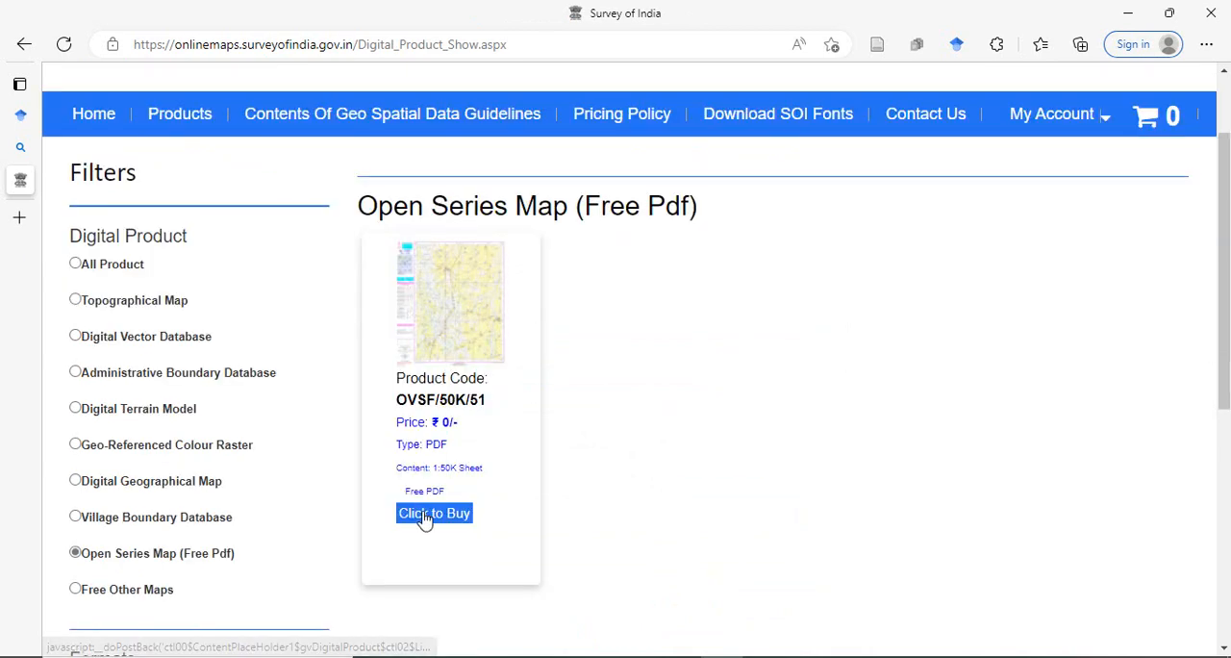
- Use Click to Buy on the free Open Series Map card to reach the sheet search page
{"action": "left_click", "coordinate": [432, 513]}
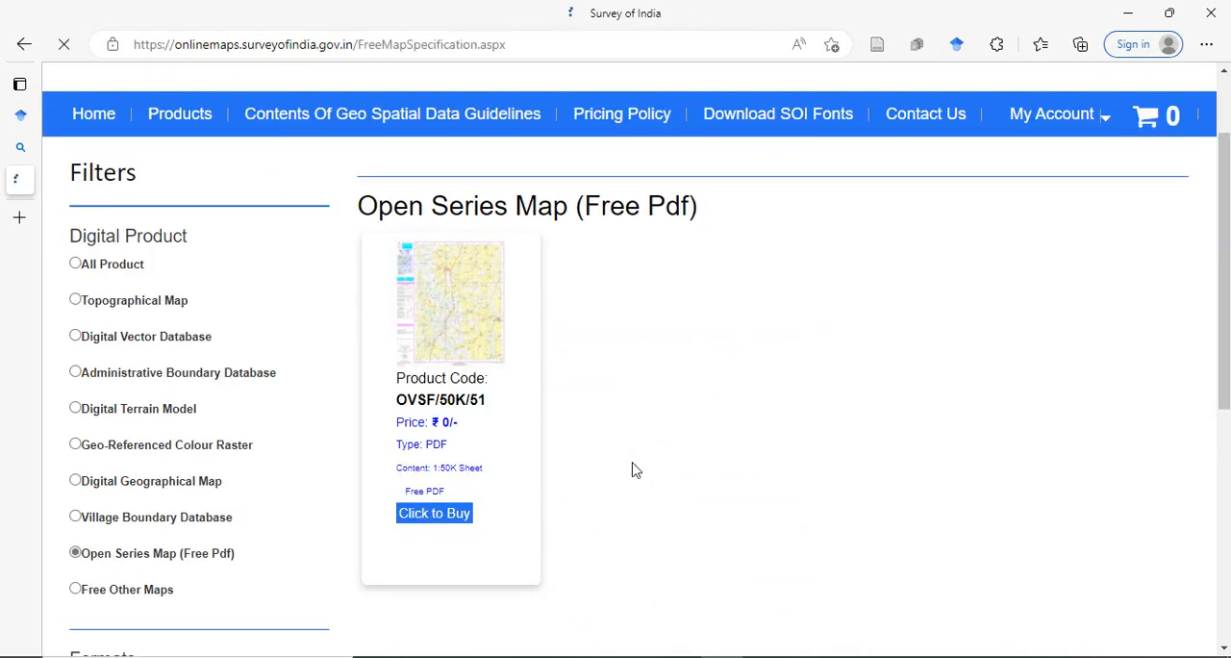
{"action": "left_click", "coordinate": [433, 513]}
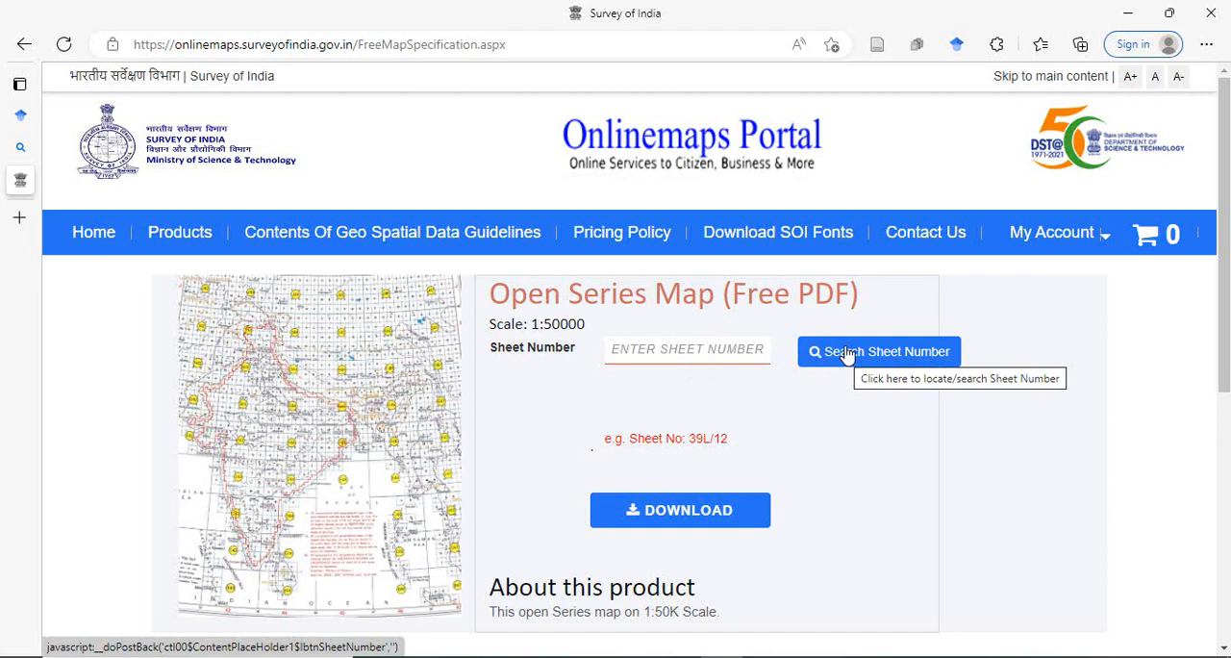
{"action": "mouse_move", "coordinate": [832, 356]}
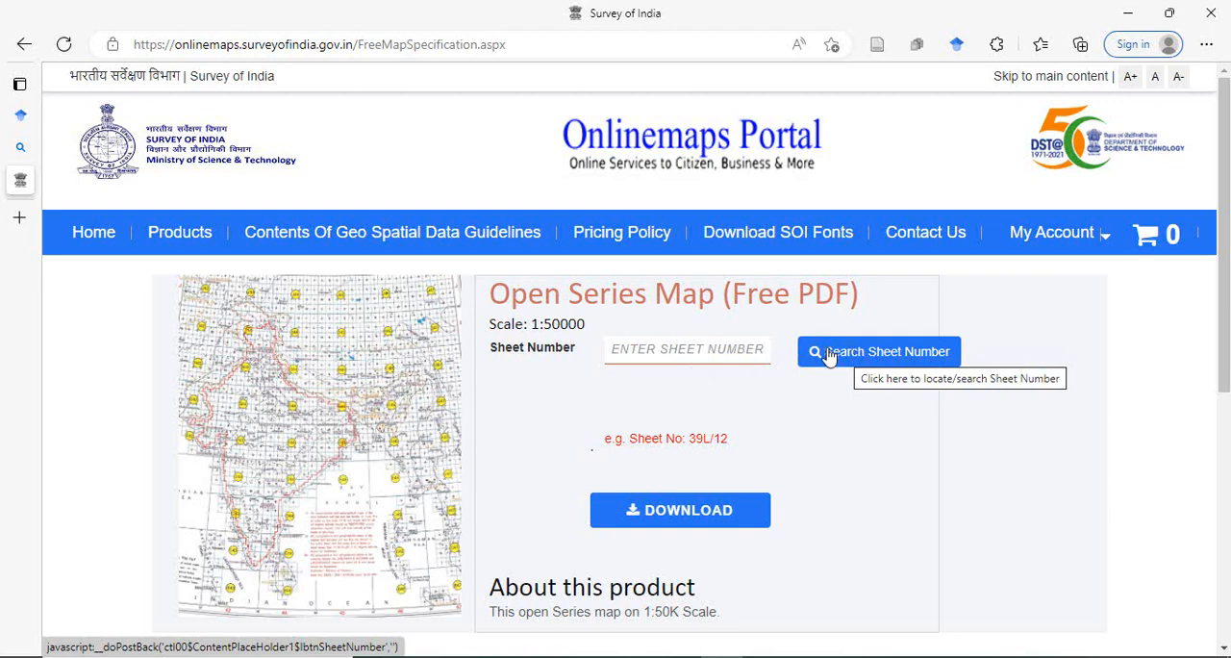
- Look up sheet numbers filtered to state MAHARASHTRA and district NAGPUR
{"action": "left_click", "coordinate": [879, 351]}
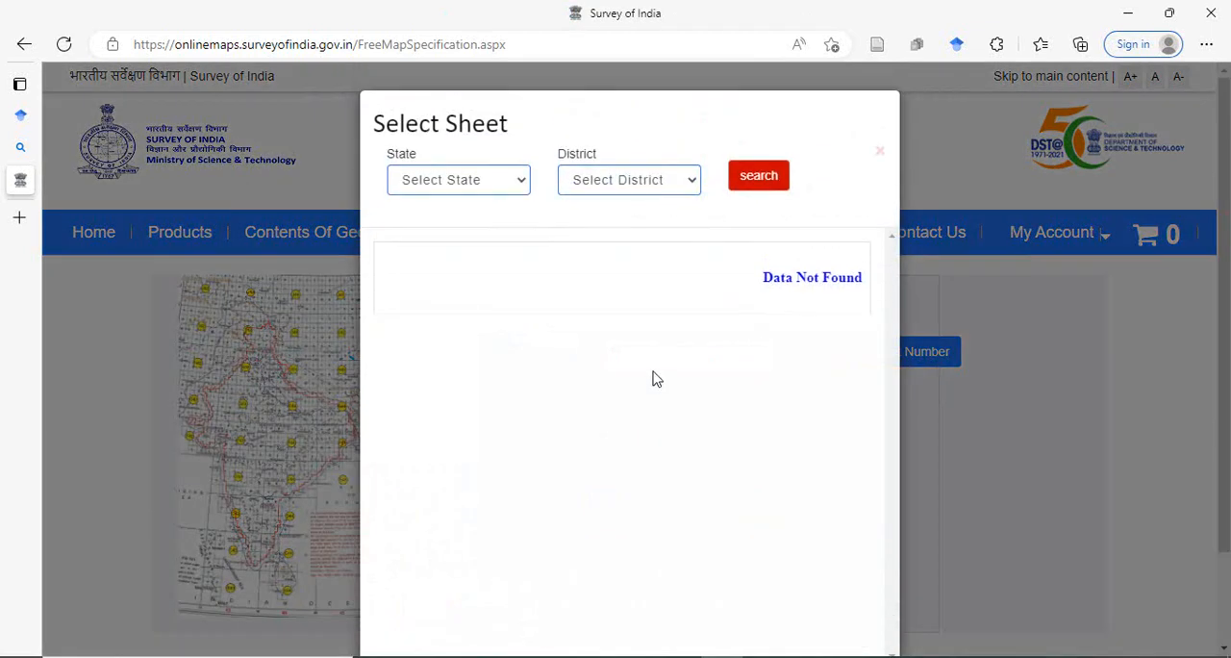
{"action": "left_click", "coordinate": [457, 180]}
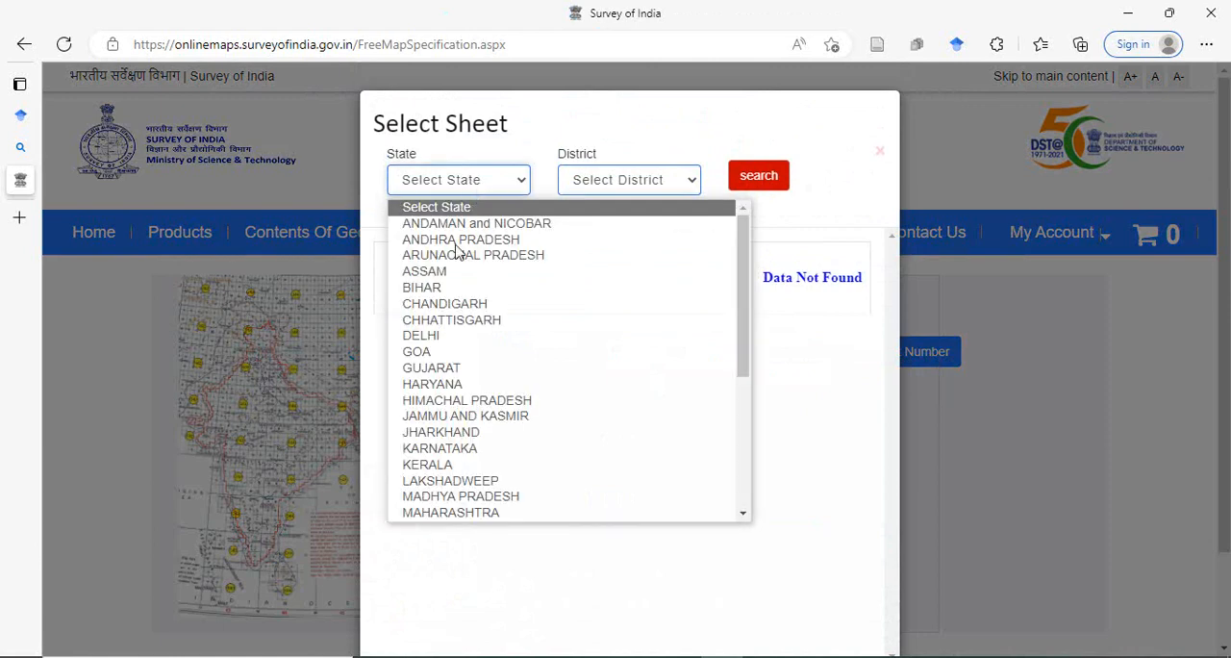
{"action": "scroll", "scroll_direction": "down", "scroll_amount": 3}
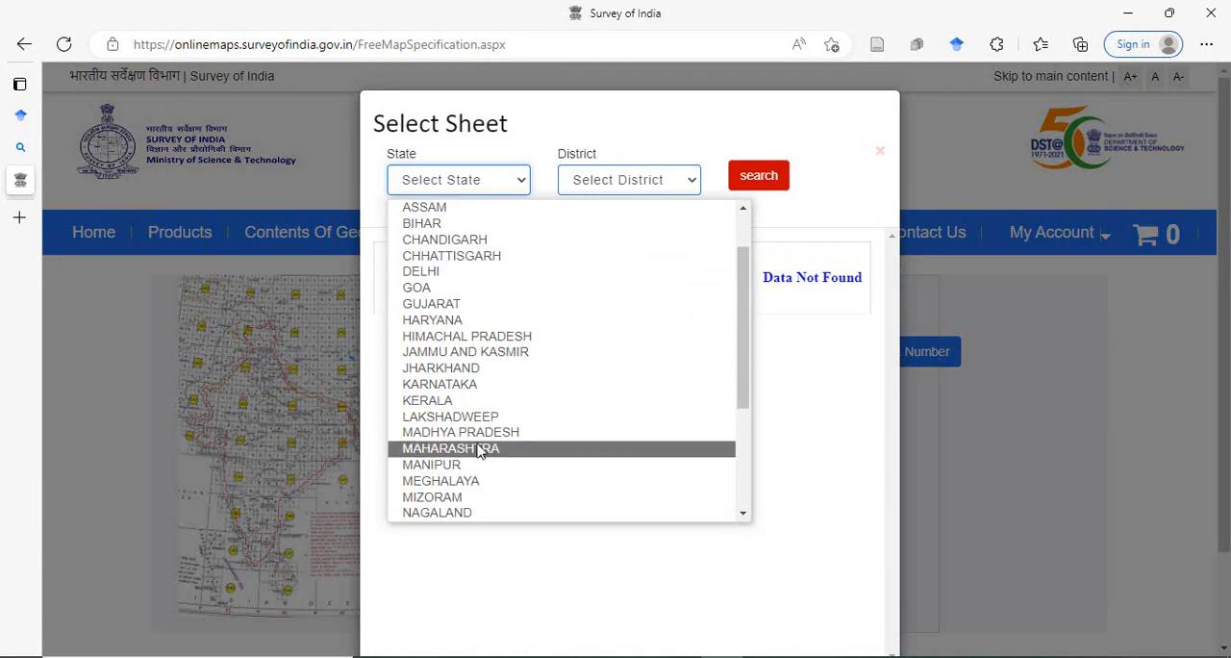
{"action": "left_click", "coordinate": [450, 449]}
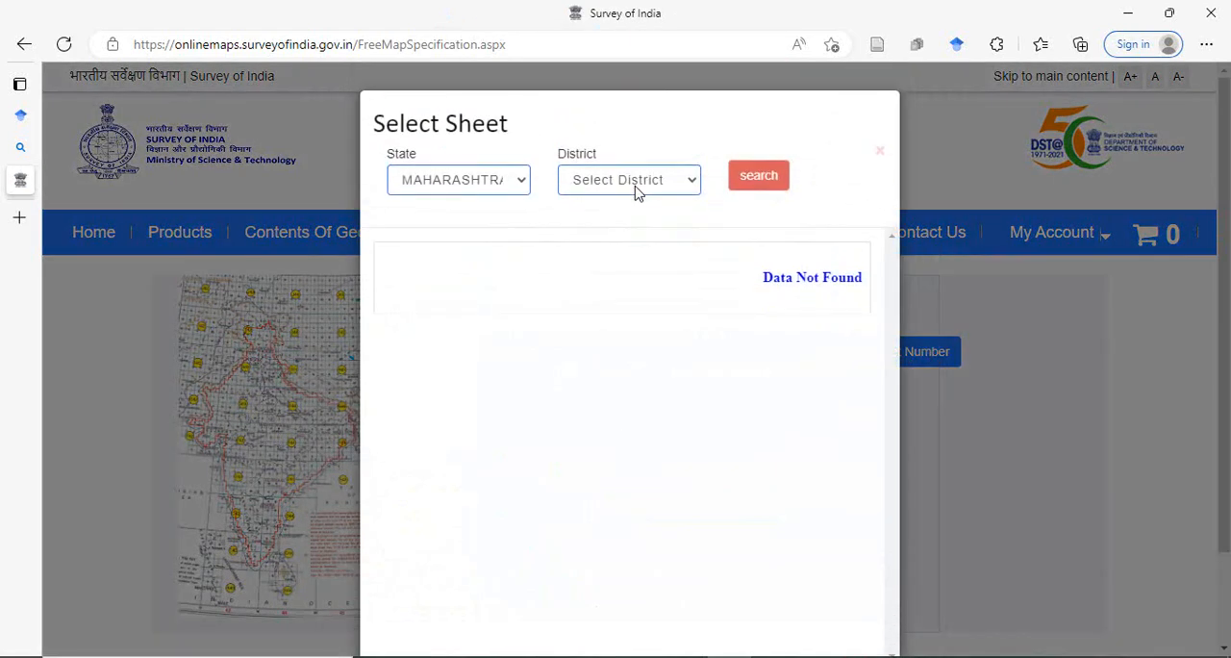
{"action": "left_click", "coordinate": [629, 180]}
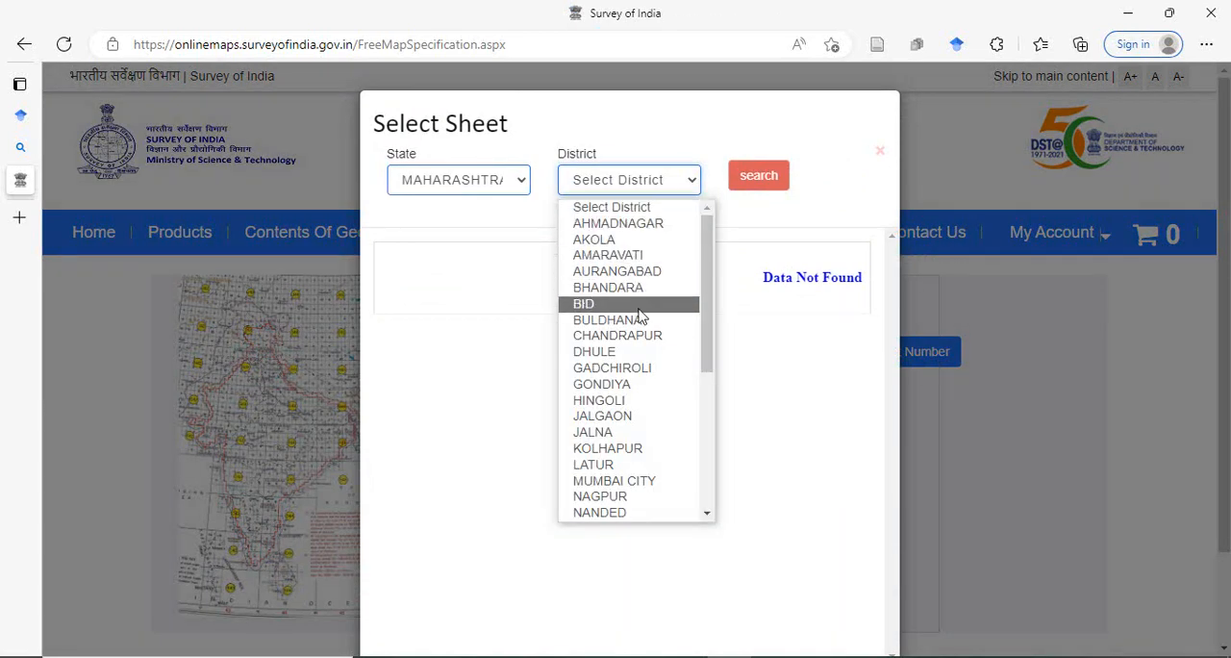
{"action": "scroll", "scroll_direction": "down", "scroll_amount": 3}
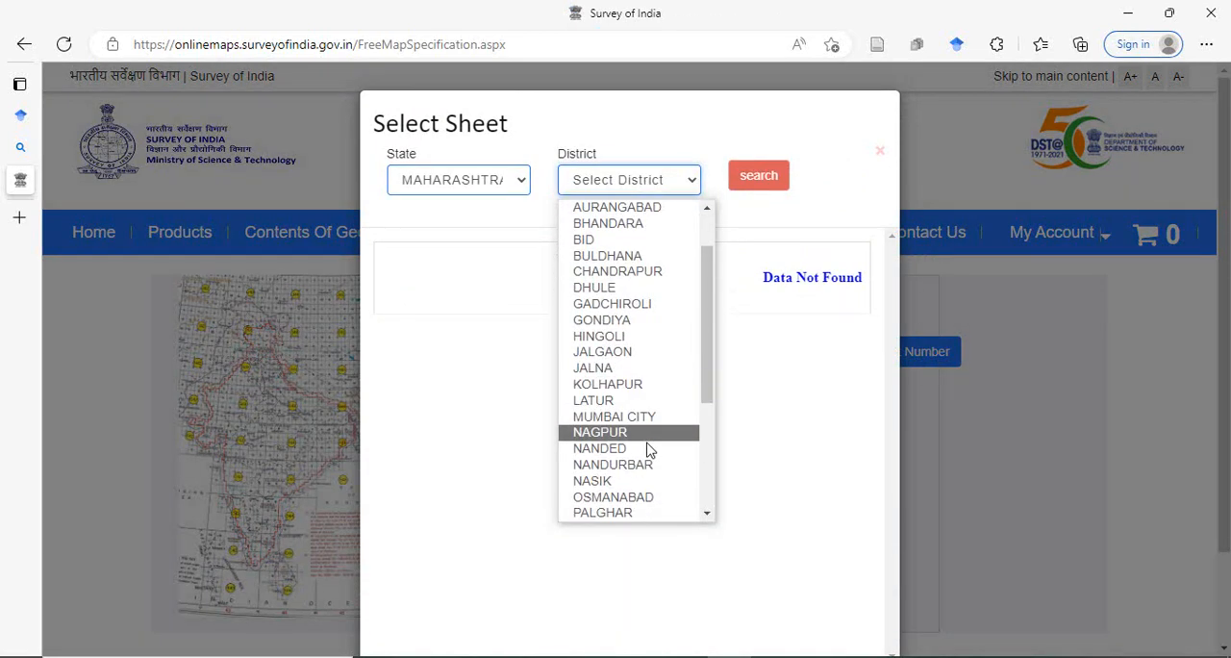
{"action": "left_click", "coordinate": [599, 432]}
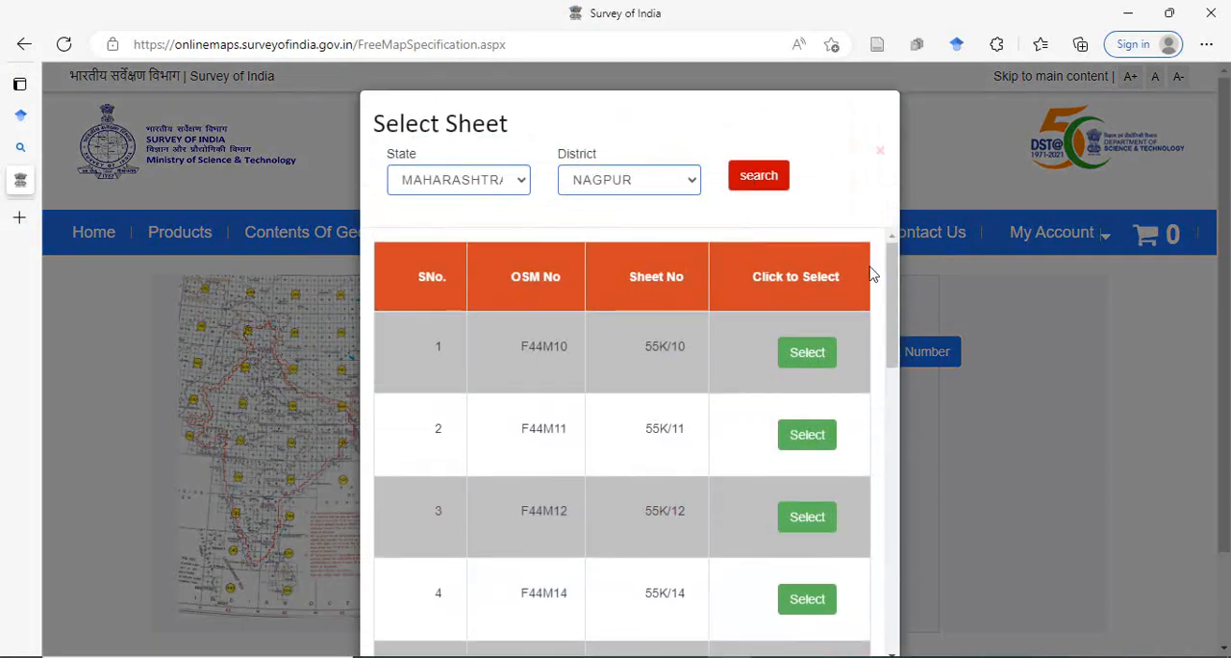
- Go to the second page of Nagpur sheets and select sheet 55O/2
{"action": "scroll", "scroll_direction": "down", "scroll_amount": 3}
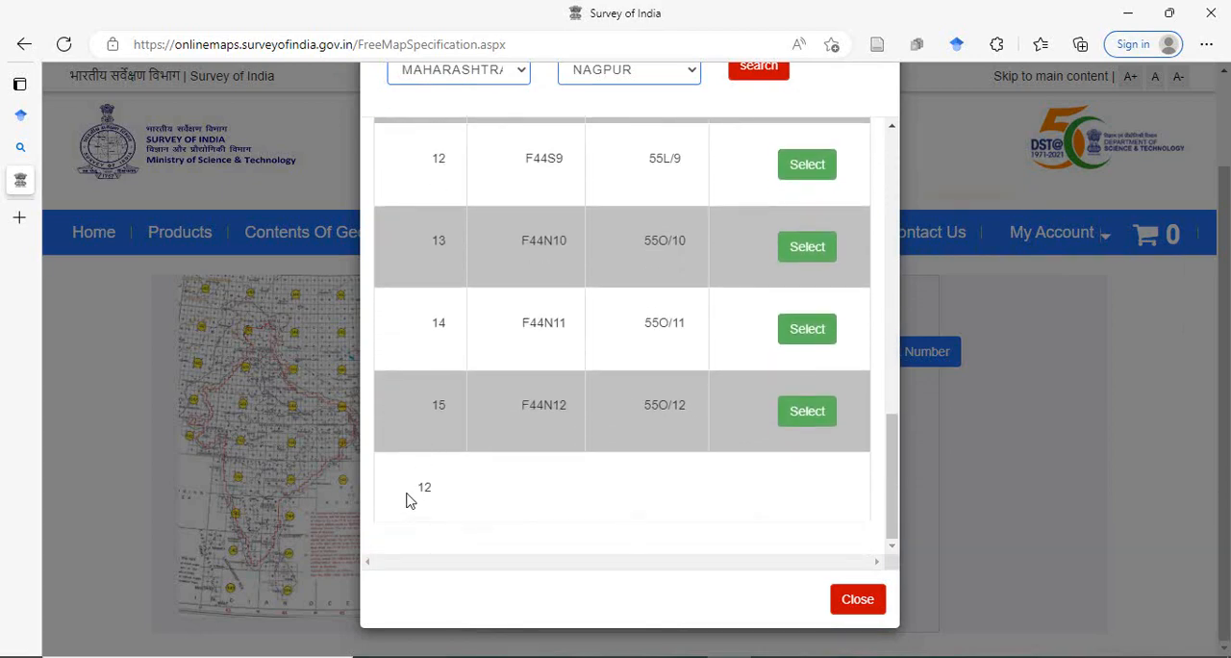
{"action": "mouse_move", "coordinate": [424, 488]}
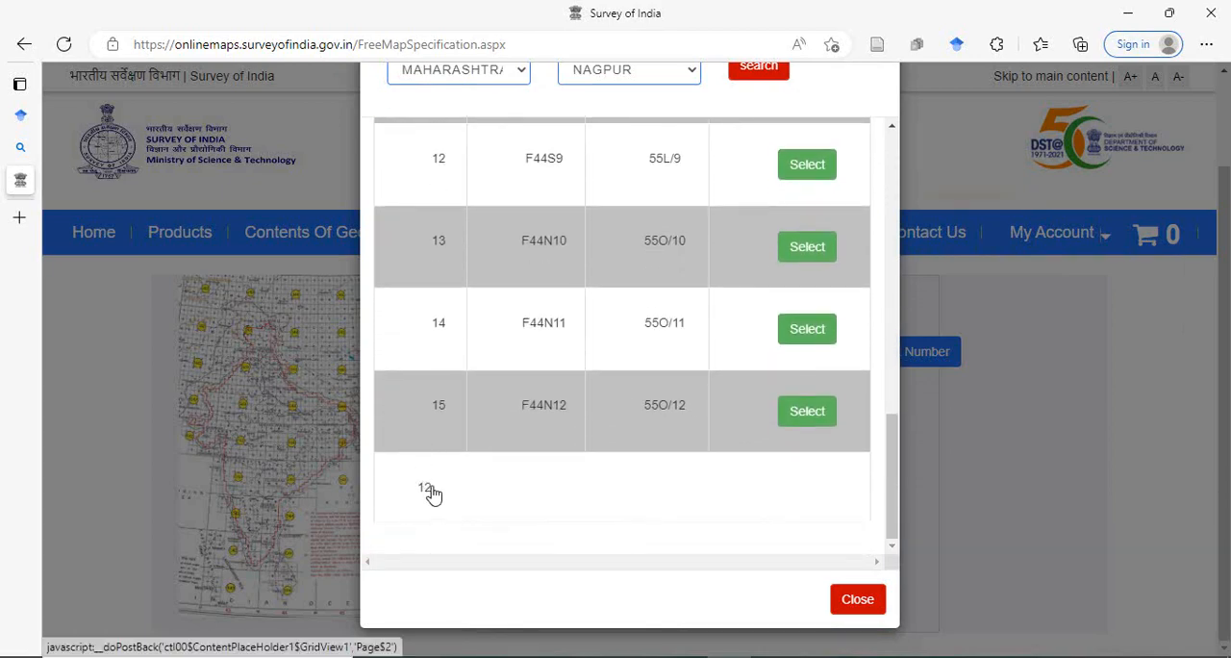
{"action": "left_click", "coordinate": [428, 489]}
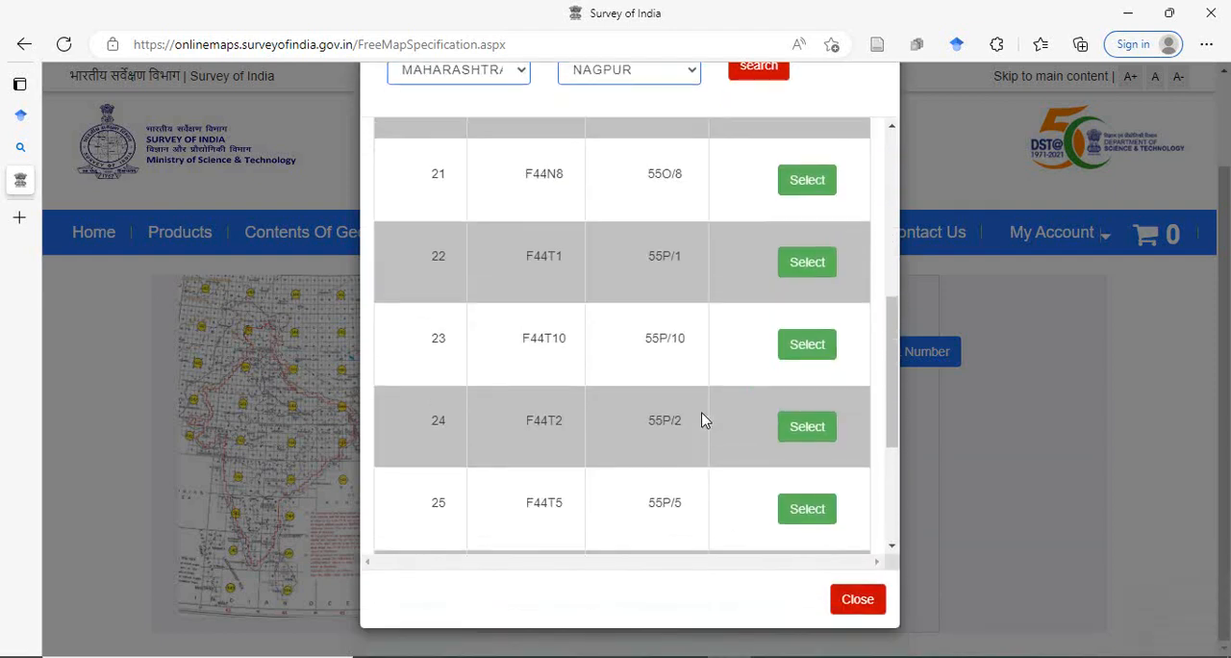
{"action": "scroll", "scroll_direction": "up", "scroll_amount": 3}
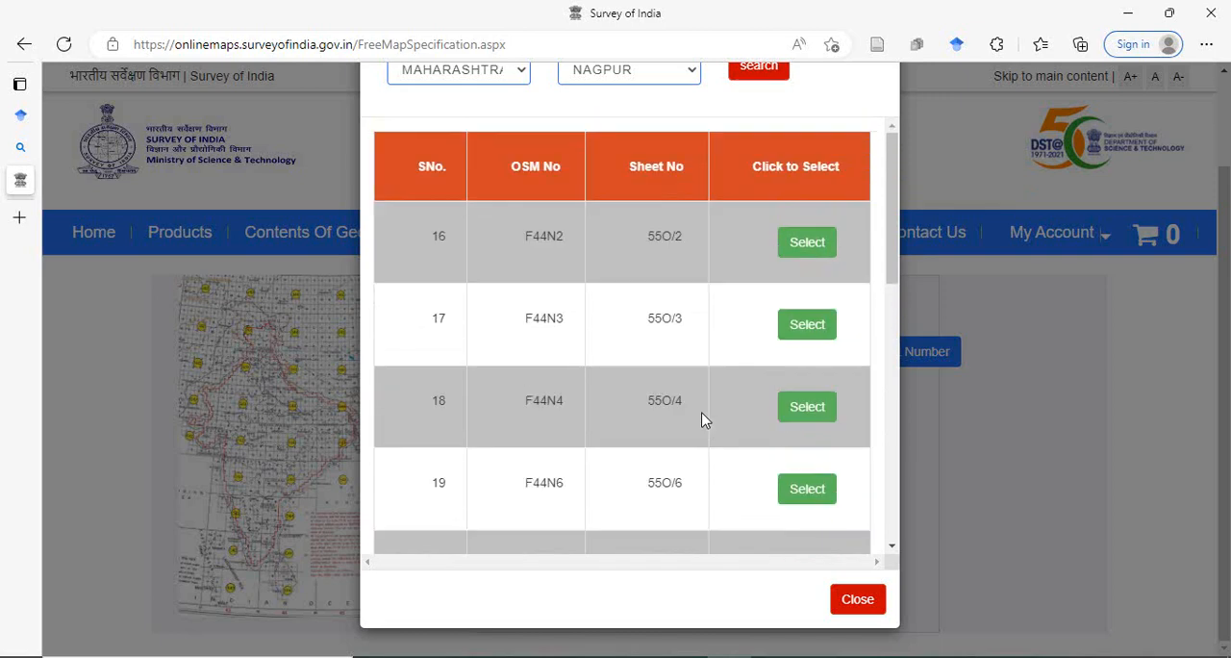
{"action": "mouse_move", "coordinate": [827, 250]}
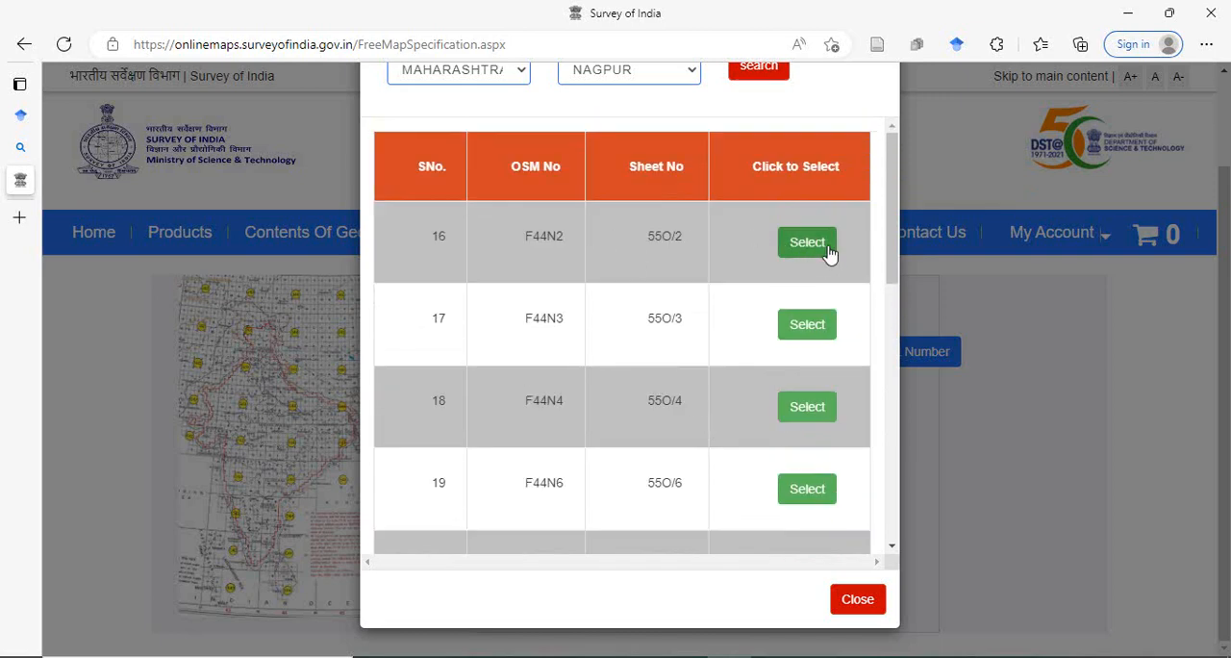
{"action": "mouse_move", "coordinate": [687, 250]}
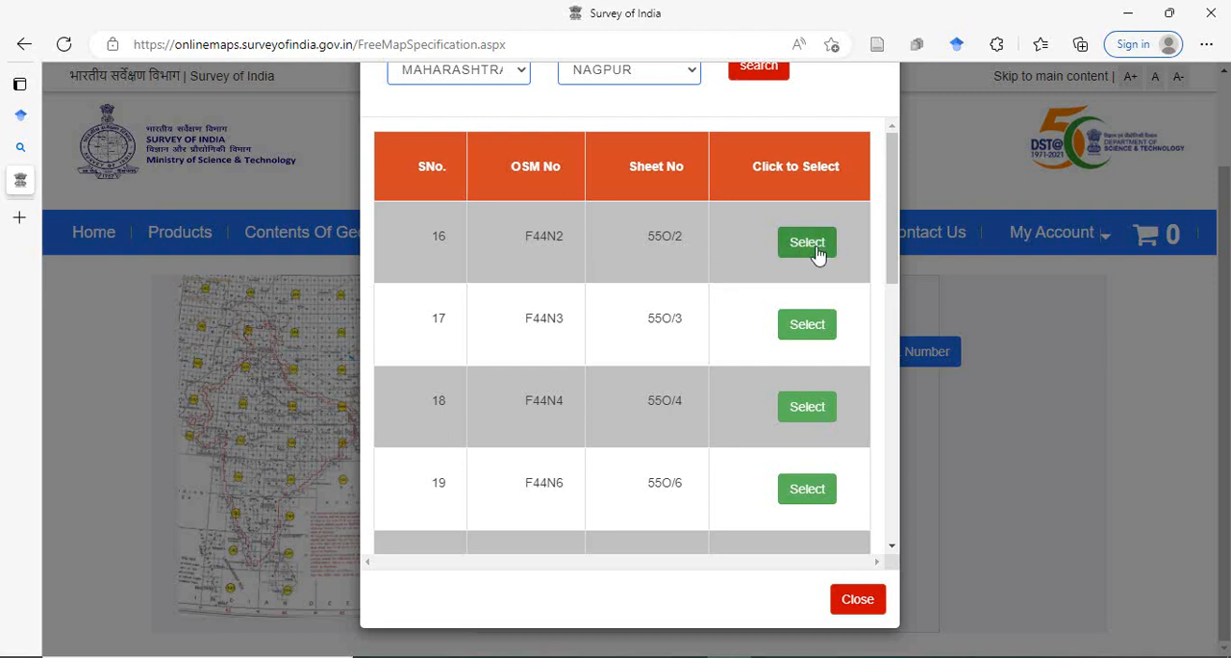
{"action": "left_click", "coordinate": [806, 241]}
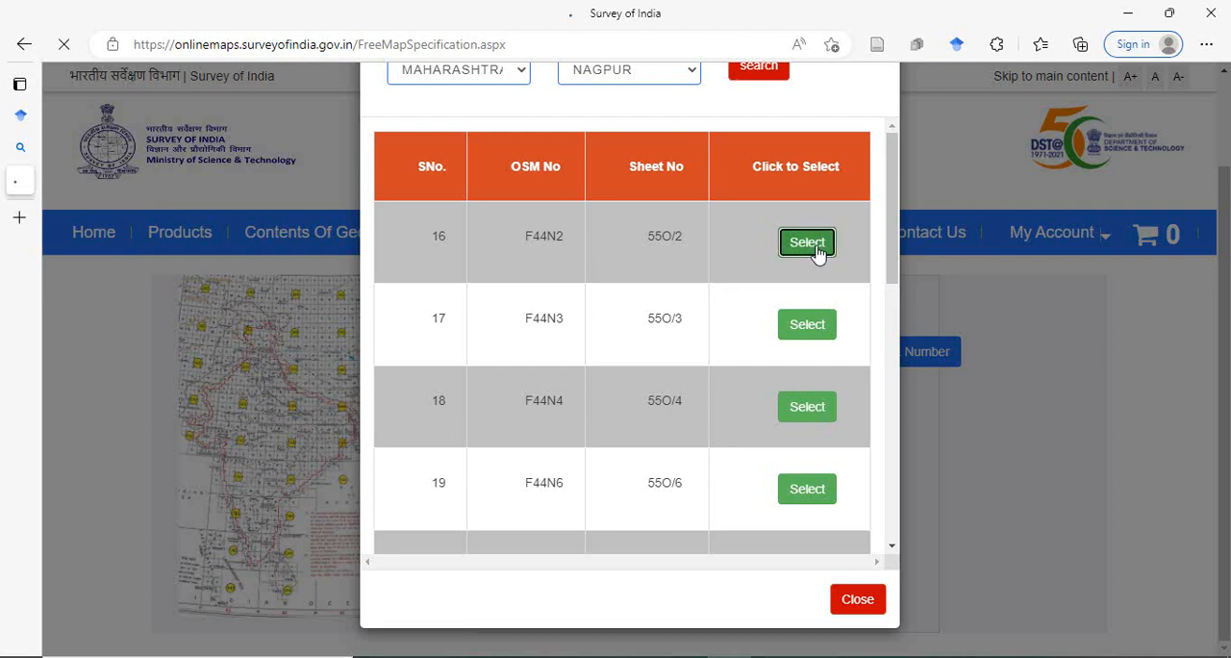
- Download sheet 55O/2 as PDF, entering captcha 6GF8 and accepting the privacy declaration
{"action": "left_click", "coordinate": [806, 242]}
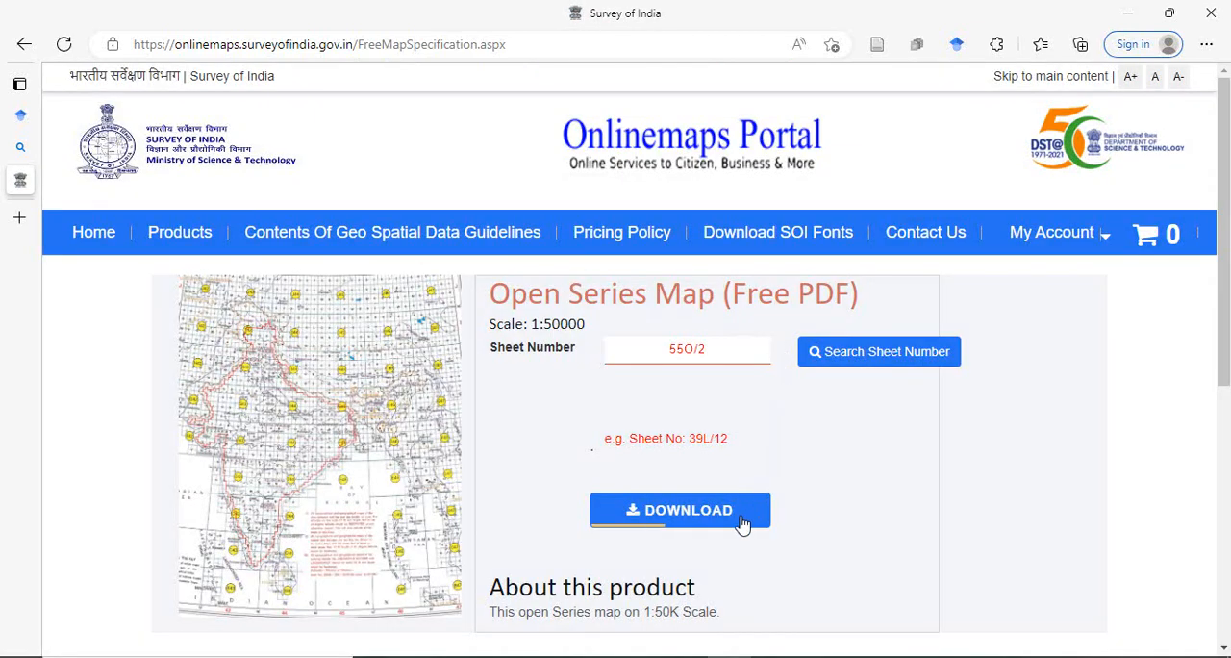
{"action": "left_click", "coordinate": [680, 510]}
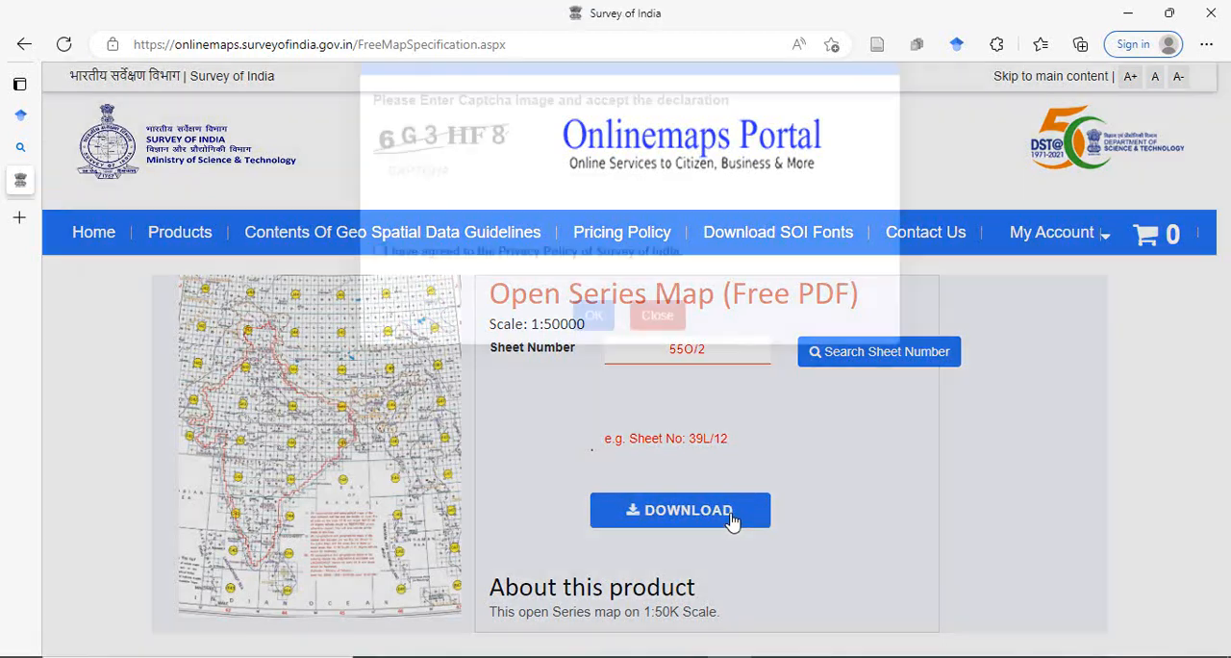
{"action": "left_click", "coordinate": [679, 510]}
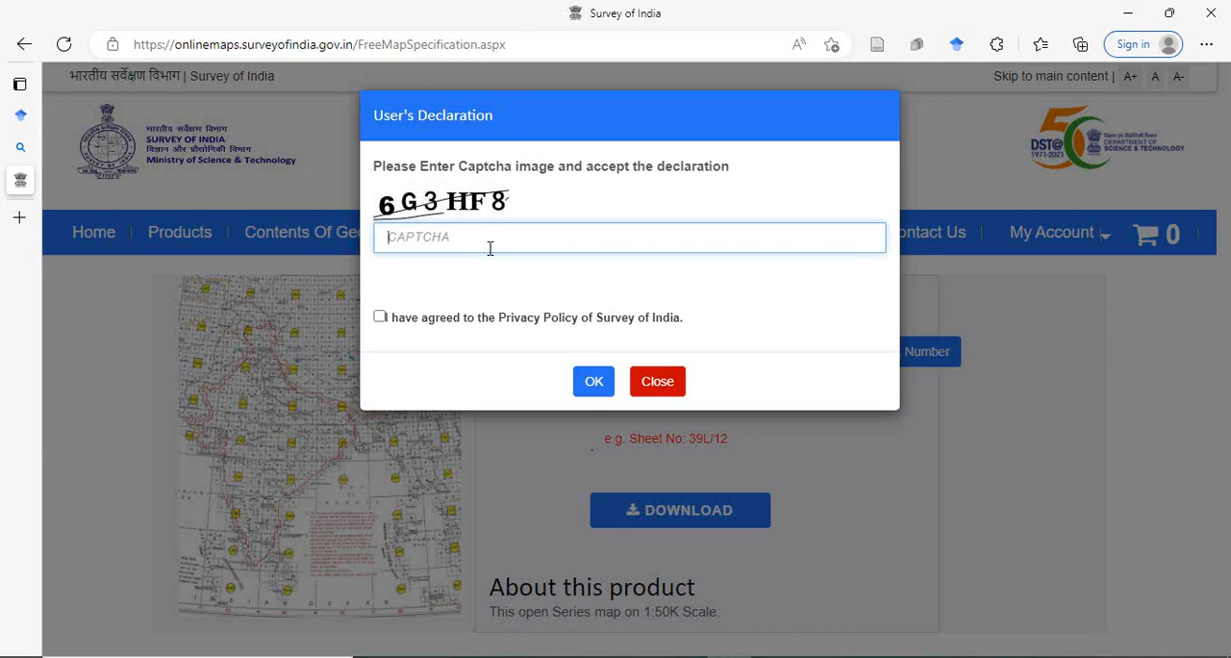
{"action": "type", "text": "6G3H"}
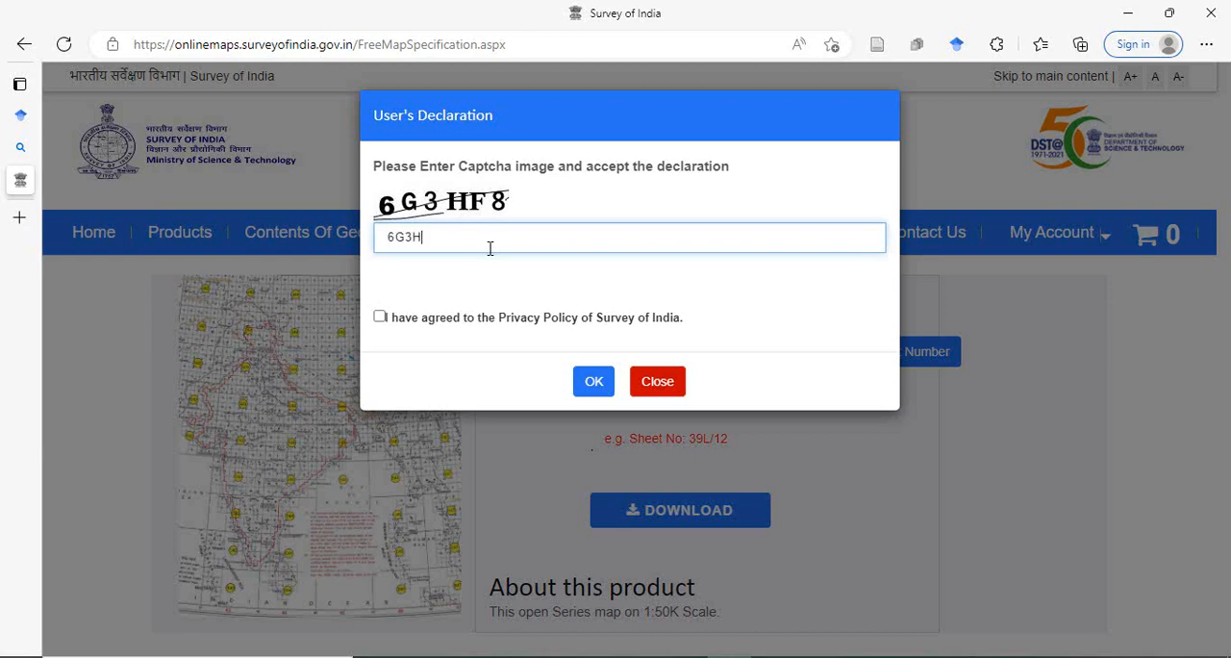
{"action": "type", "text": "F8"}
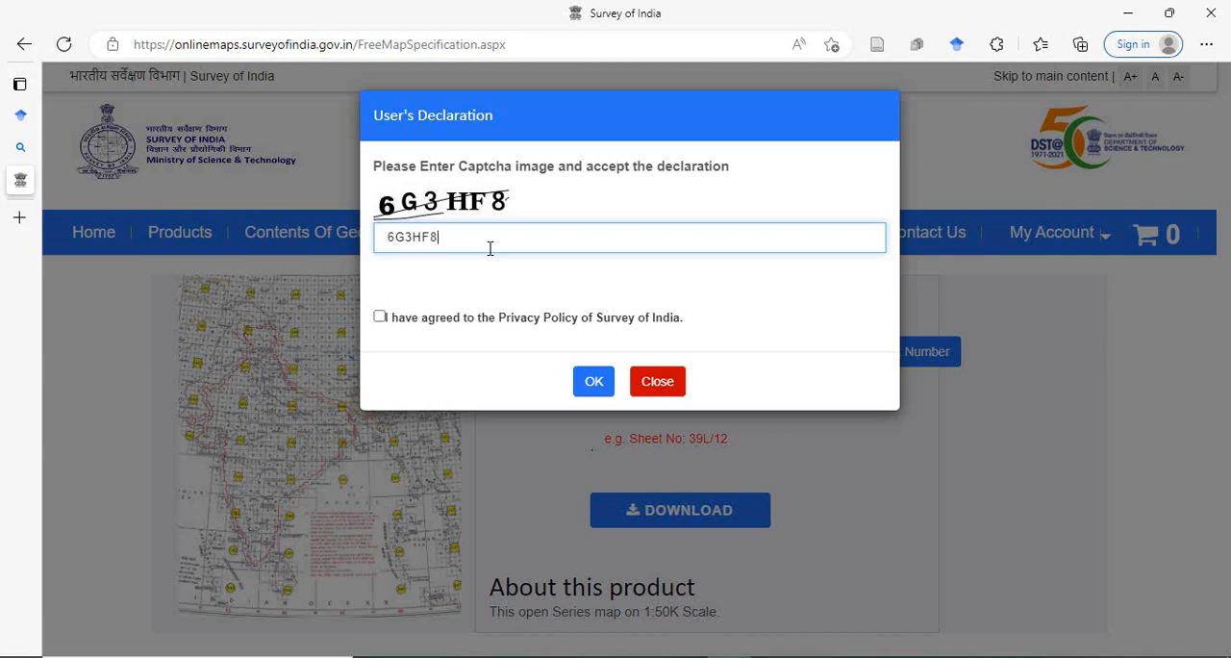
{"action": "left_click", "coordinate": [379, 316]}
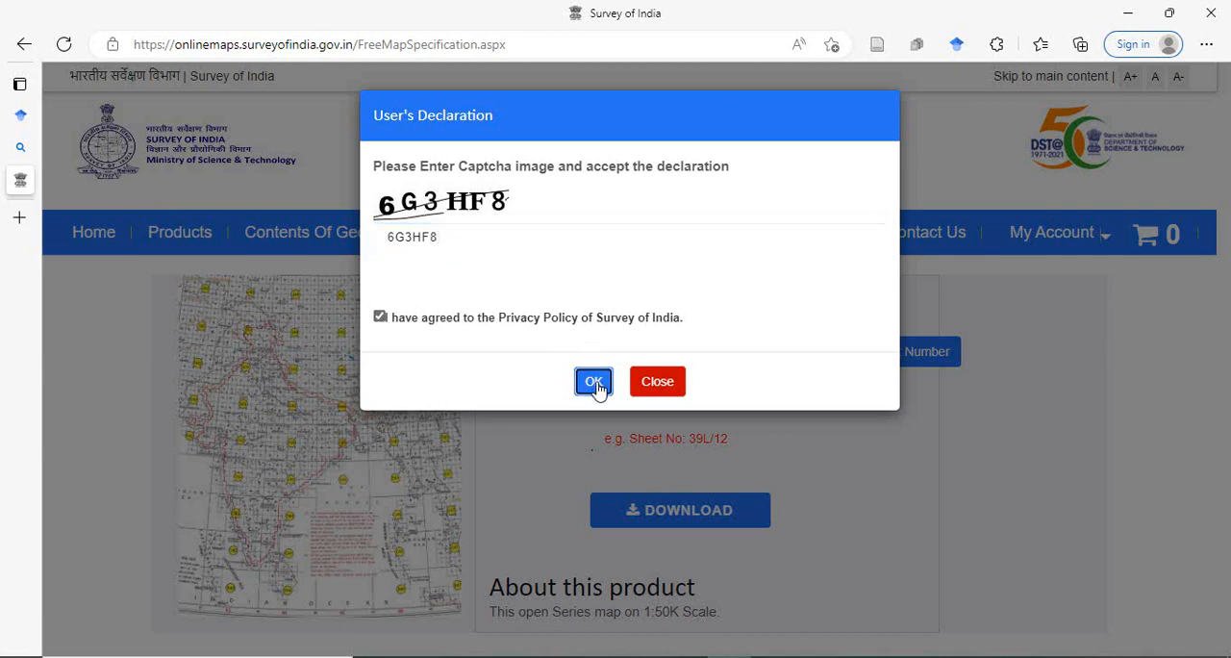
{"action": "left_click", "coordinate": [592, 381]}
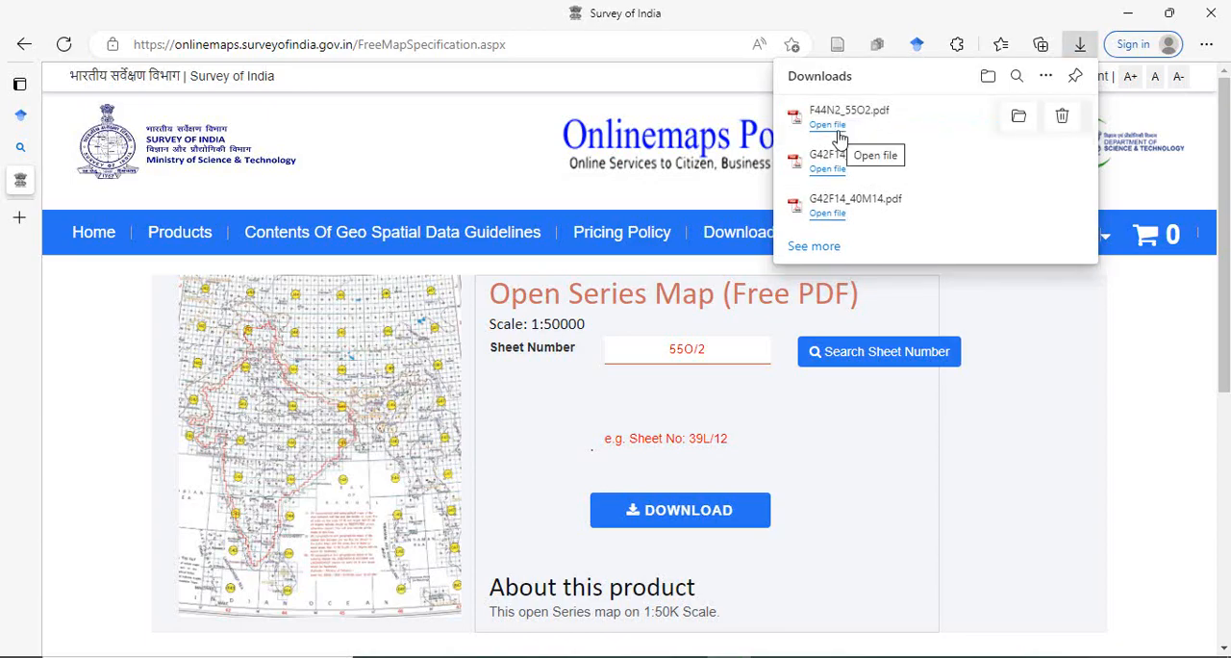
- View the downloaded F44N2_55O2.pdf in Edge and scroll through the map sheet
{"action": "left_click", "coordinate": [827, 125]}
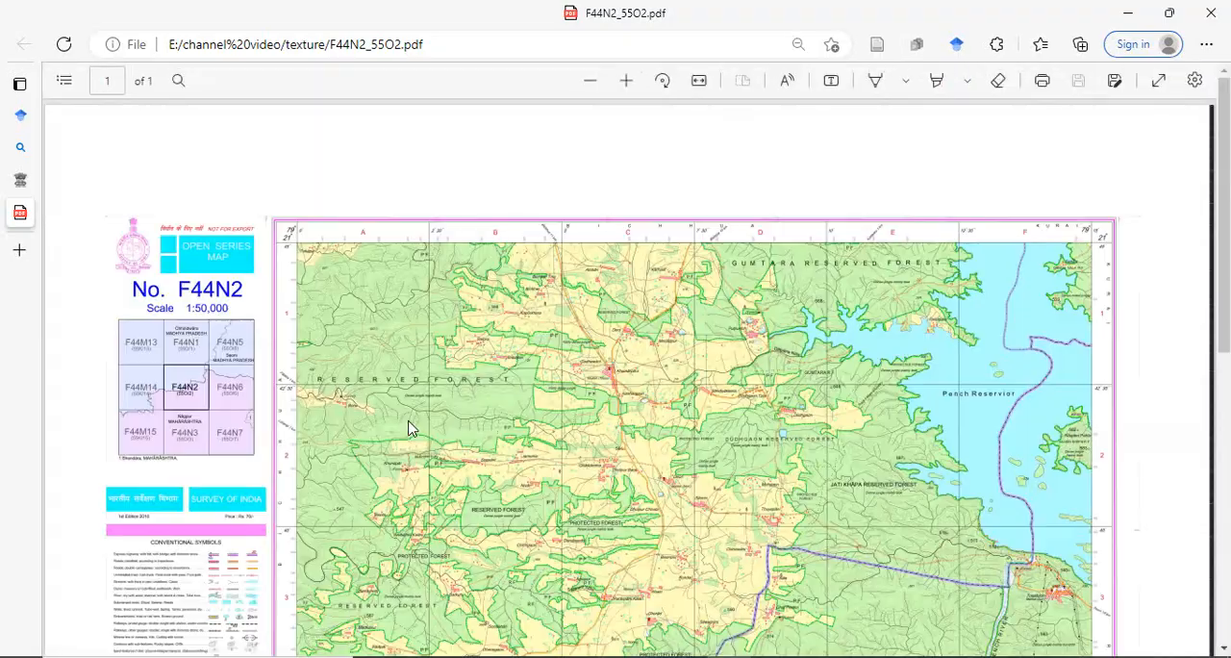
{"action": "scroll", "scroll_direction": "down", "scroll_amount": 3}
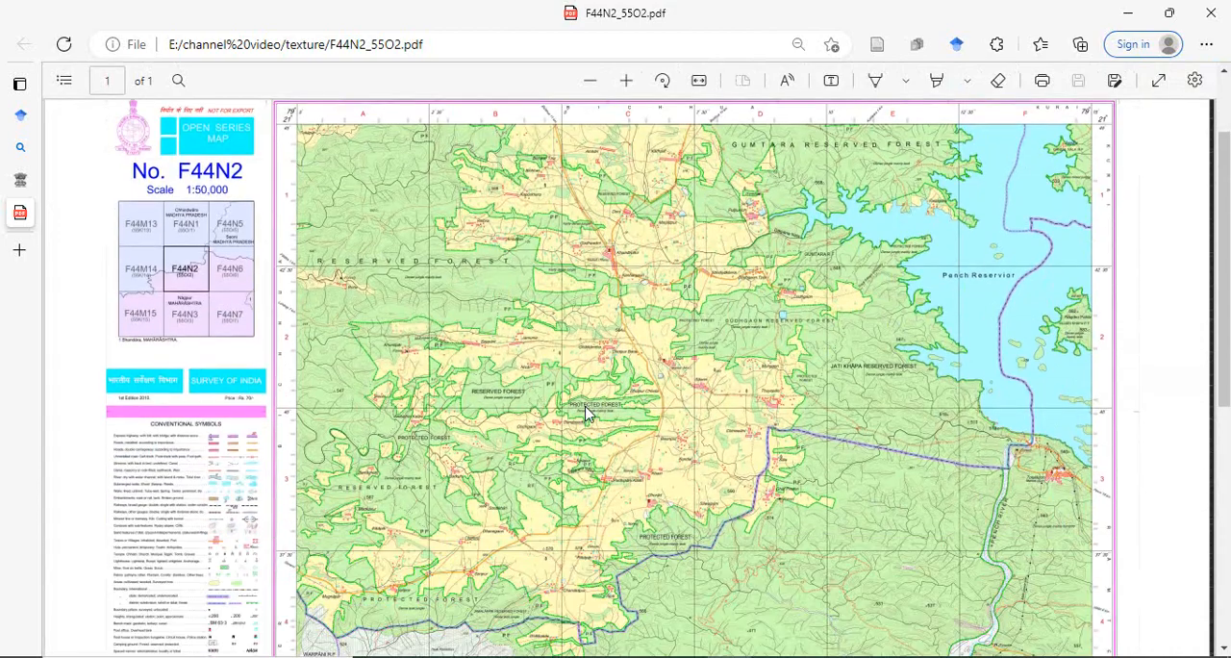
{"action": "scroll", "scroll_direction": "down", "scroll_amount": 3}
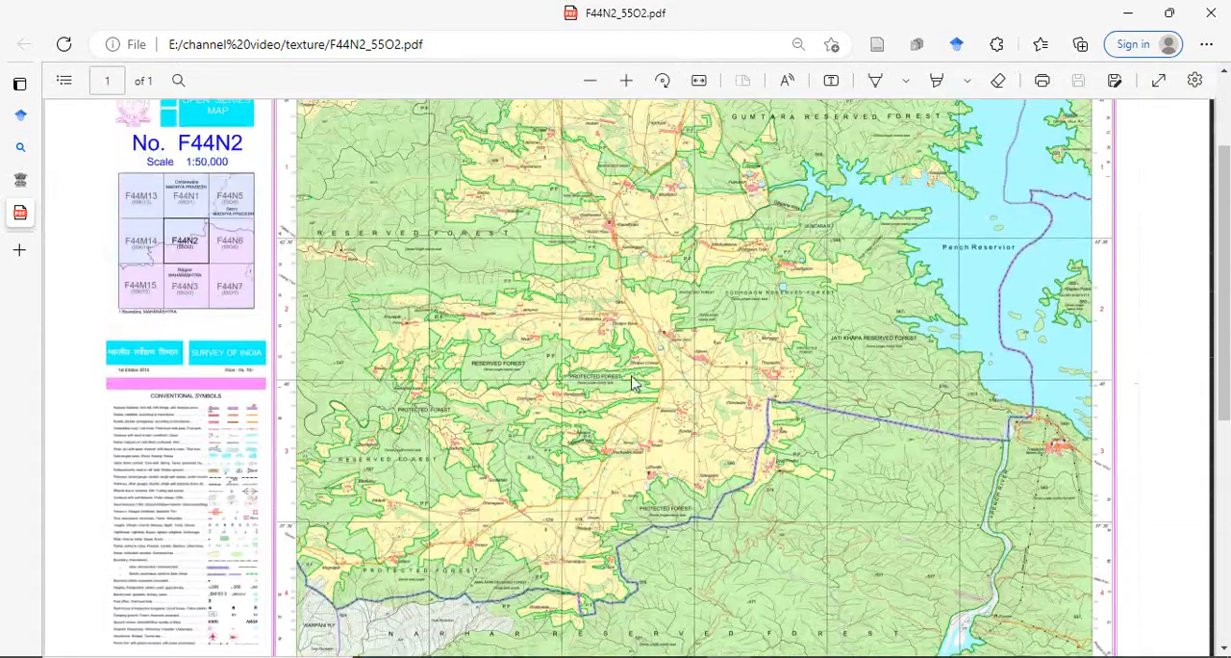
{"action": "scroll", "scroll_direction": "down", "scroll_amount": 3}
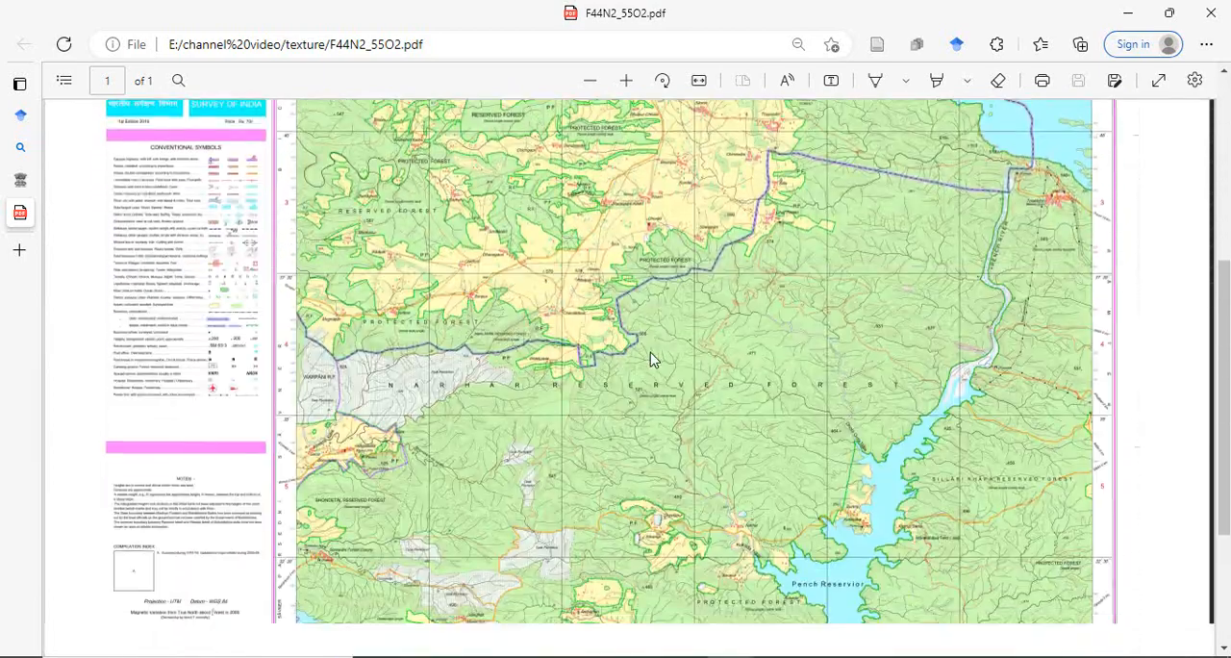
{"action": "scroll", "scroll_direction": "down", "scroll_amount": 3}
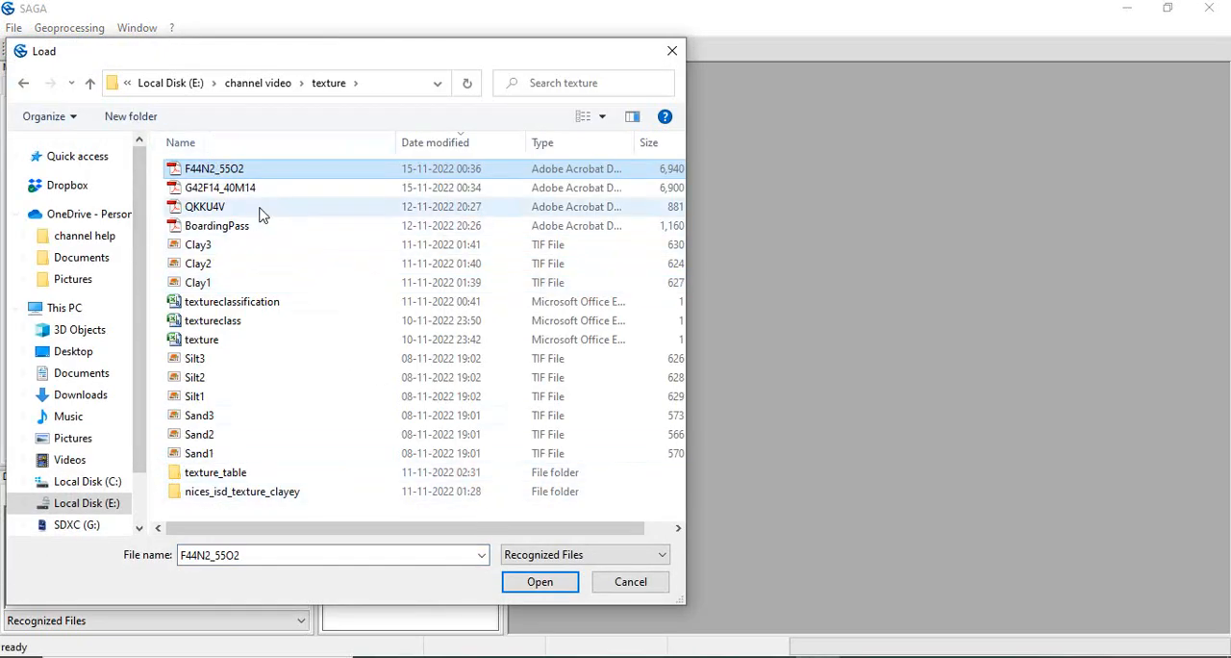
{"action": "mouse_move", "coordinate": [255, 171]}
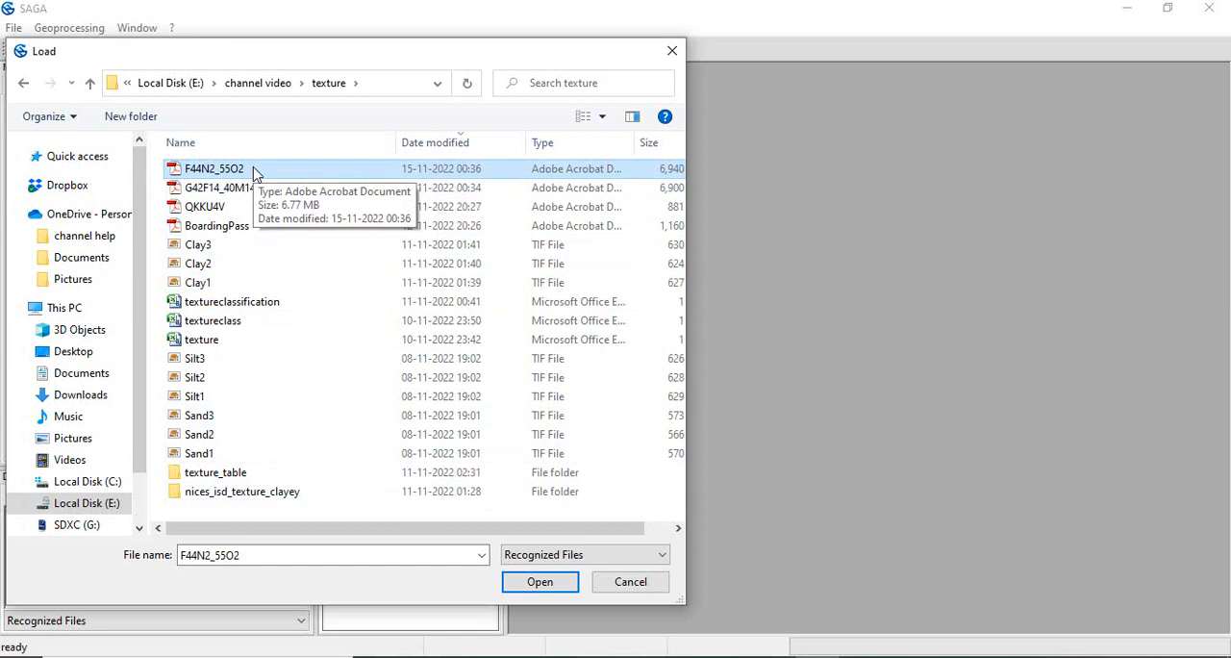
{"action": "mouse_move", "coordinate": [236, 182]}
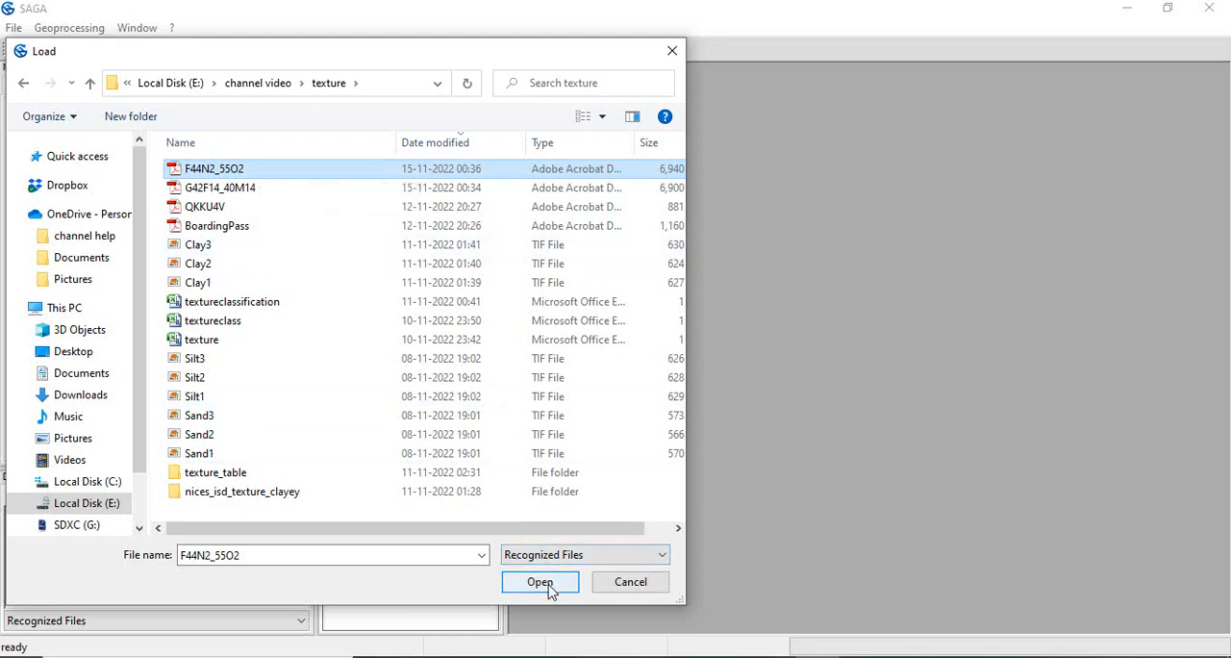
- Load F44N2_55O2 from the texture folder into SAGA as a grid
{"action": "left_click", "coordinate": [540, 581]}
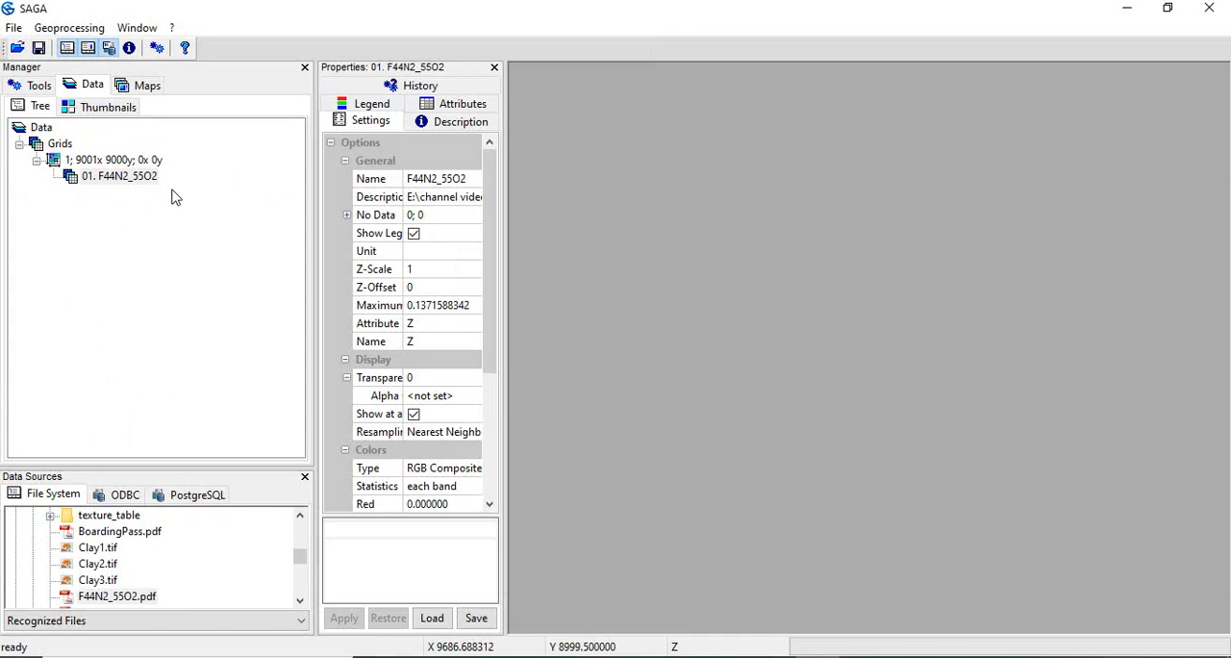
{"action": "mouse_move", "coordinate": [111, 183]}
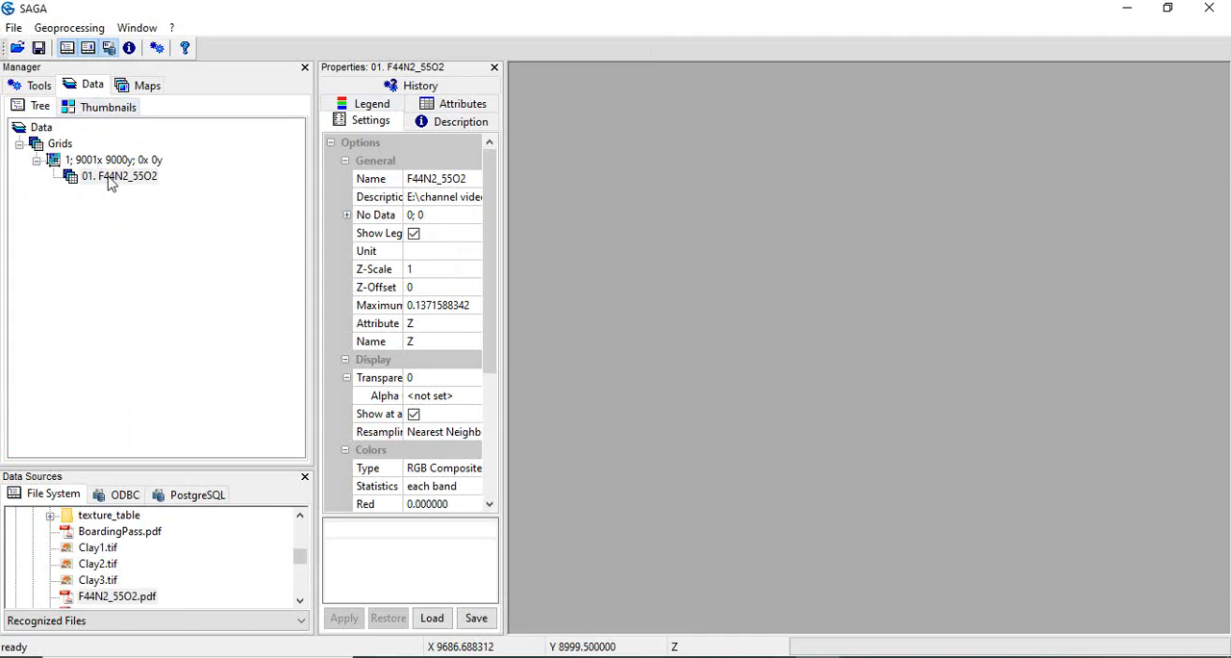
- Display the 01. F44N2_55O2 grid in a new map window and reposition it
{"action": "double_click", "coordinate": [118, 176]}
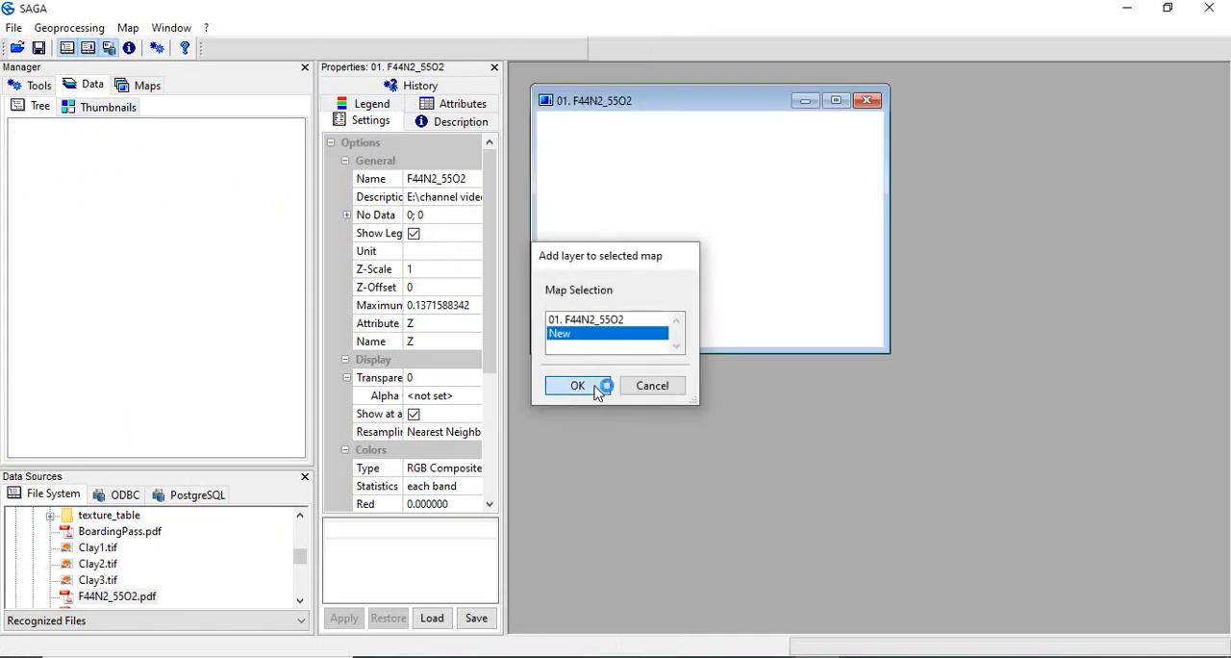
{"action": "left_click", "coordinate": [577, 384]}
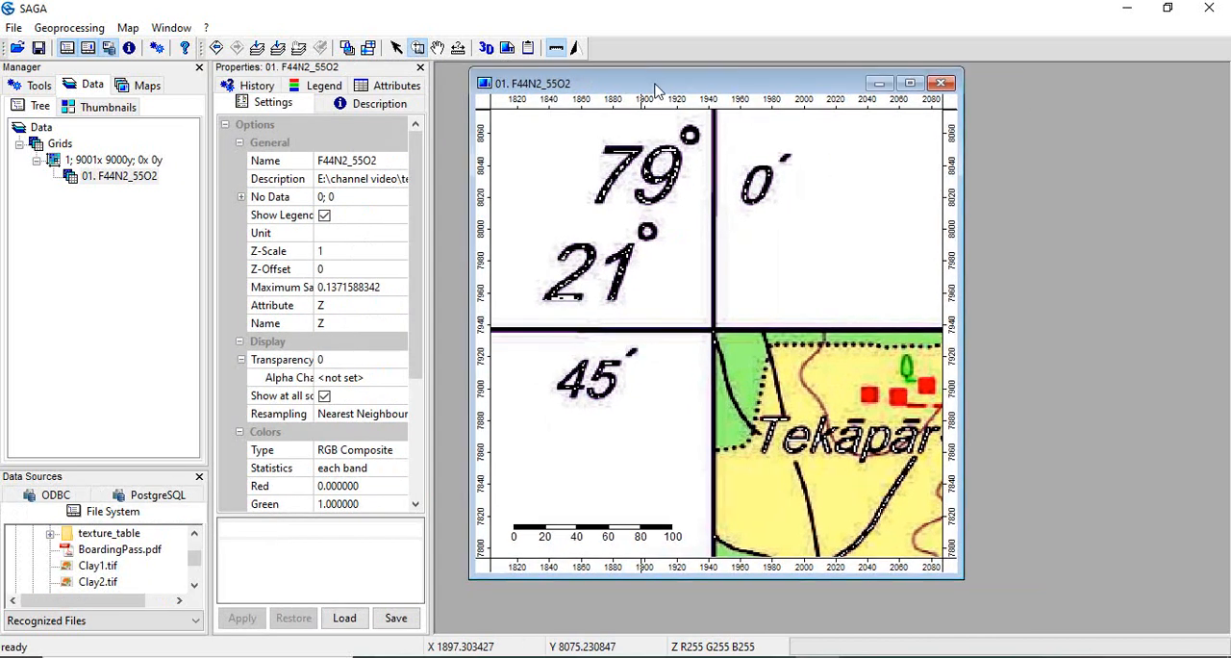
{"action": "left_click_drag", "start_coordinate": [717, 83], "coordinate": [698, 95]}
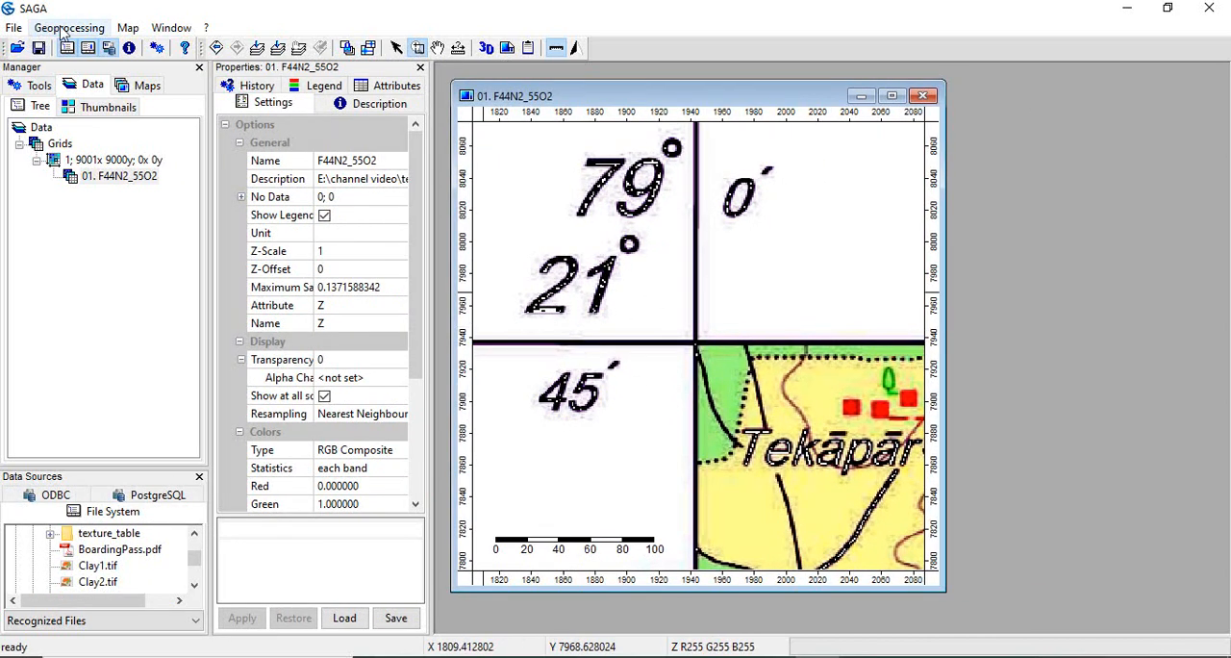
- Start Create Reference Points [interactive] from Geoprocessing > Projection > Georeferencing
{"action": "left_click", "coordinate": [69, 27]}
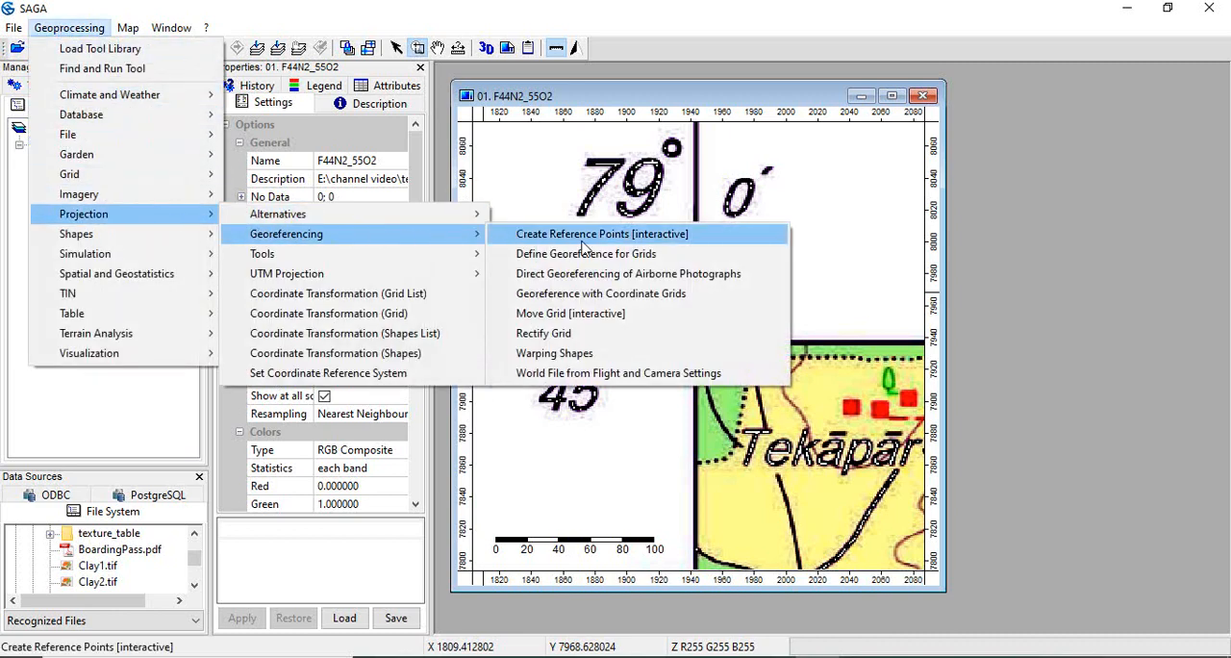
{"action": "mouse_move", "coordinate": [613, 242]}
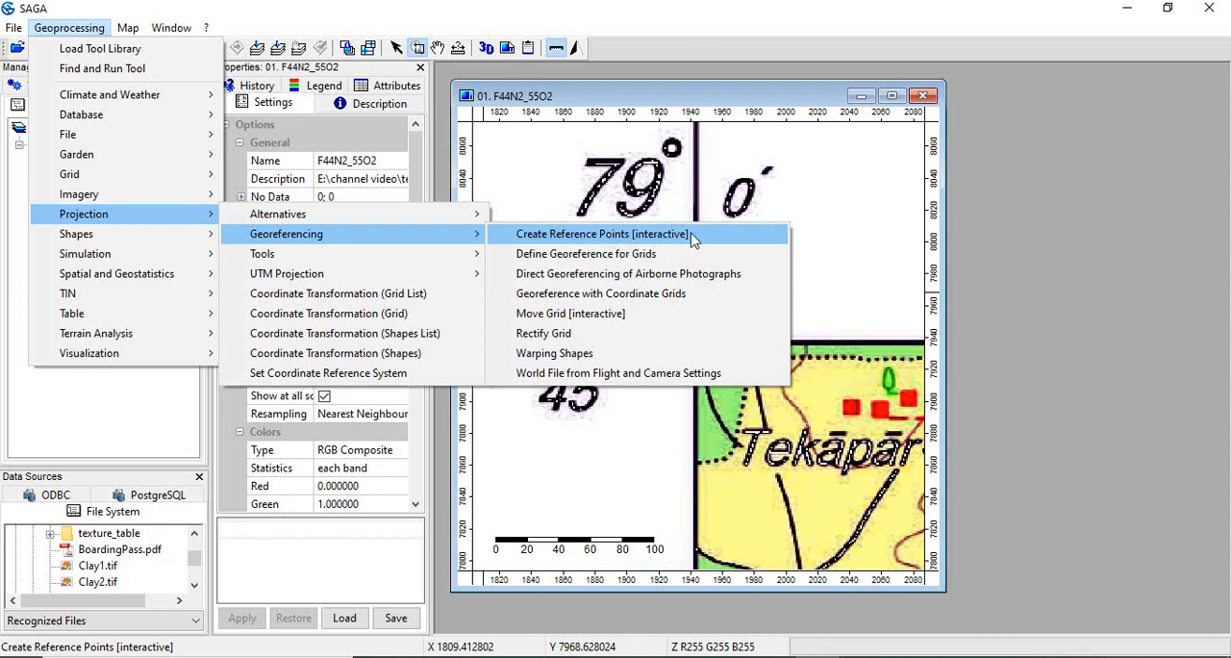
{"action": "left_click", "coordinate": [602, 234]}
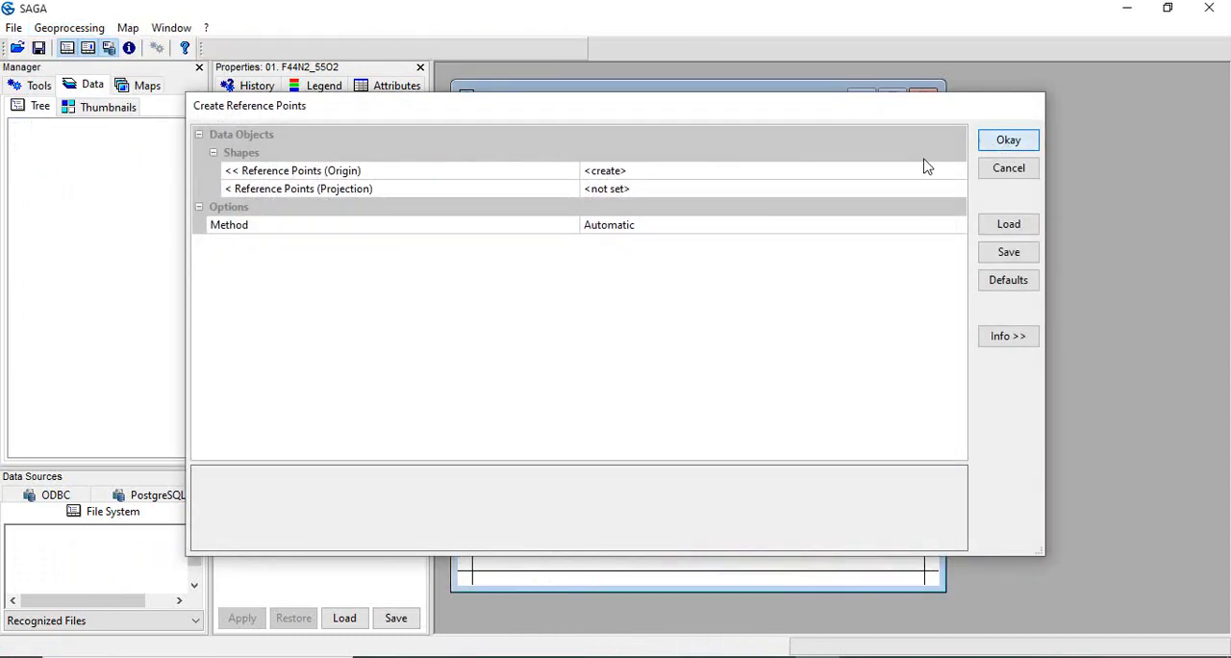
{"action": "left_click", "coordinate": [1008, 139]}
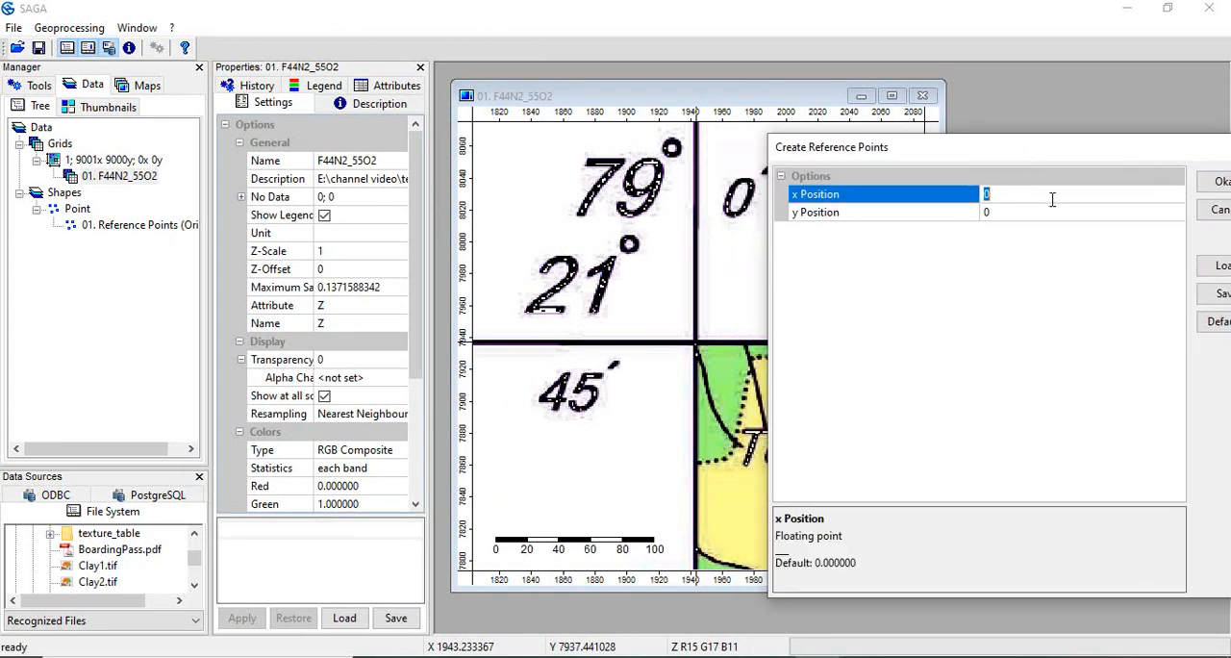
- Enter the first control point at the sheet corner with x 79, y 21.75
{"action": "type", "text": "7"}
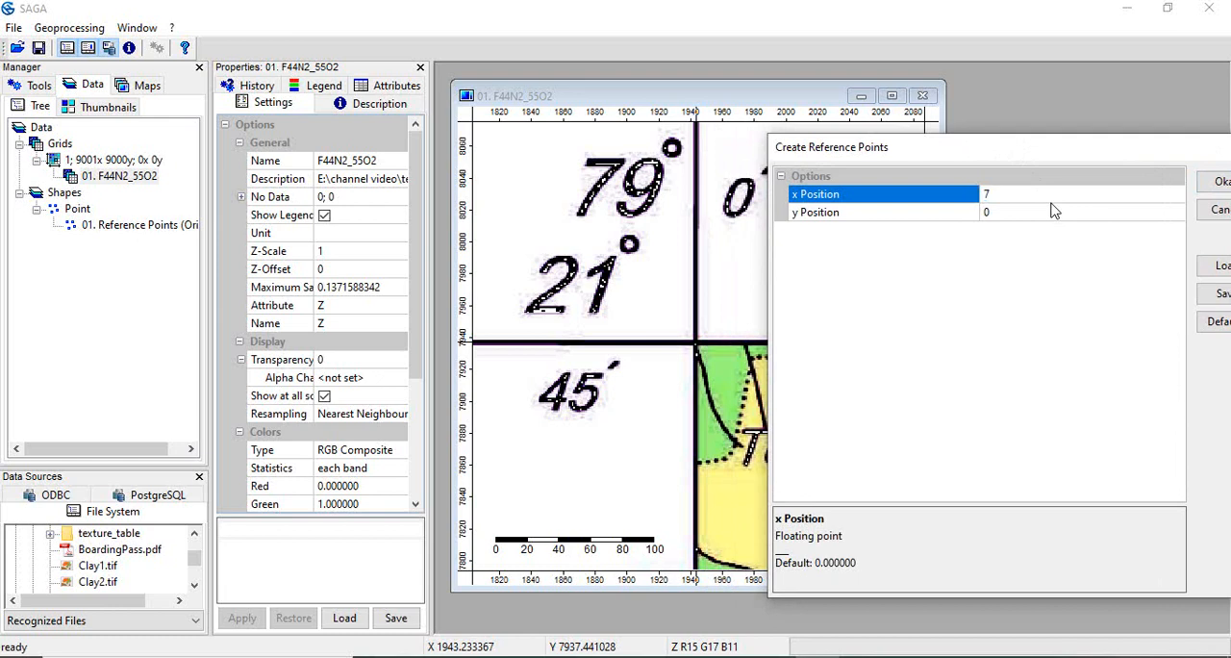
{"action": "type", "text": "9"}
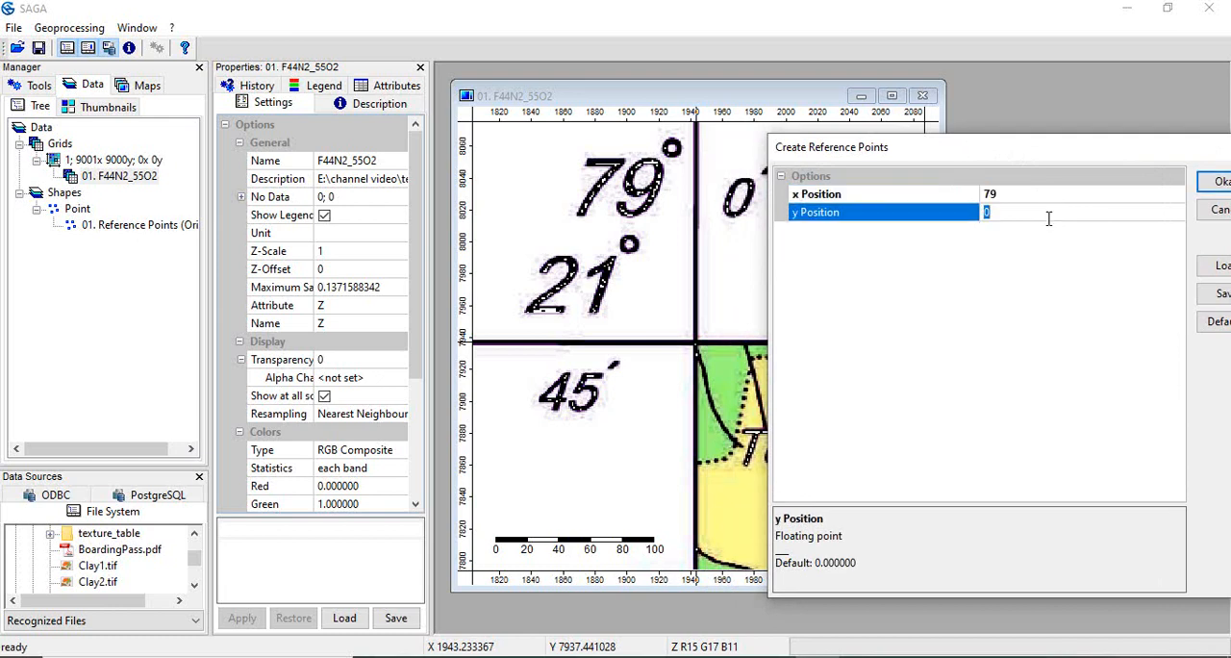
{"action": "type", "text": "21.75"}
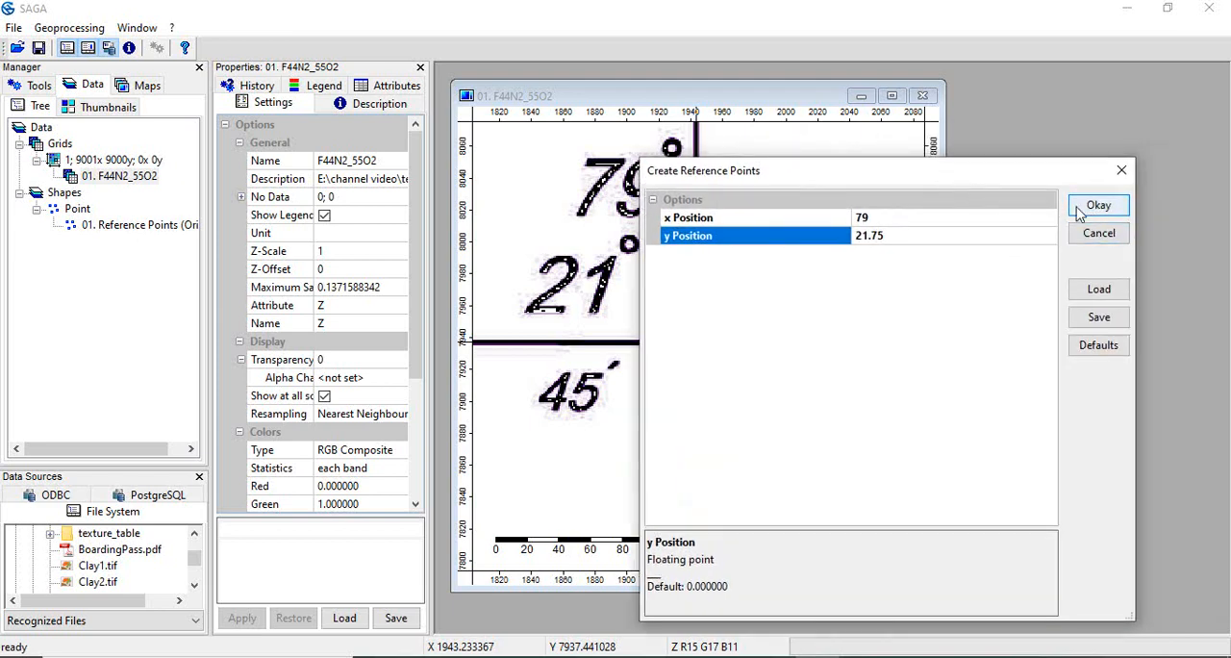
{"action": "left_click", "coordinate": [1098, 205]}
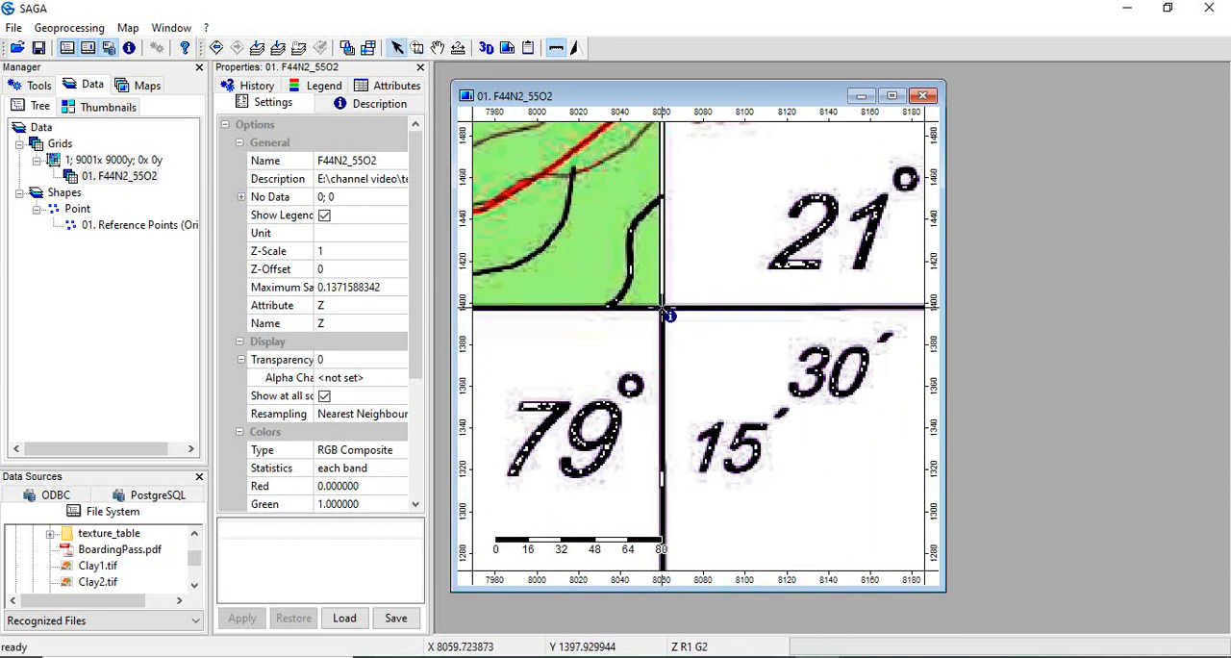
- Mark the grid-line corner as a second control point with x 79.25, y 21.50
{"action": "left_click", "coordinate": [662, 315]}
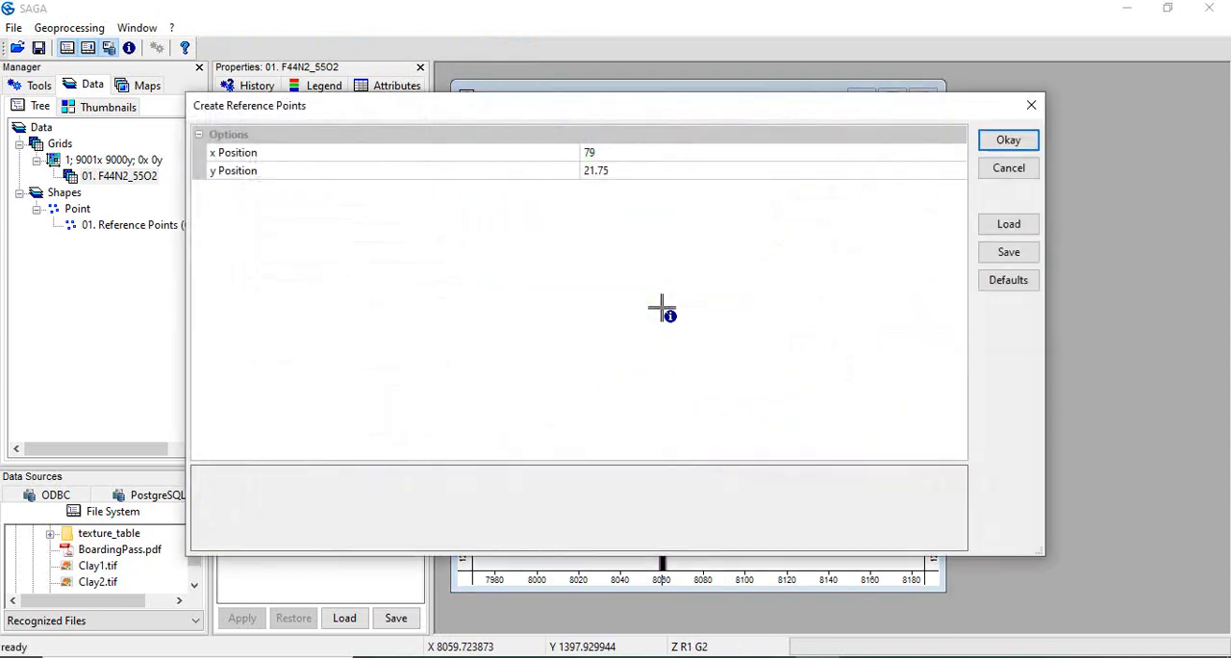
{"action": "mouse_move", "coordinate": [1049, 322]}
{"action": "type", "text": ".25"}
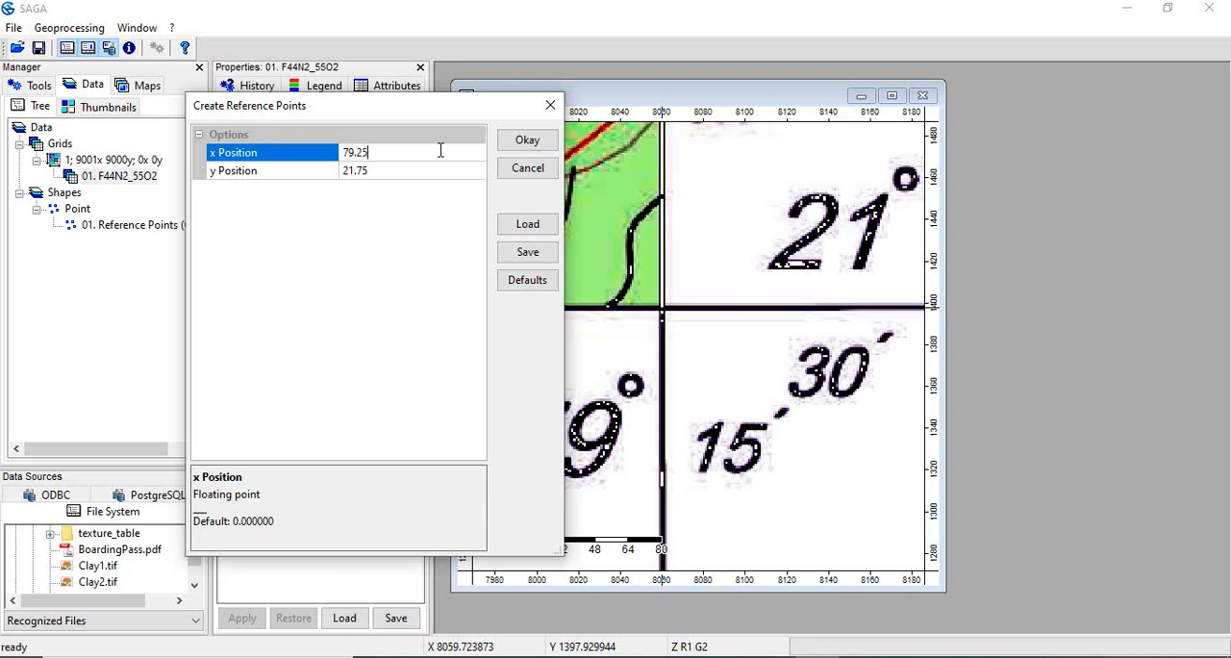
{"action": "left_click", "coordinate": [356, 170]}
{"action": "type", "text": "21.5"}
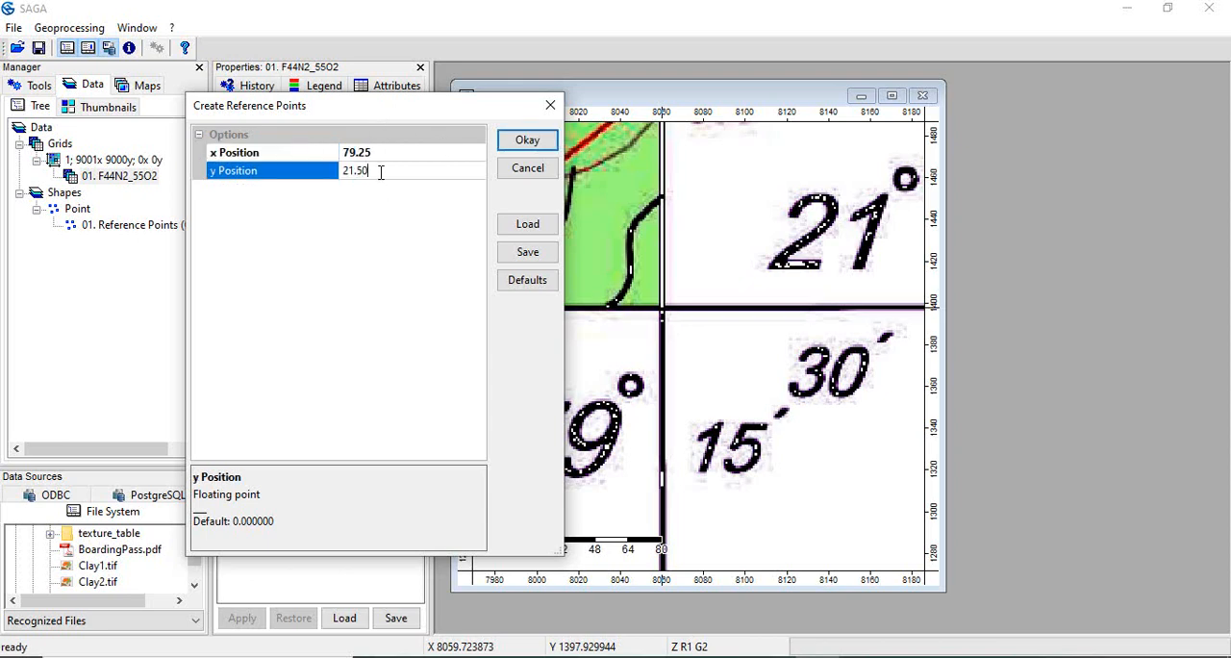
{"action": "left_click", "coordinate": [527, 139]}
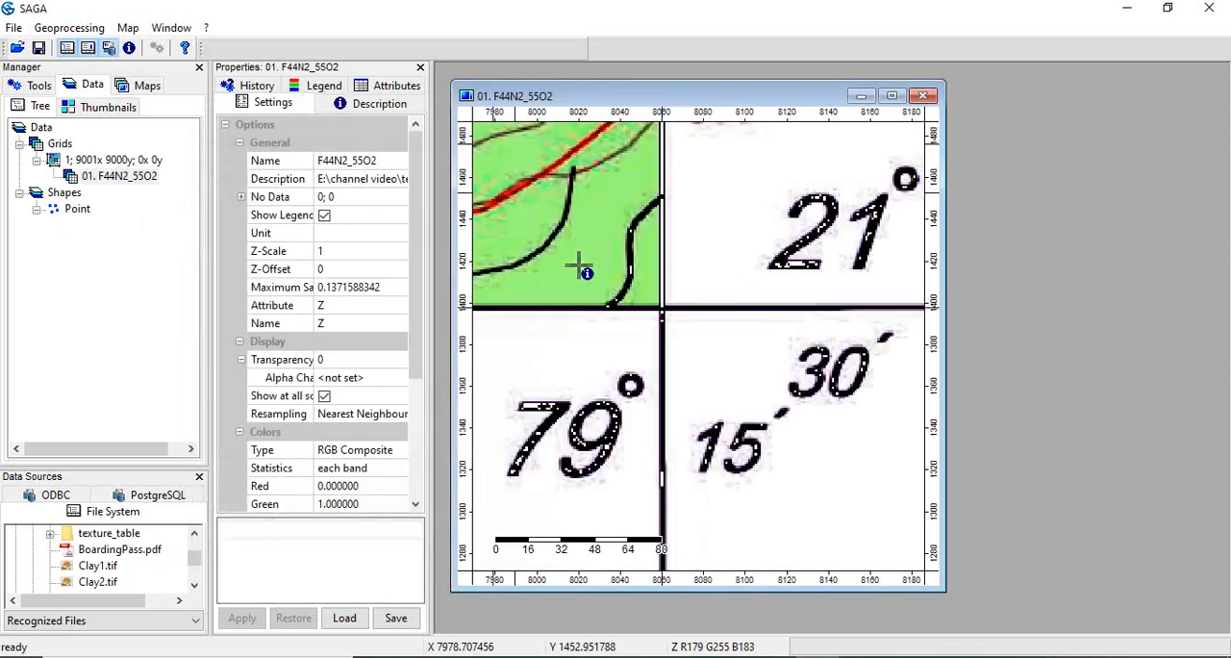
{"action": "left_click", "coordinate": [577, 269]}
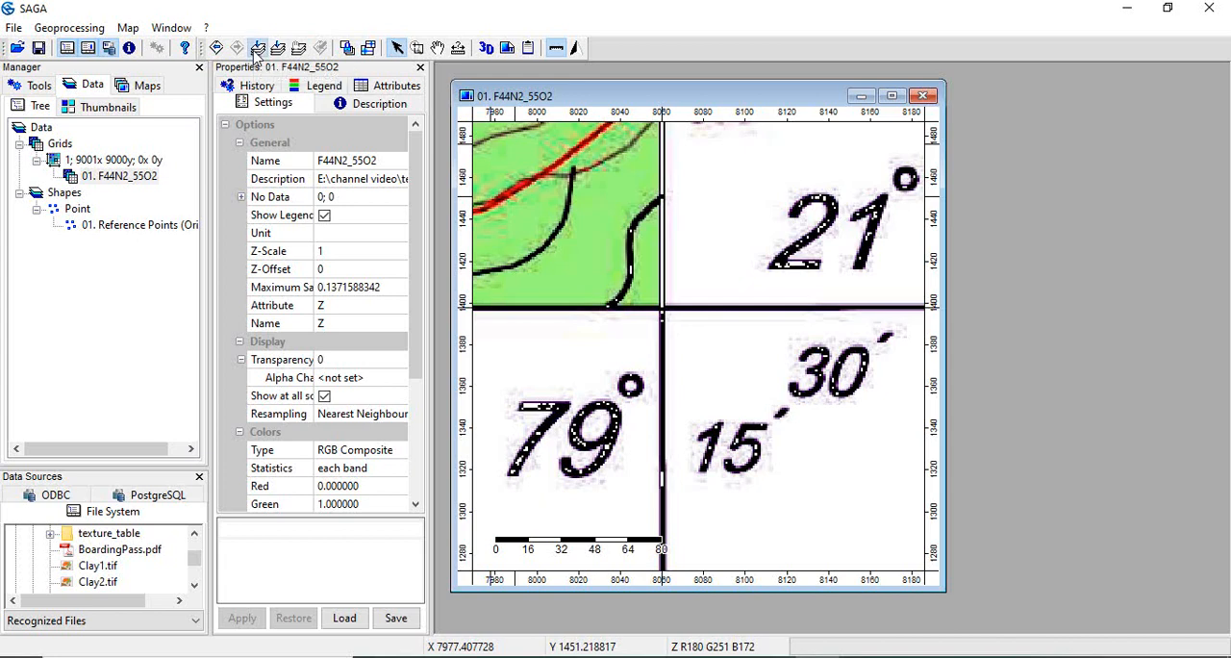
- Add the third reference point at the sheet corner with map coordinates x 79, y 21.5
{"action": "left_click", "coordinate": [417, 48]}
{"action": "type", "text": "79"}
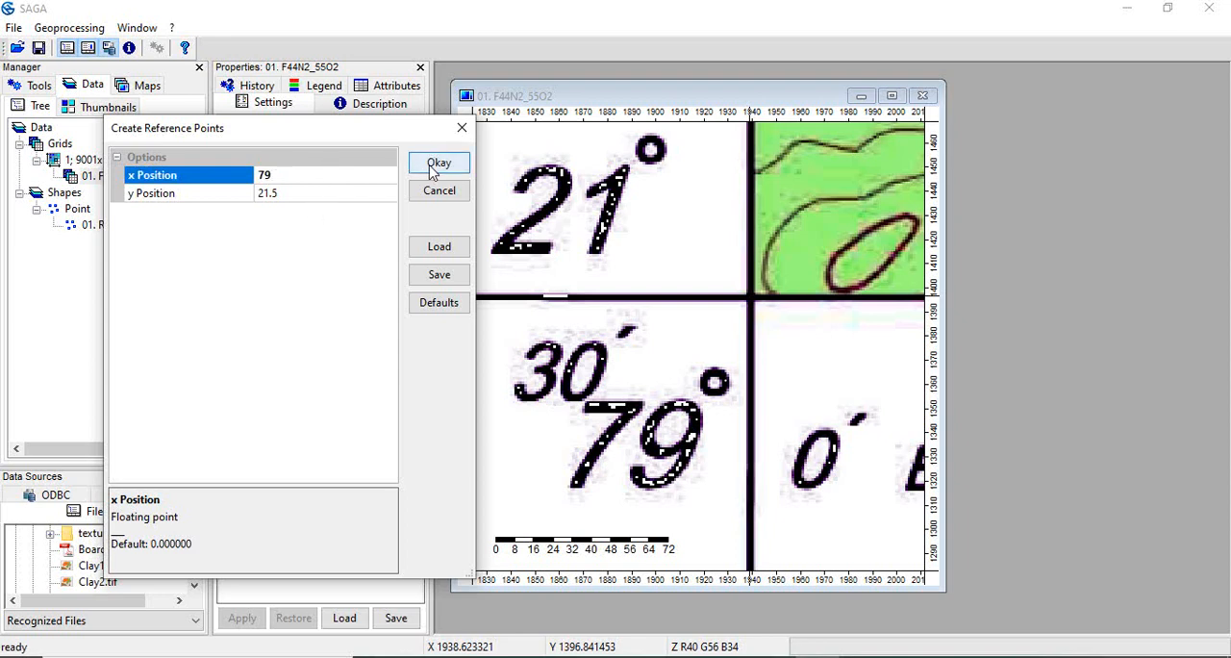
{"action": "left_click", "coordinate": [438, 163]}
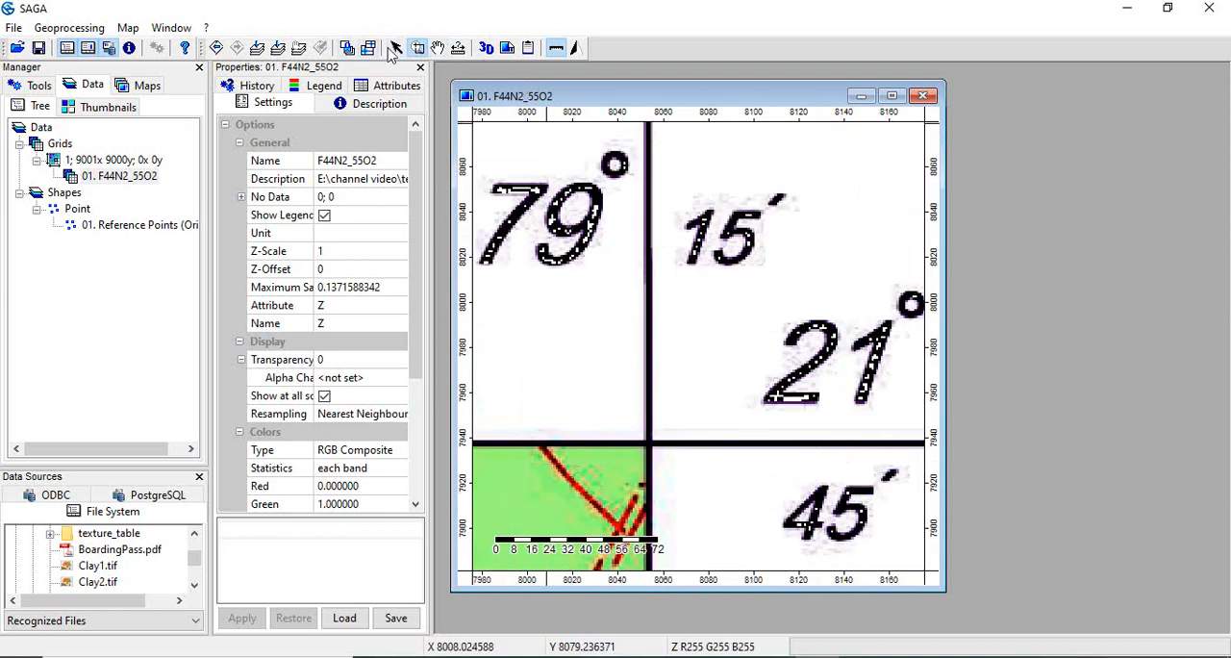
- Add the fourth reference point at the corner intersection with x 79.25 and y 21.75
{"action": "left_click", "coordinate": [396, 49]}
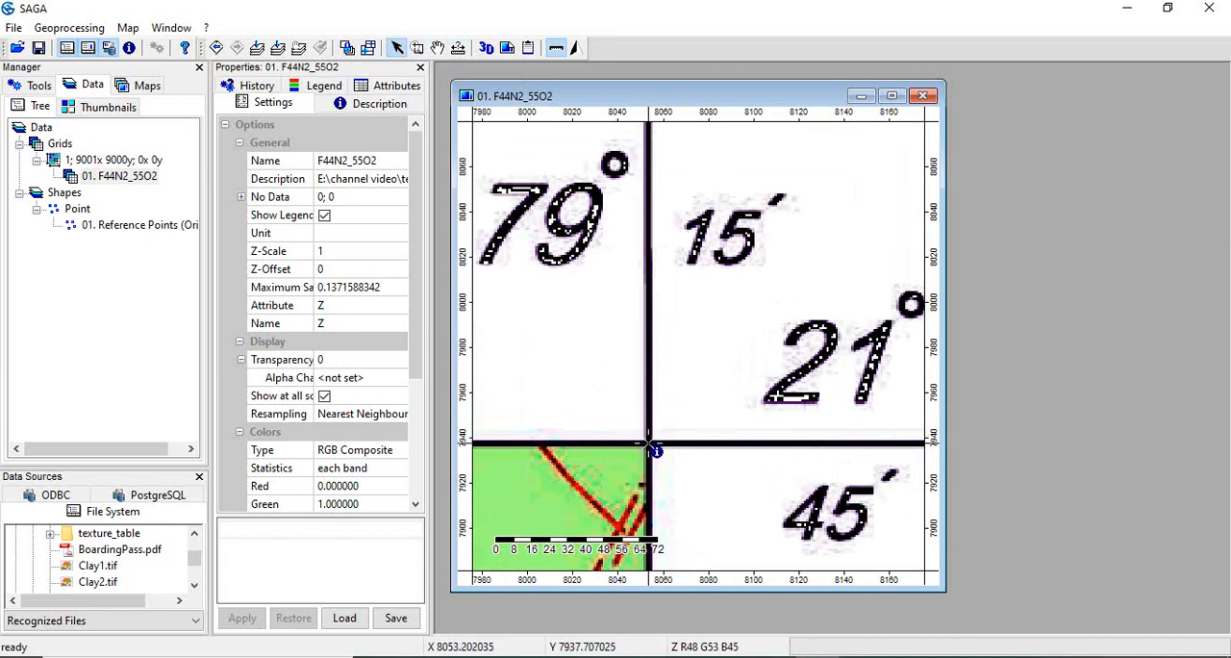
{"action": "left_click", "coordinate": [654, 448]}
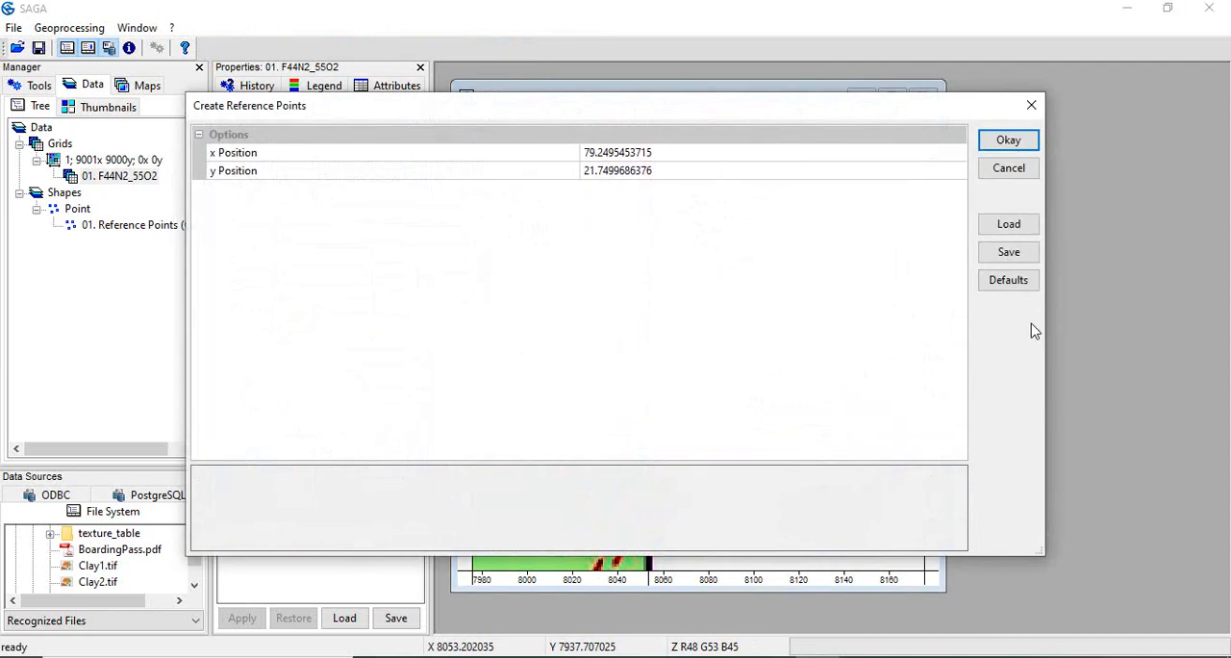
{"action": "mouse_move", "coordinate": [1049, 301]}
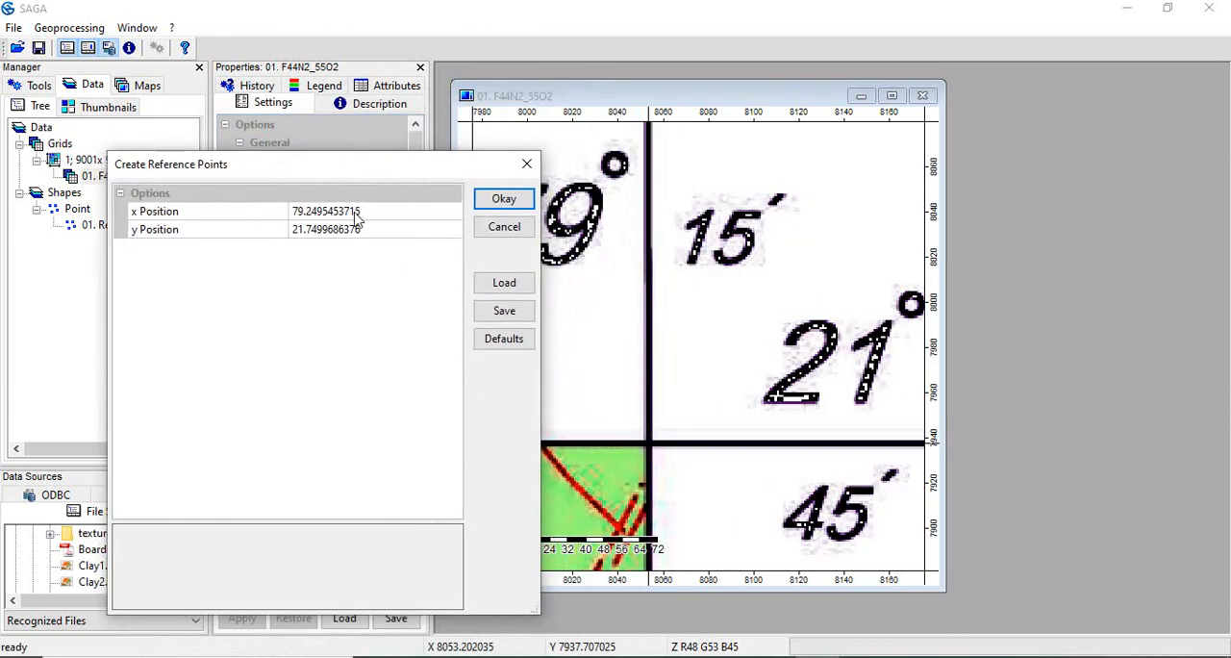
{"action": "left_click", "coordinate": [207, 210]}
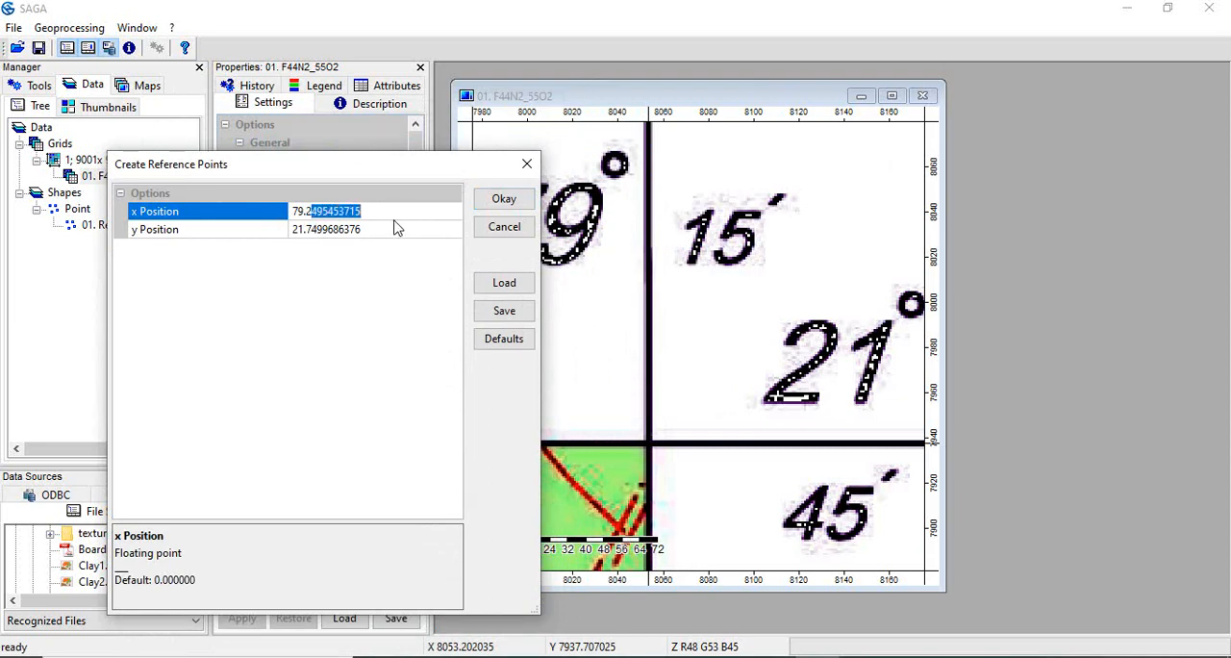
{"action": "type", "text": "79.25"}
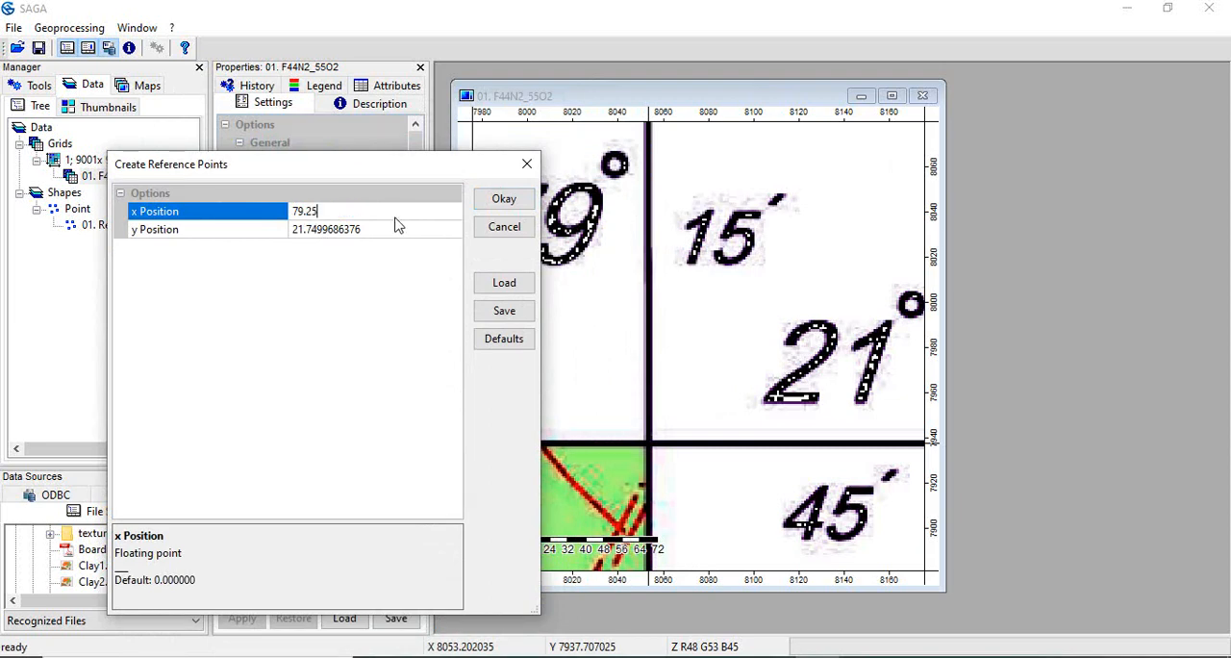
{"action": "left_click", "coordinate": [192, 229]}
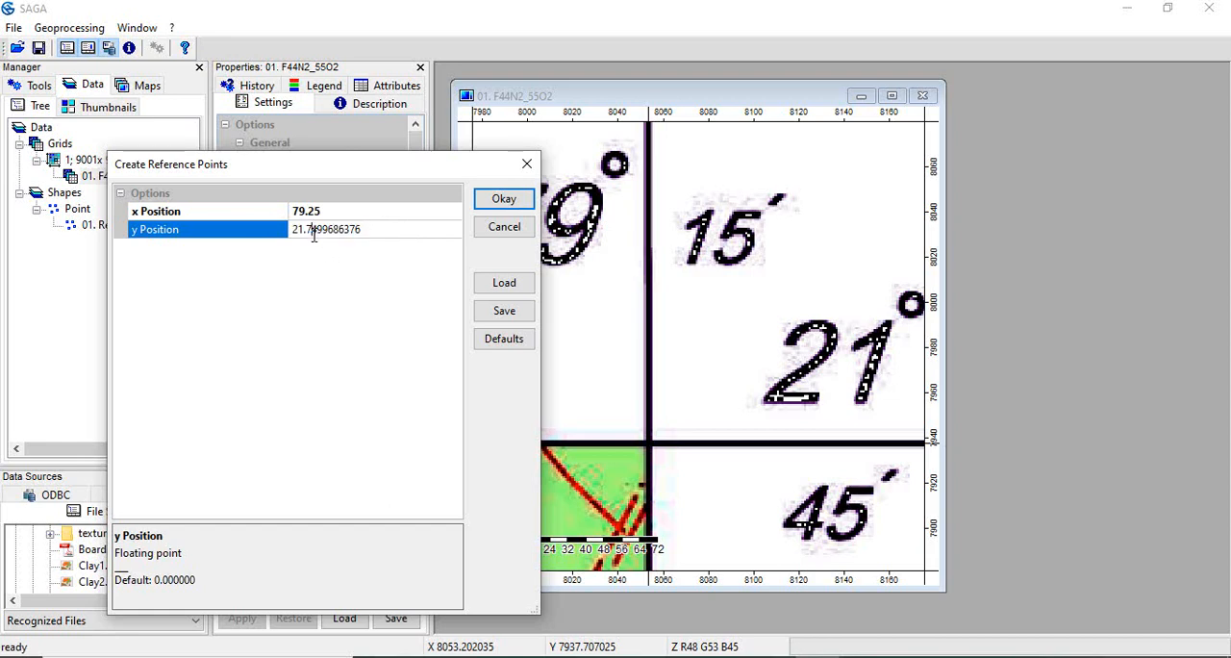
{"action": "type", "text": "21.75"}
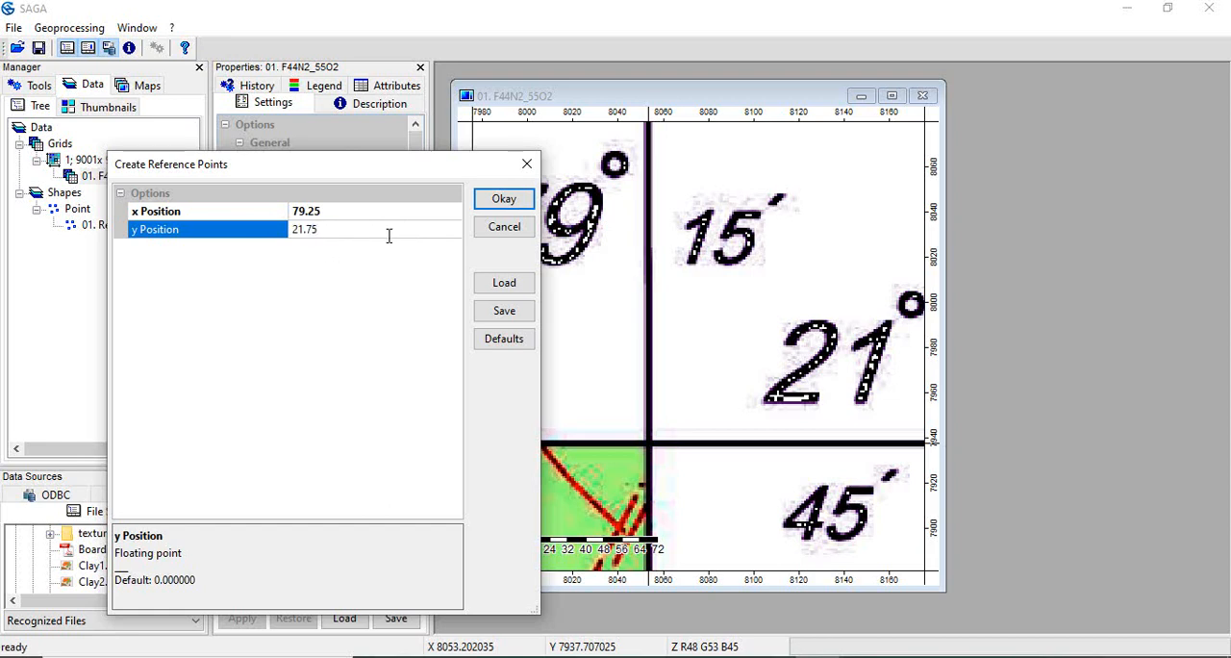
{"action": "left_click", "coordinate": [504, 198]}
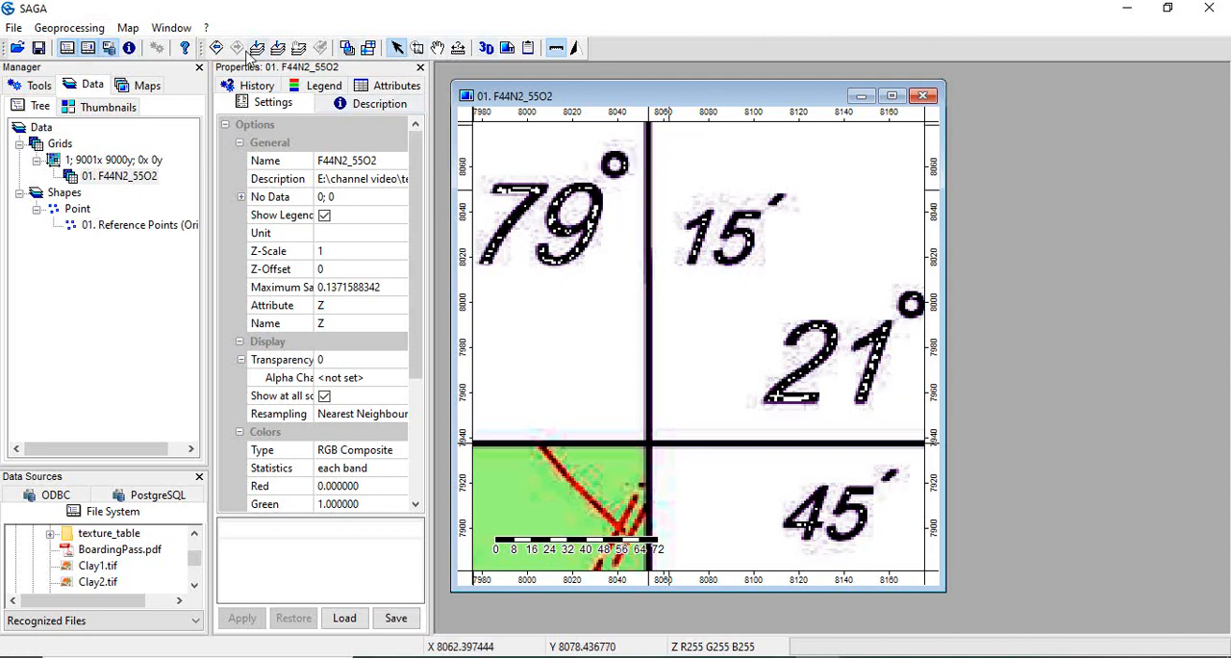
- Zoom to the full toposheet and stop interactive reference-point creation under Geoprocessing
{"action": "left_click", "coordinate": [139, 224]}
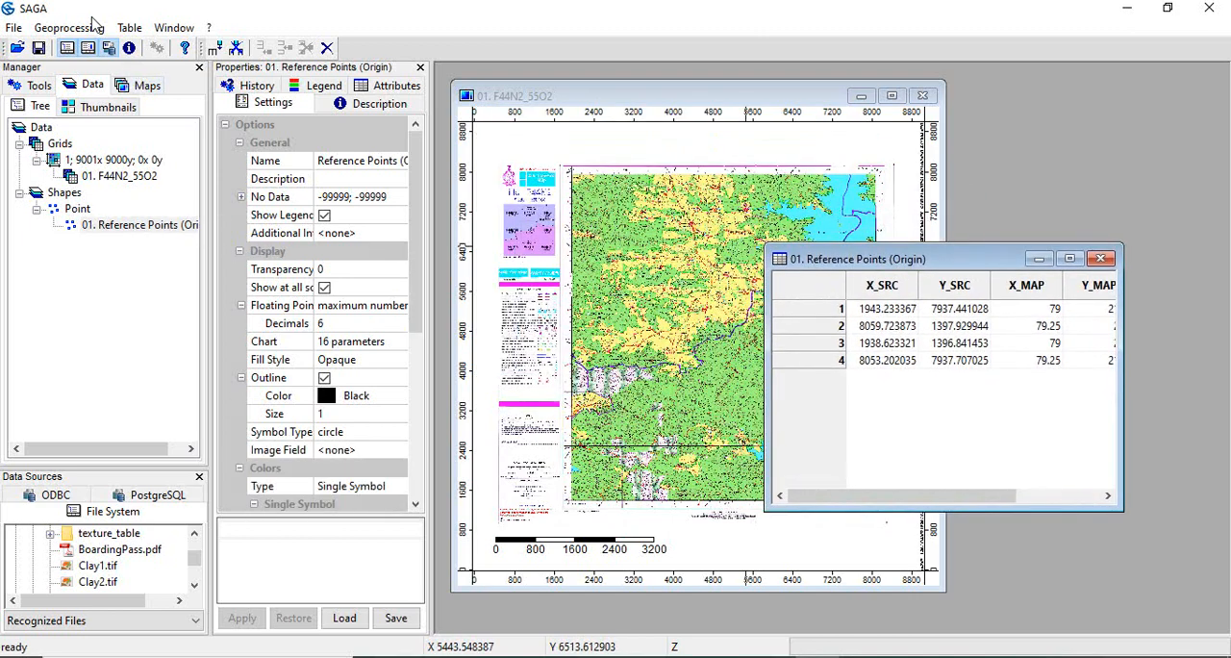
{"action": "left_click", "coordinate": [68, 27]}
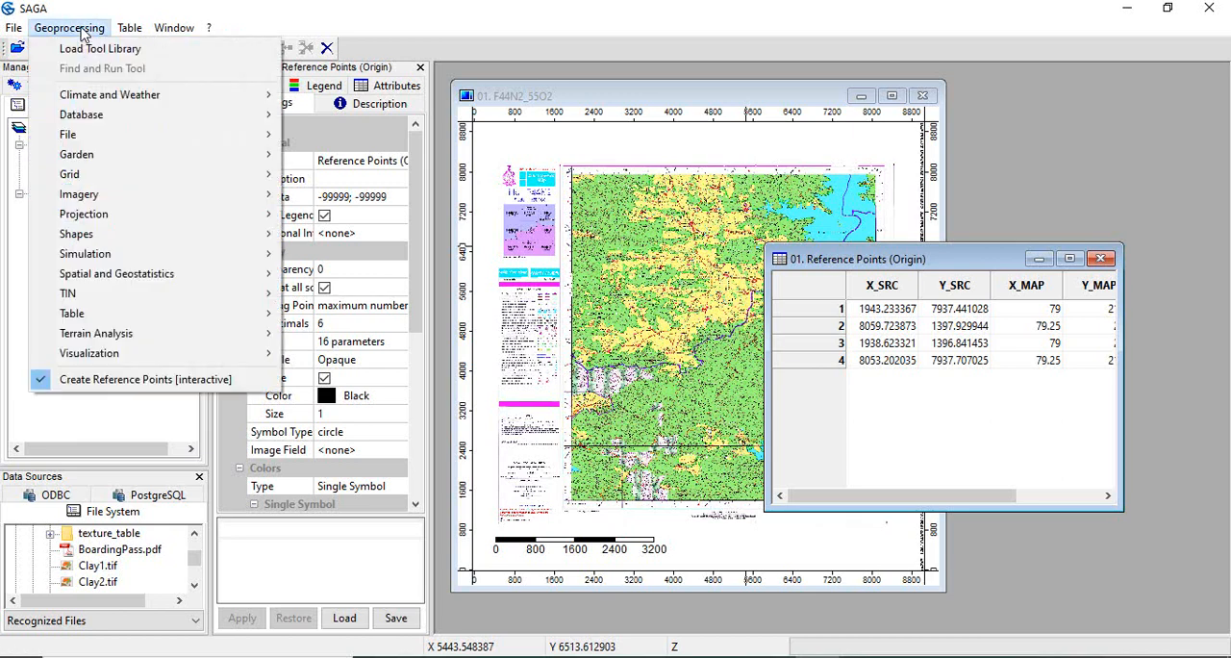
{"action": "mouse_move", "coordinate": [145, 379]}
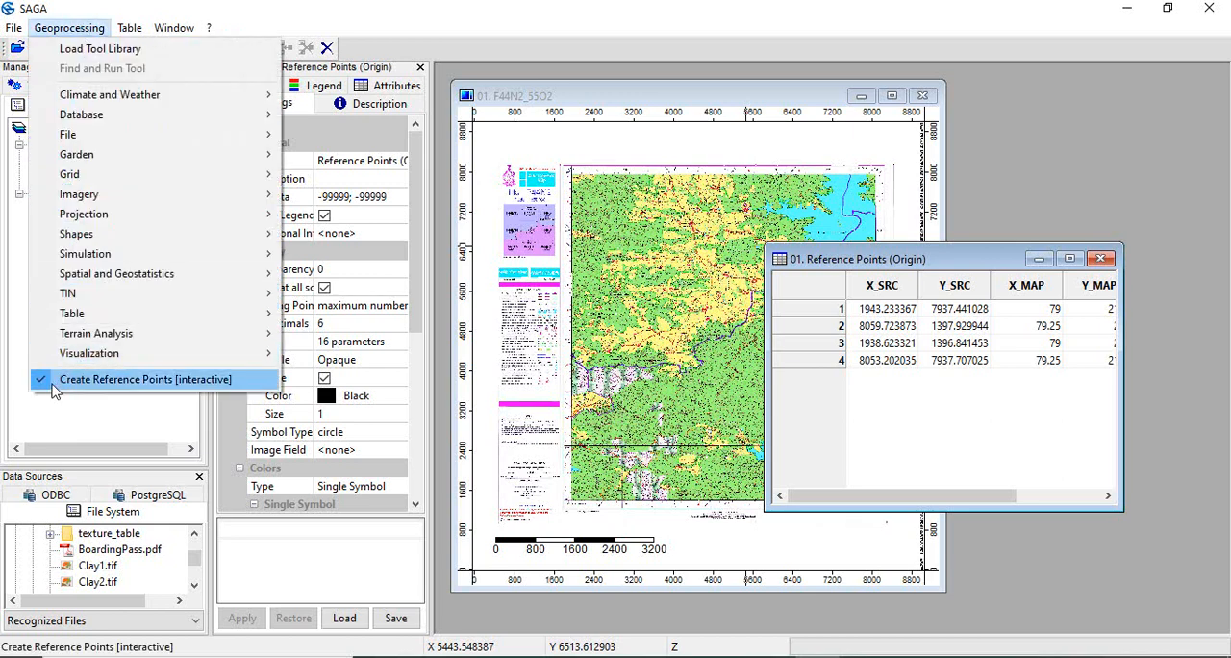
{"action": "left_click", "coordinate": [144, 379]}
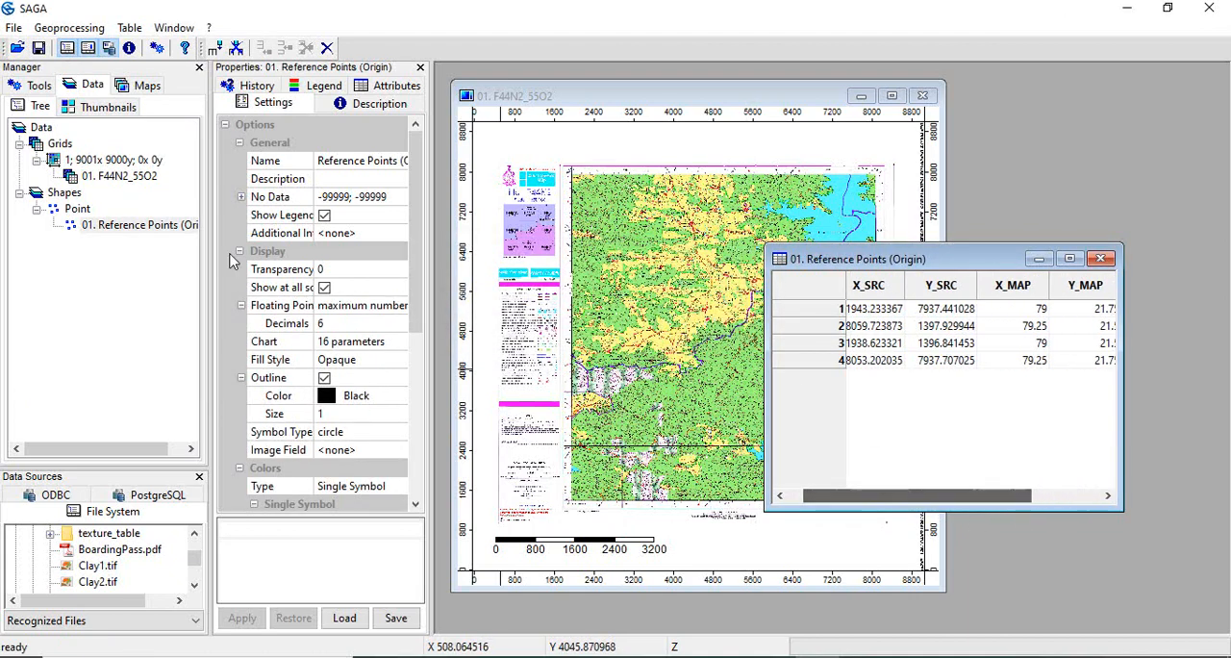
{"action": "left_click", "coordinate": [69, 27]}
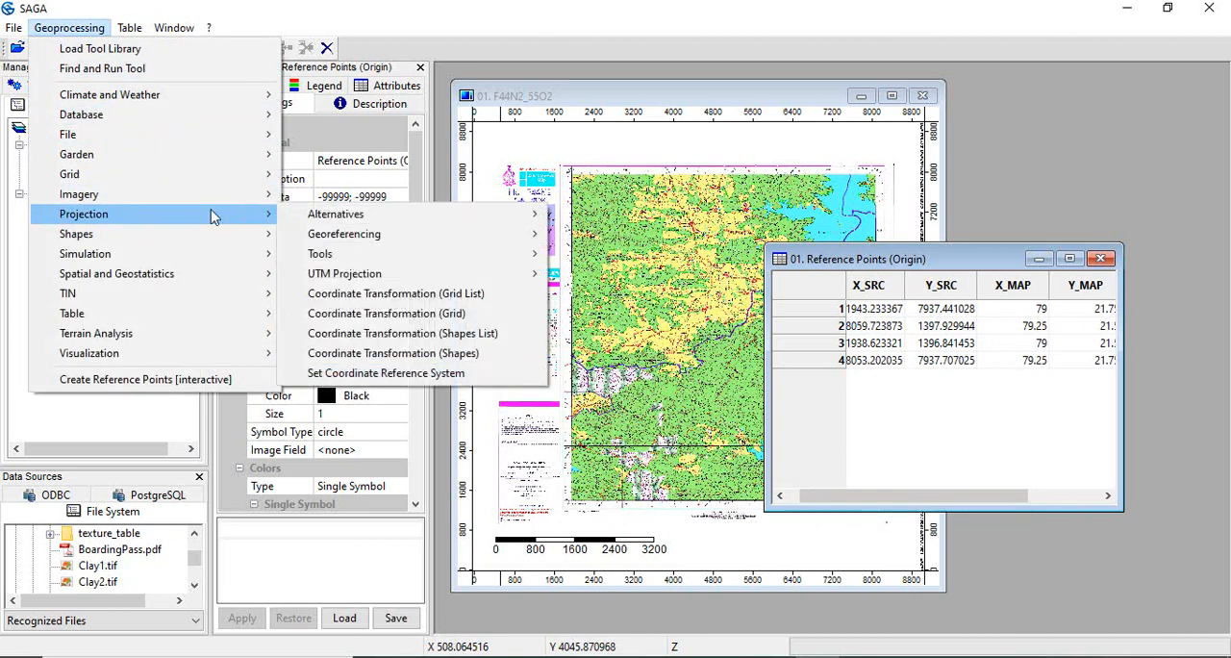
{"action": "mouse_move", "coordinate": [387, 373]}
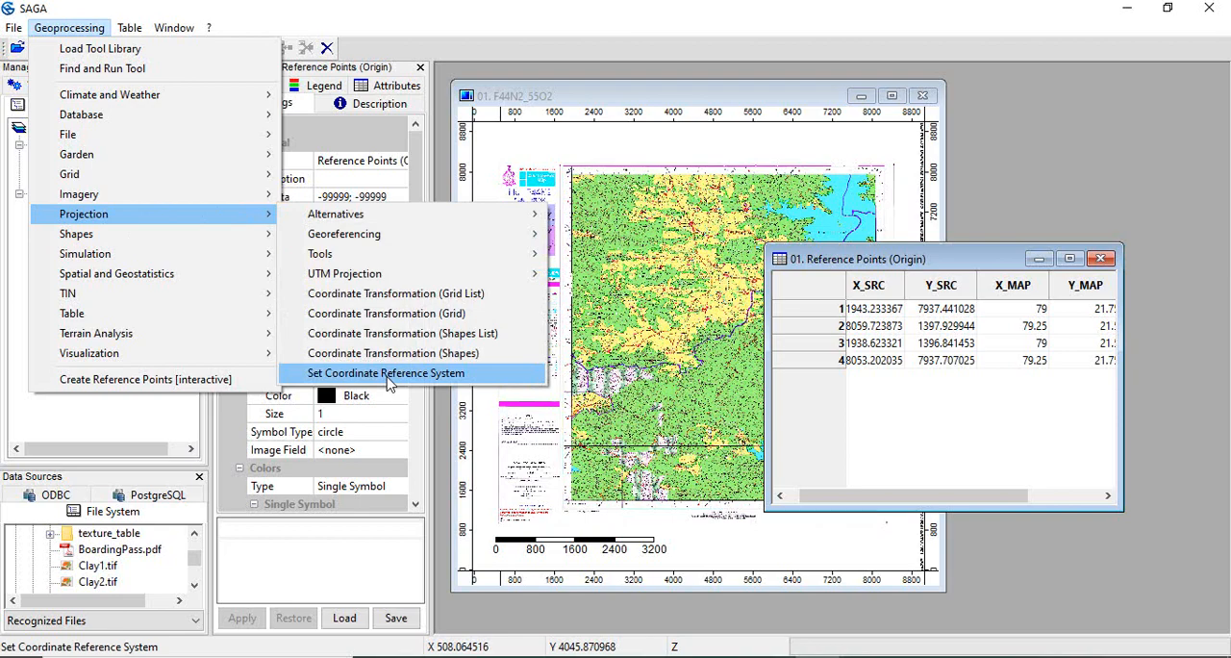
- Assign a lat/long WGS84 coordinate reference system with metre units to the F44N2_55O2 grid
{"action": "left_click", "coordinate": [386, 373]}
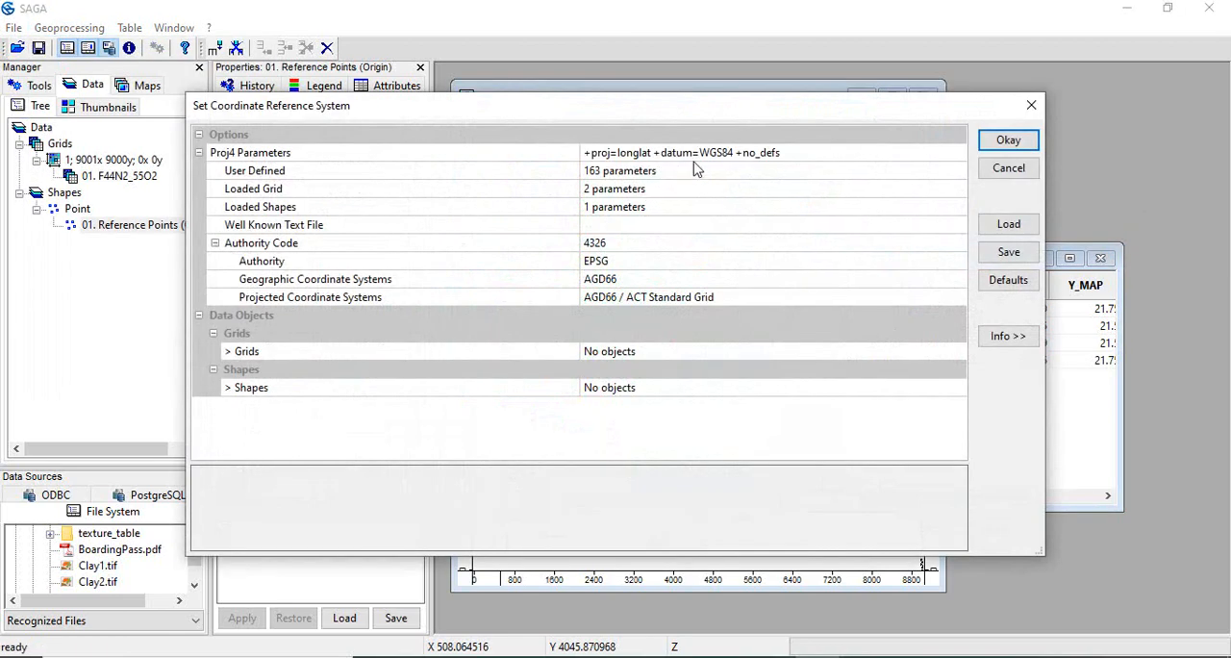
{"action": "mouse_move", "coordinate": [702, 188]}
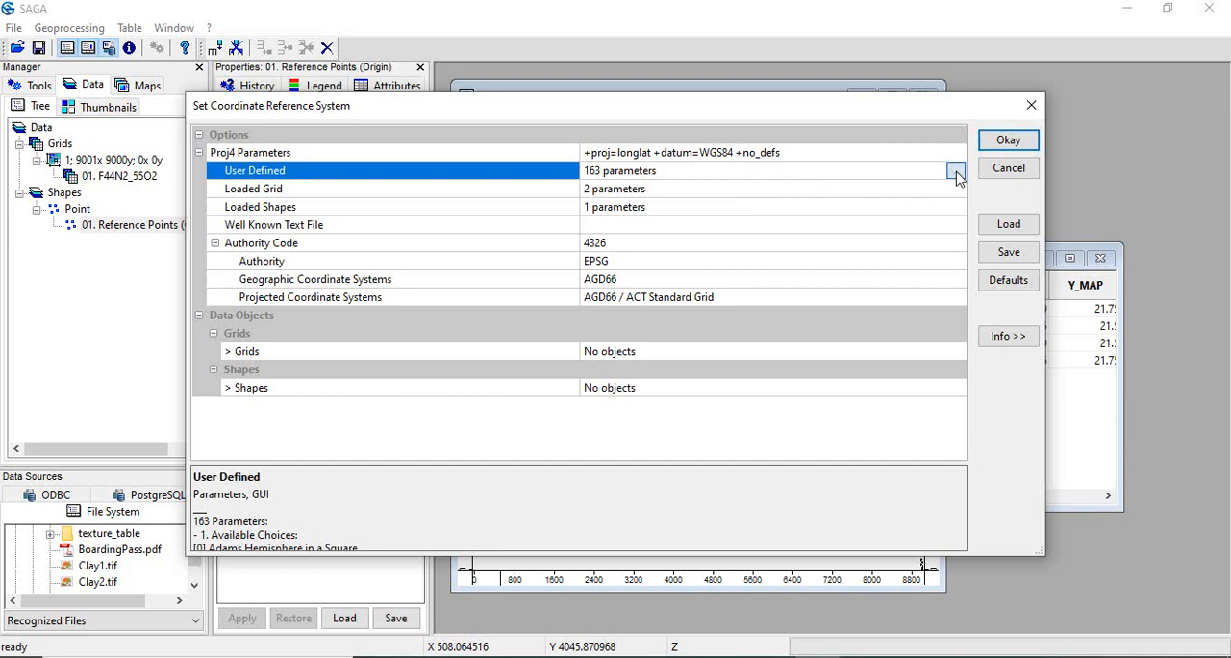
{"action": "left_click", "coordinate": [956, 171]}
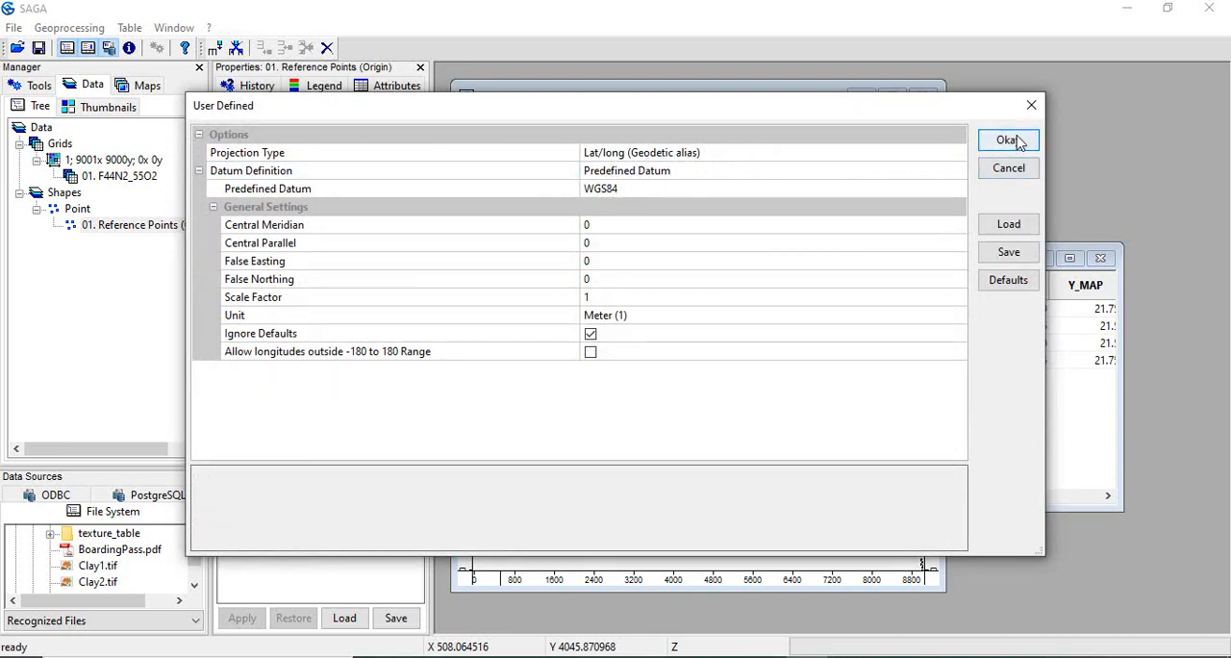
{"action": "left_click", "coordinate": [1008, 139]}
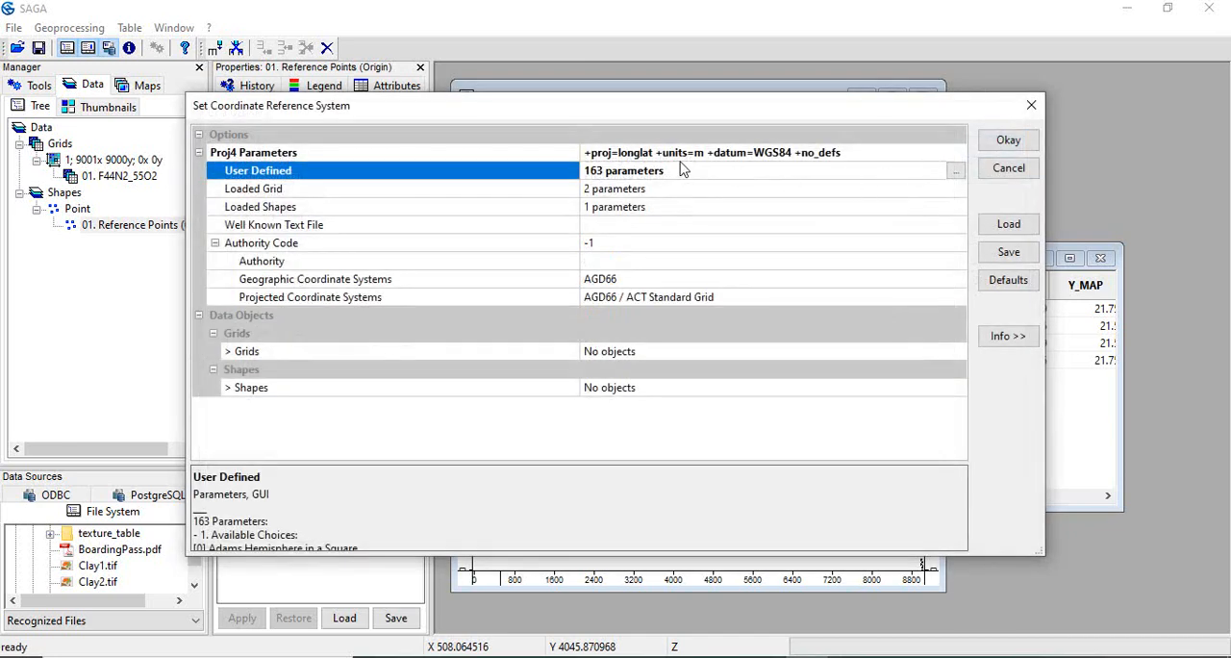
{"action": "mouse_move", "coordinate": [779, 353]}
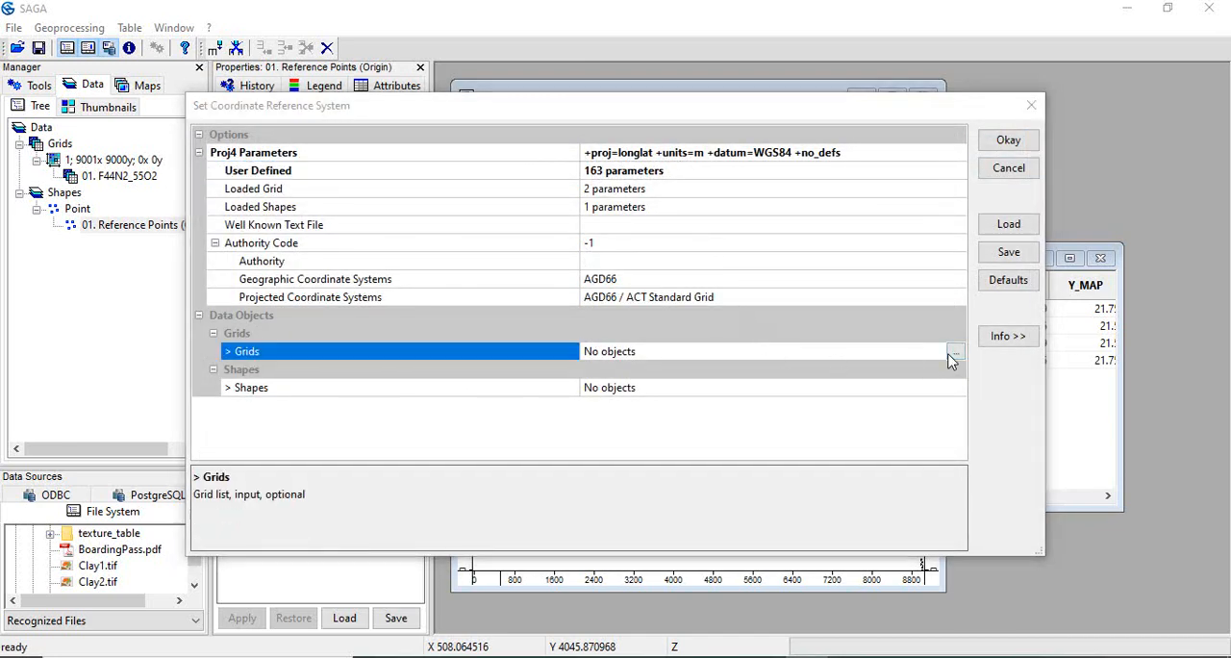
{"action": "left_click", "coordinate": [953, 351]}
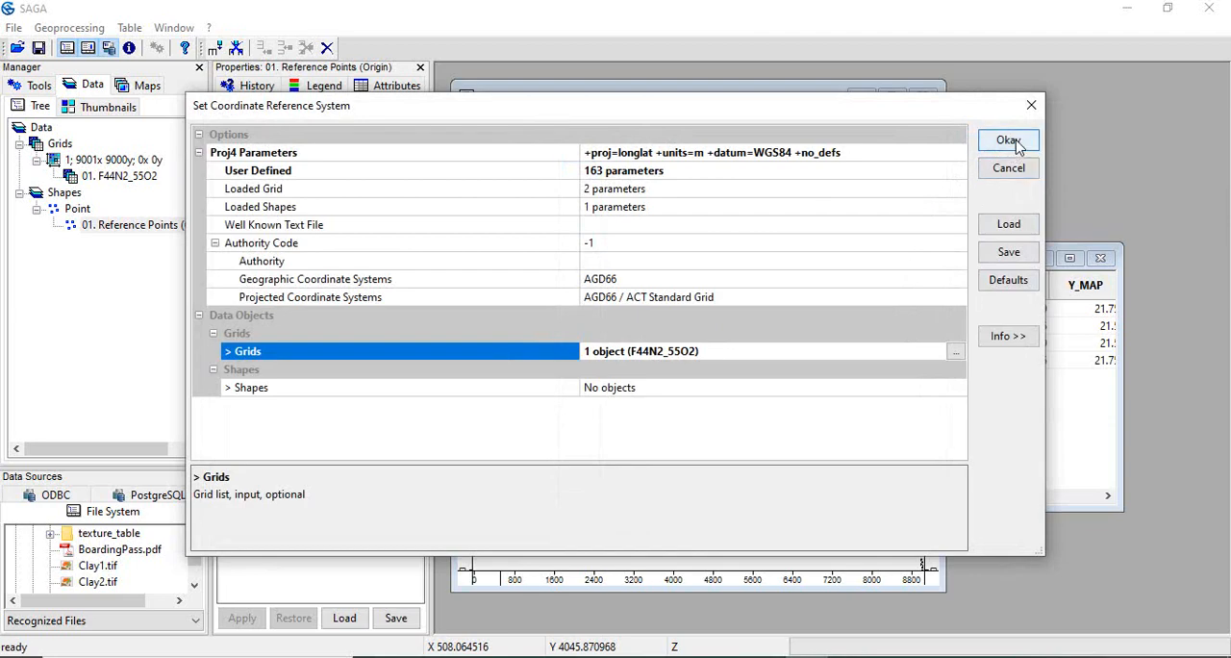
{"action": "left_click", "coordinate": [1008, 140]}
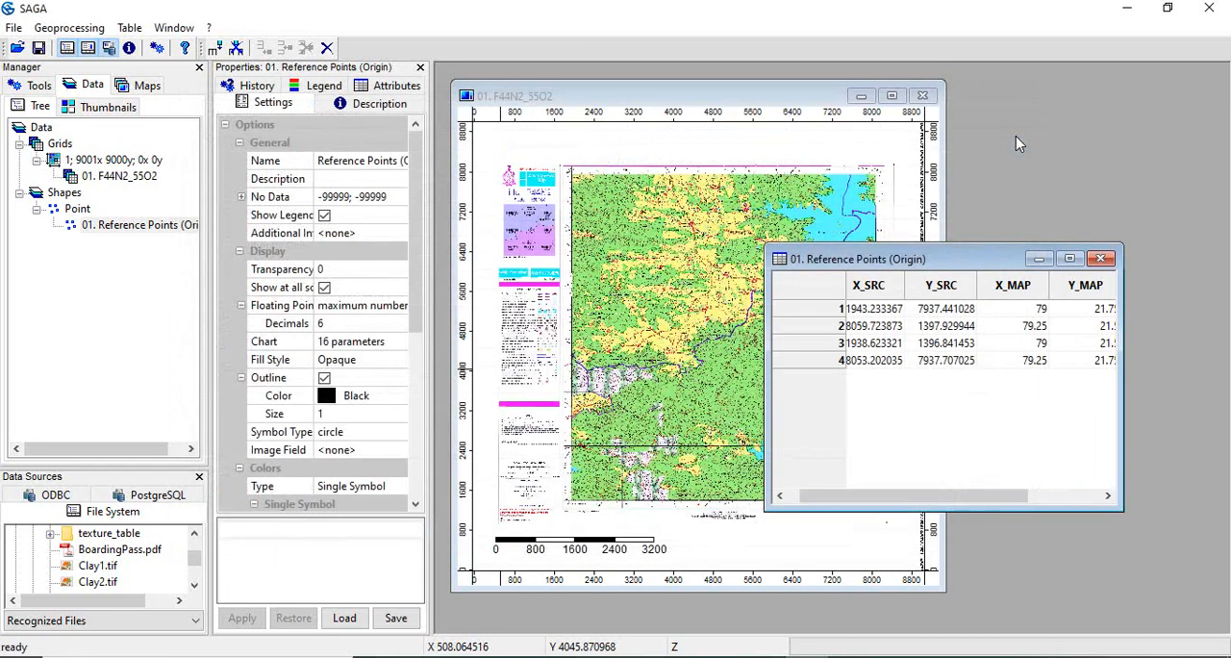
{"action": "mouse_move", "coordinate": [69, 27]}
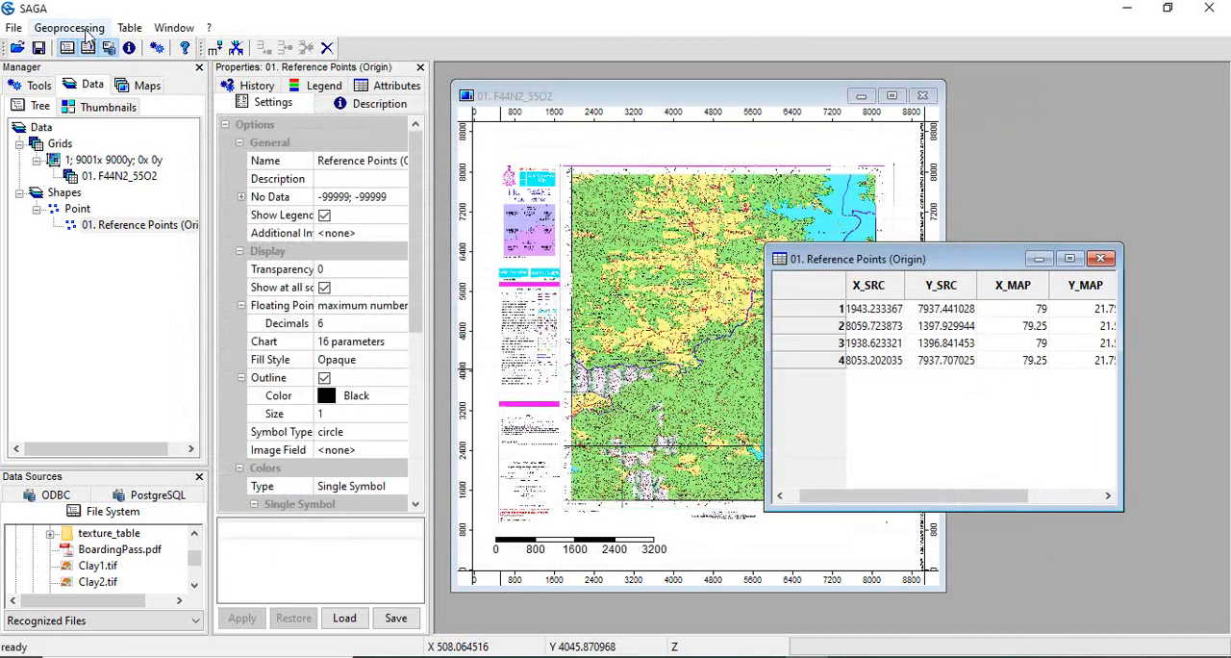
- Set up Rectify Grid with the reference points, first band F44N2_55O2.0 and Nearest Neighbour resampling
{"action": "left_click", "coordinate": [69, 27]}
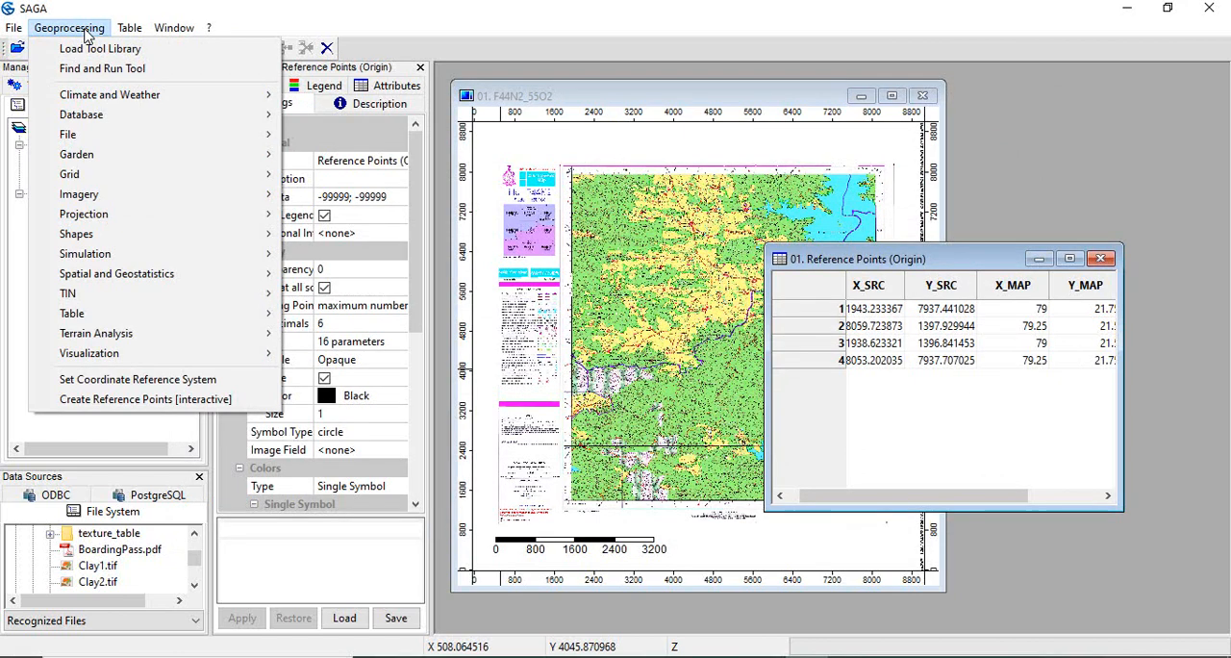
{"action": "left_click", "coordinate": [84, 214]}
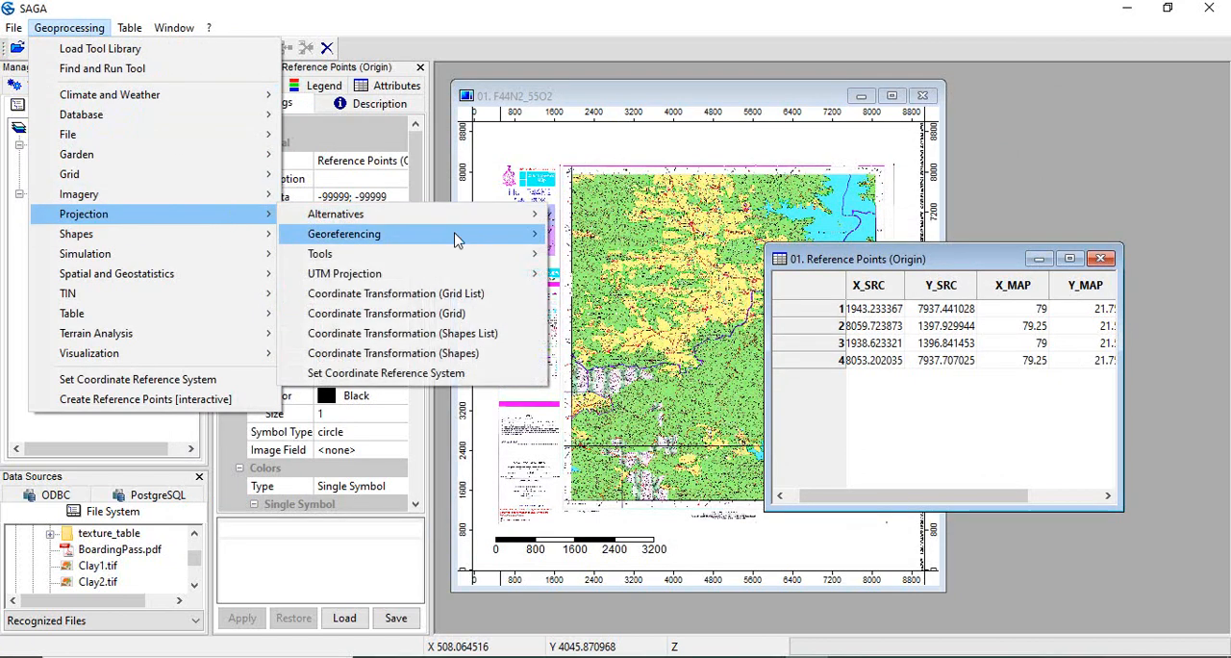
{"action": "mouse_move", "coordinate": [343, 233]}
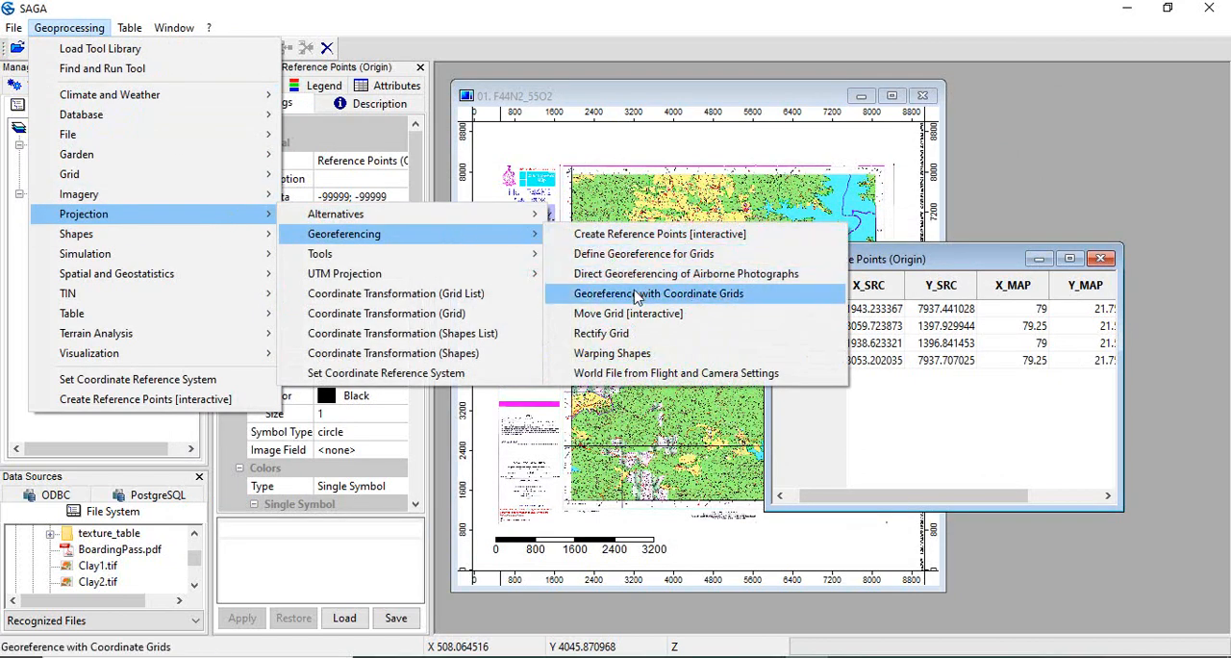
{"action": "mouse_move", "coordinate": [602, 333]}
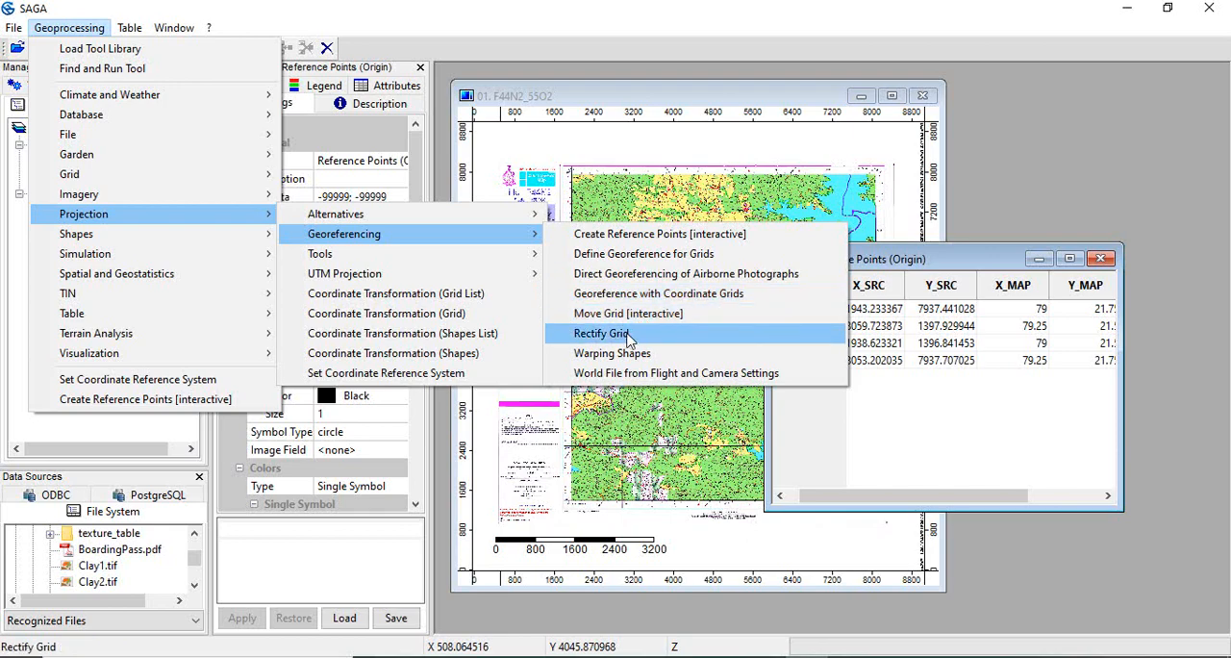
{"action": "left_click", "coordinate": [601, 333]}
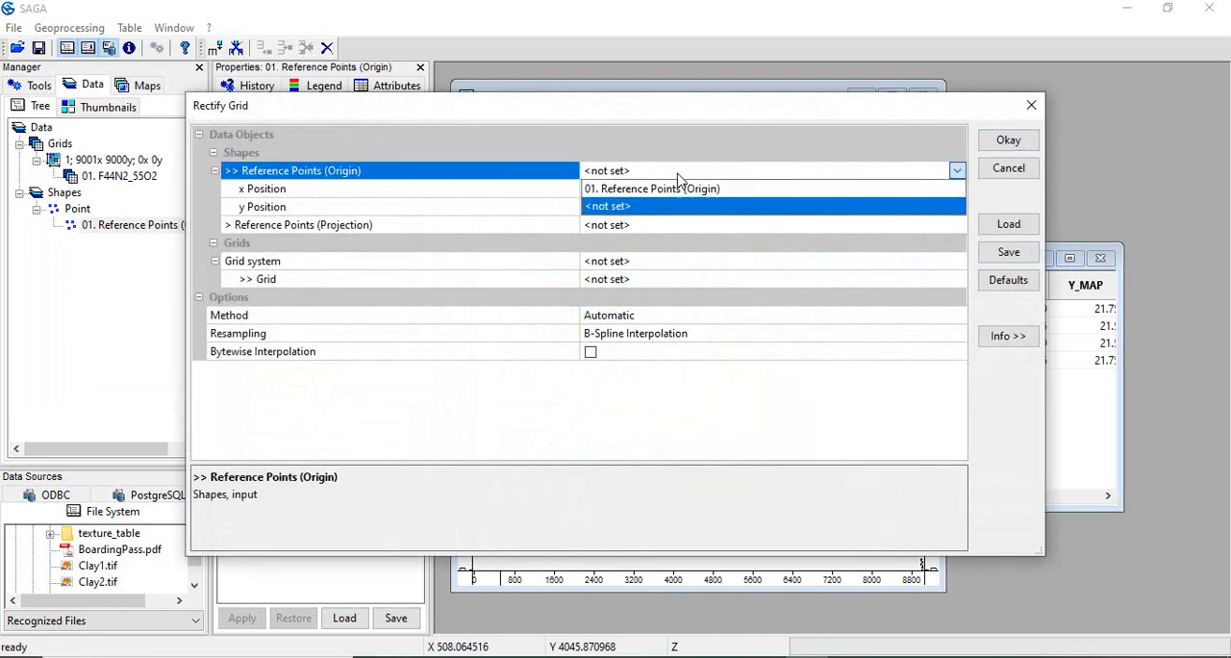
{"action": "left_click", "coordinate": [651, 187]}
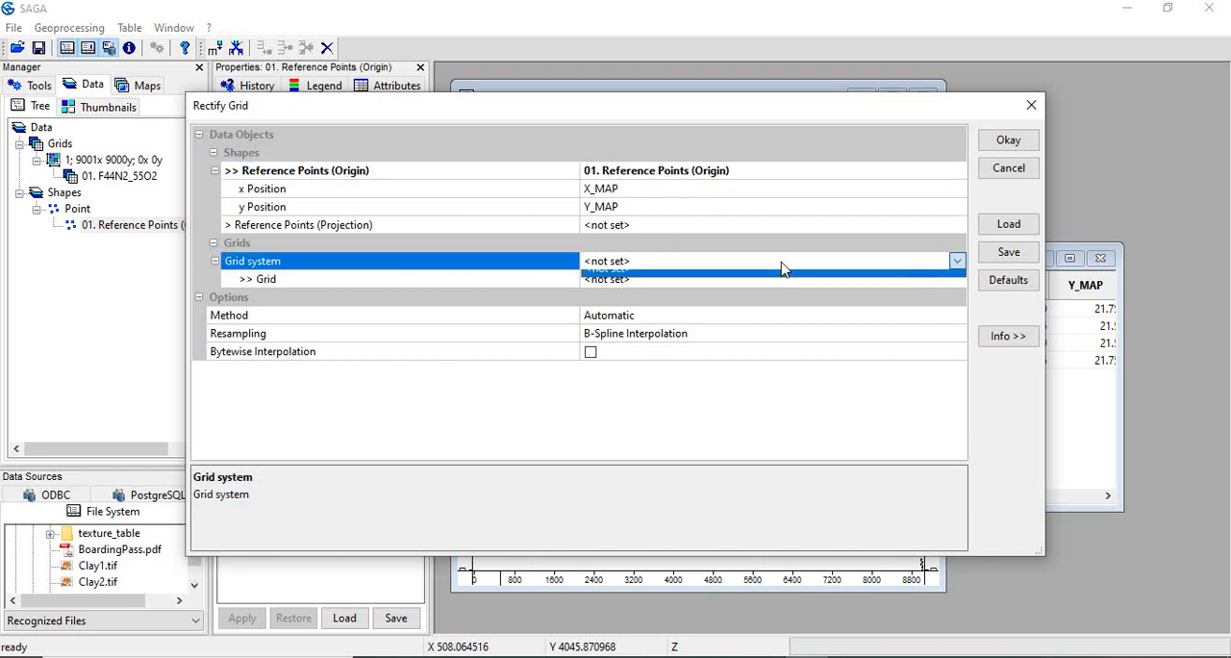
{"action": "left_click", "coordinate": [955, 261]}
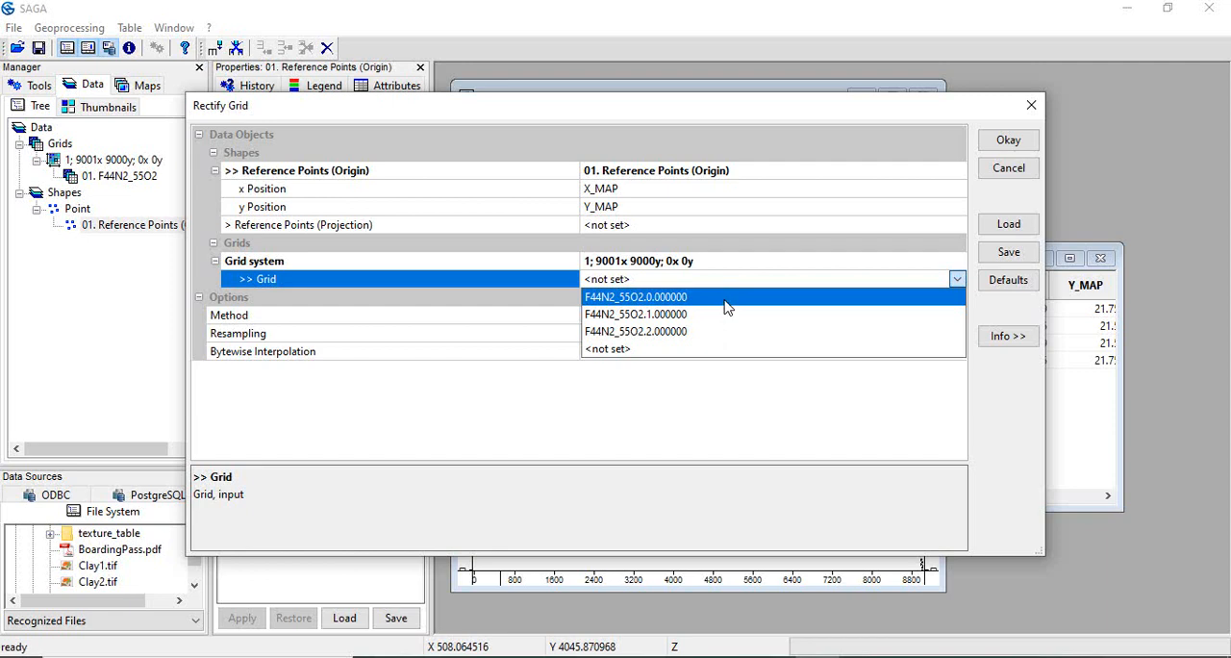
{"action": "left_click", "coordinate": [635, 296]}
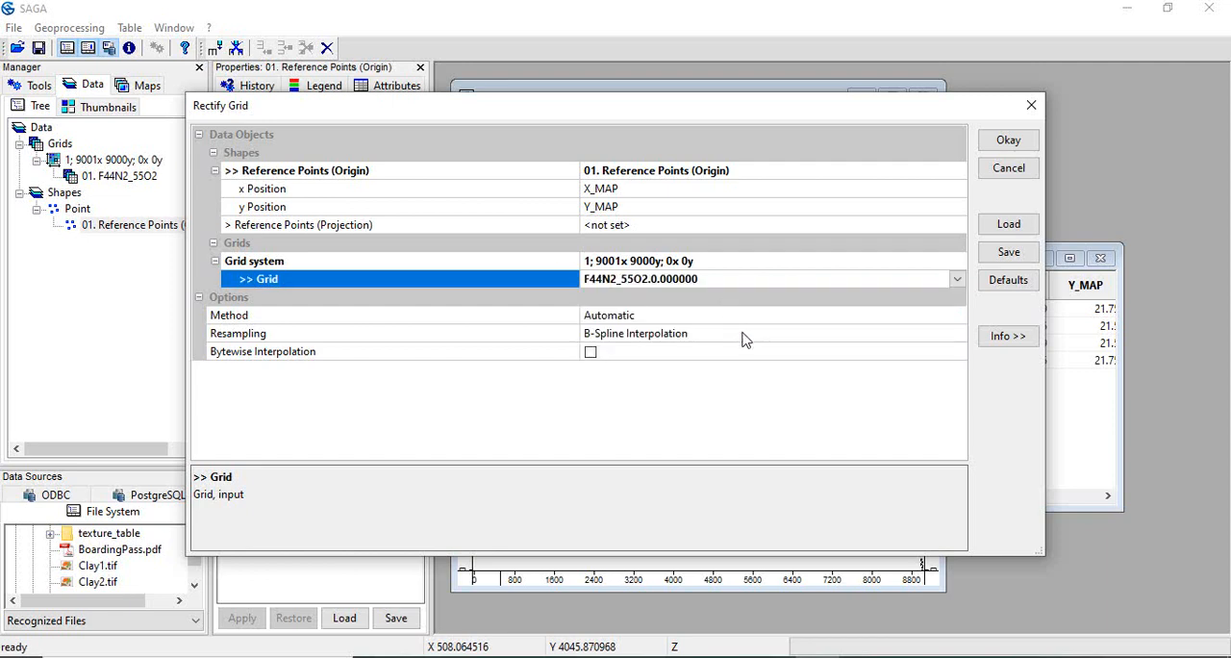
{"action": "left_click", "coordinate": [956, 332]}
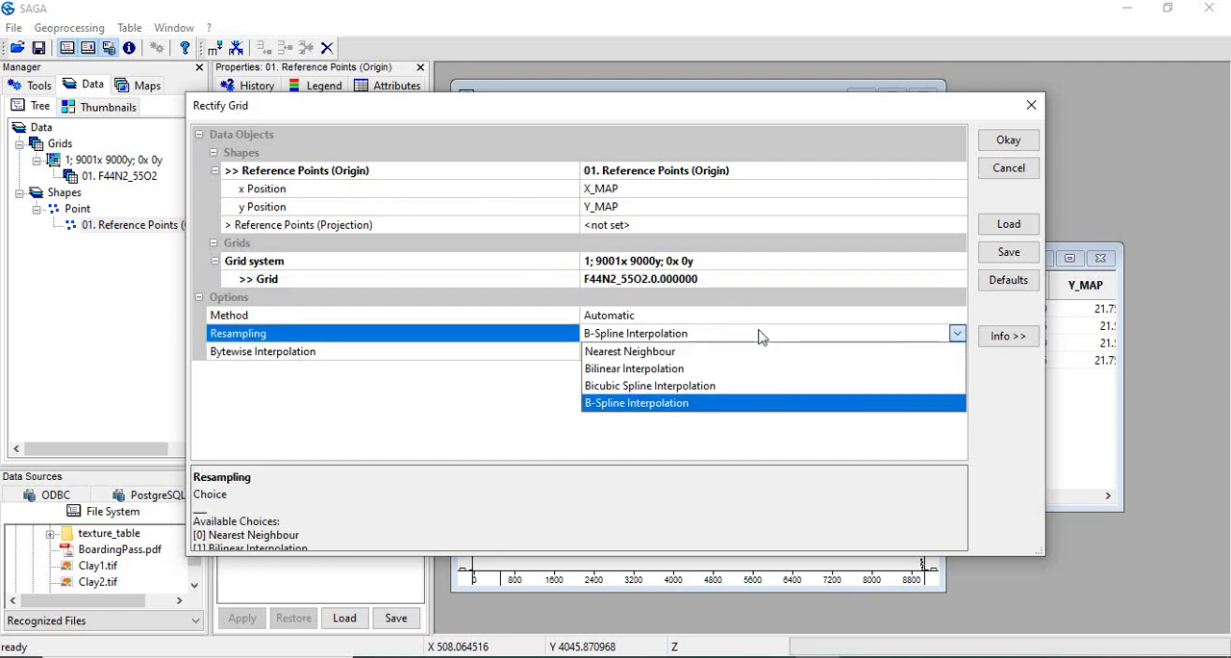
{"action": "left_click", "coordinate": [630, 350]}
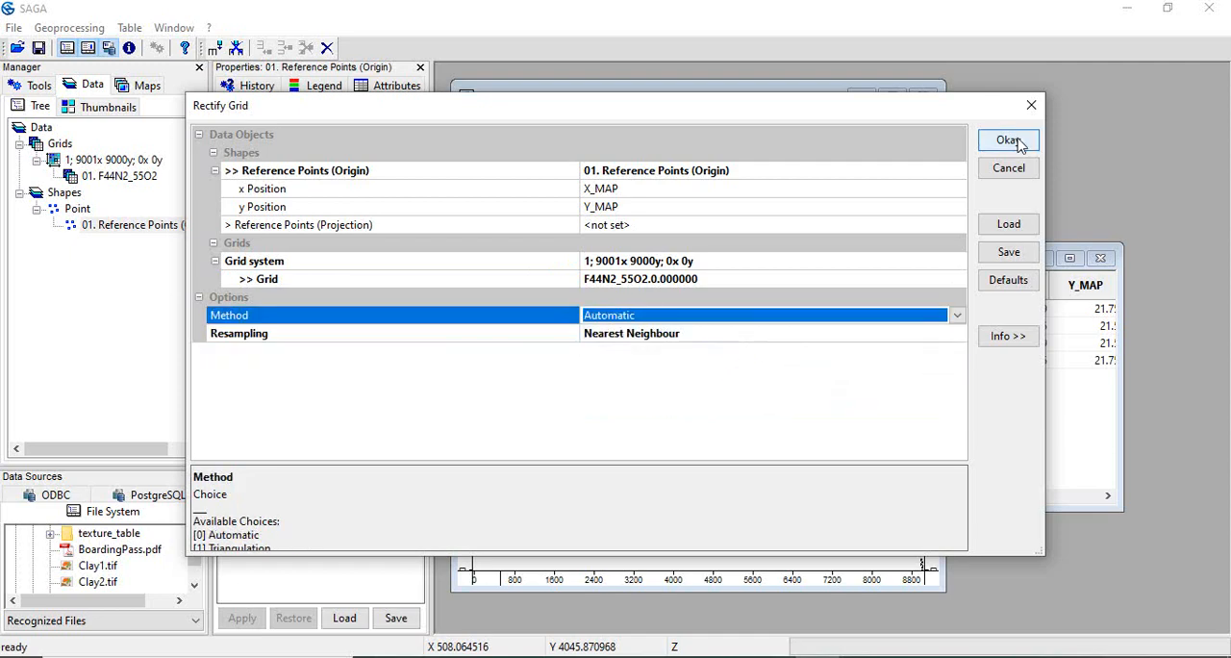
- Run the rectification, accept the target grid extent and show rectified Band 1 in a new map
{"action": "left_click", "coordinate": [1008, 141]}
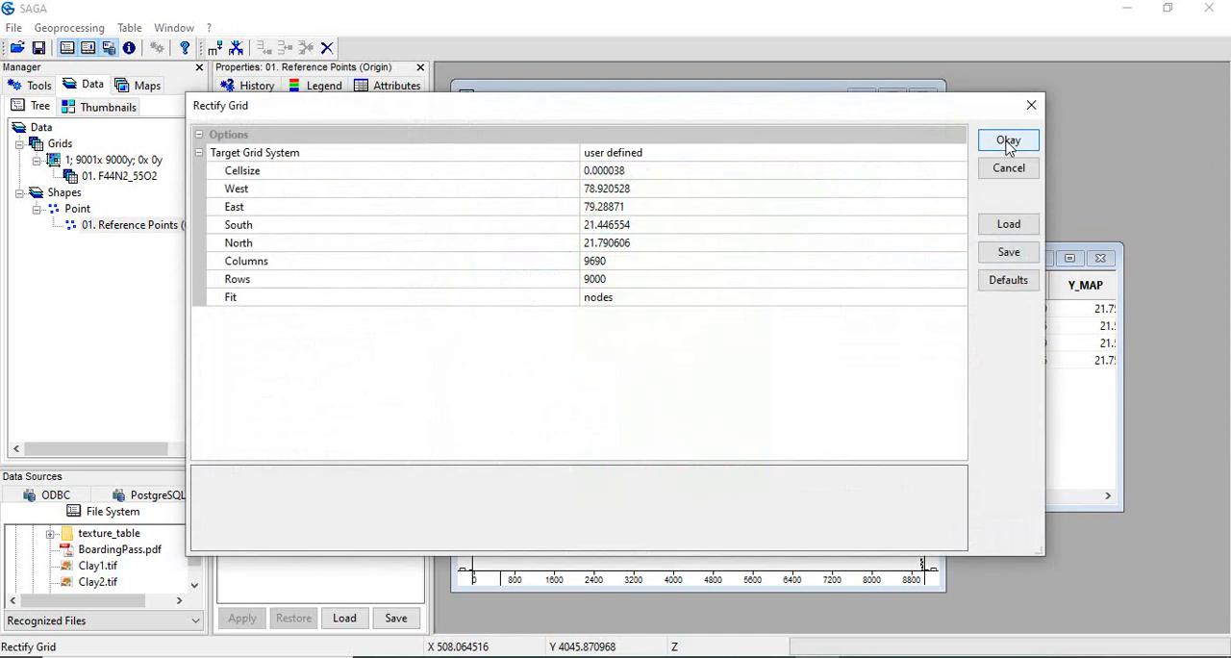
{"action": "left_click", "coordinate": [1008, 140]}
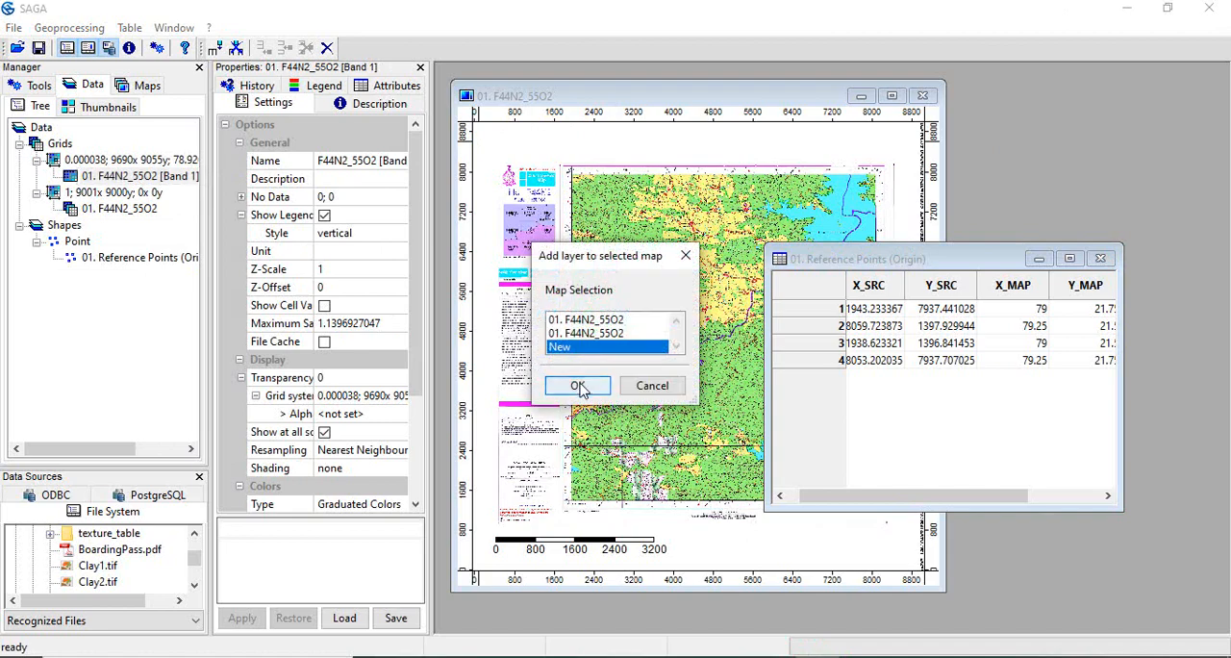
{"action": "left_click", "coordinate": [577, 385]}
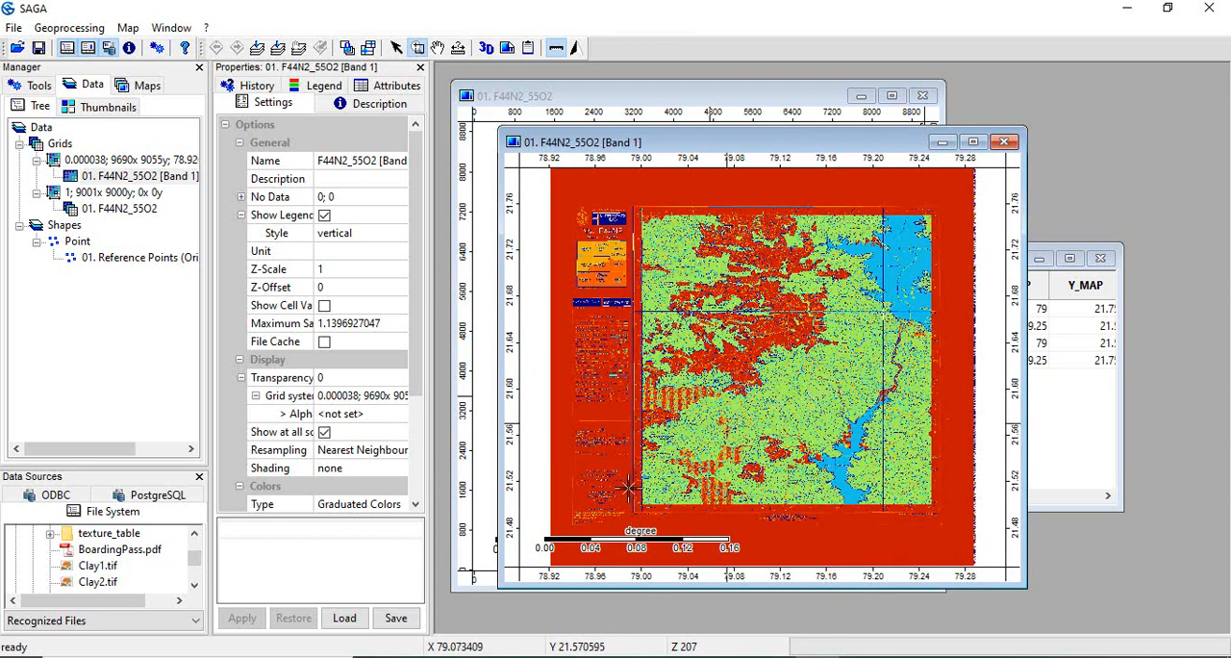
{"action": "mouse_move", "coordinate": [625, 491]}
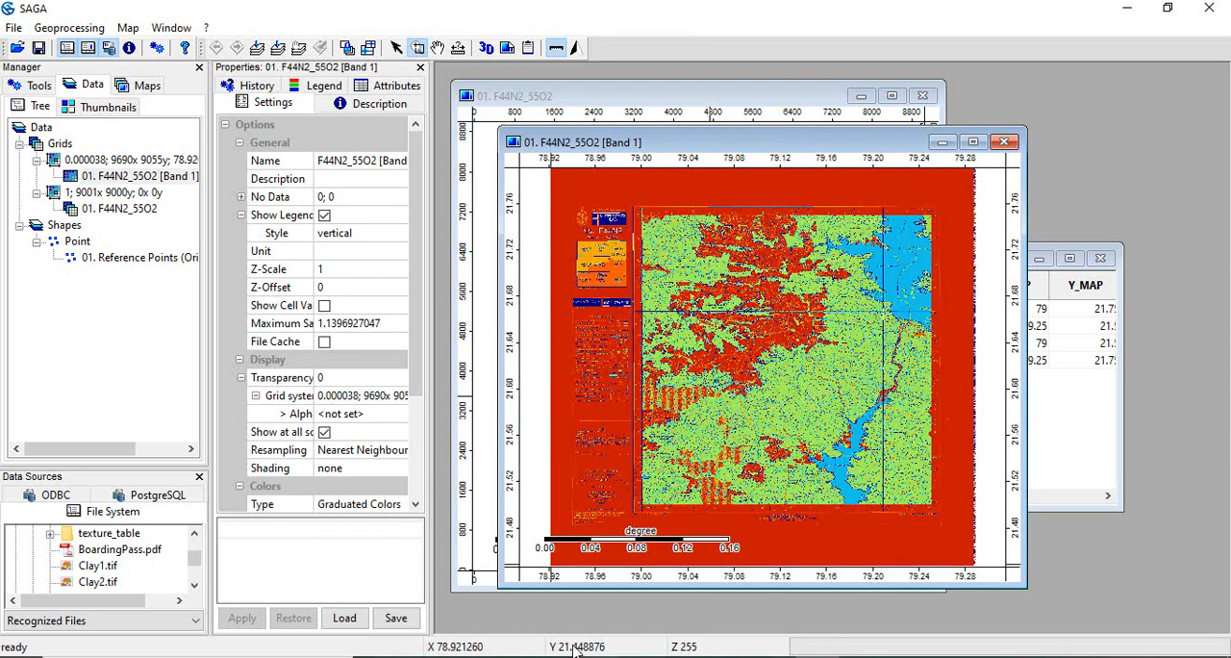
{"action": "mouse_move", "coordinate": [822, 428]}
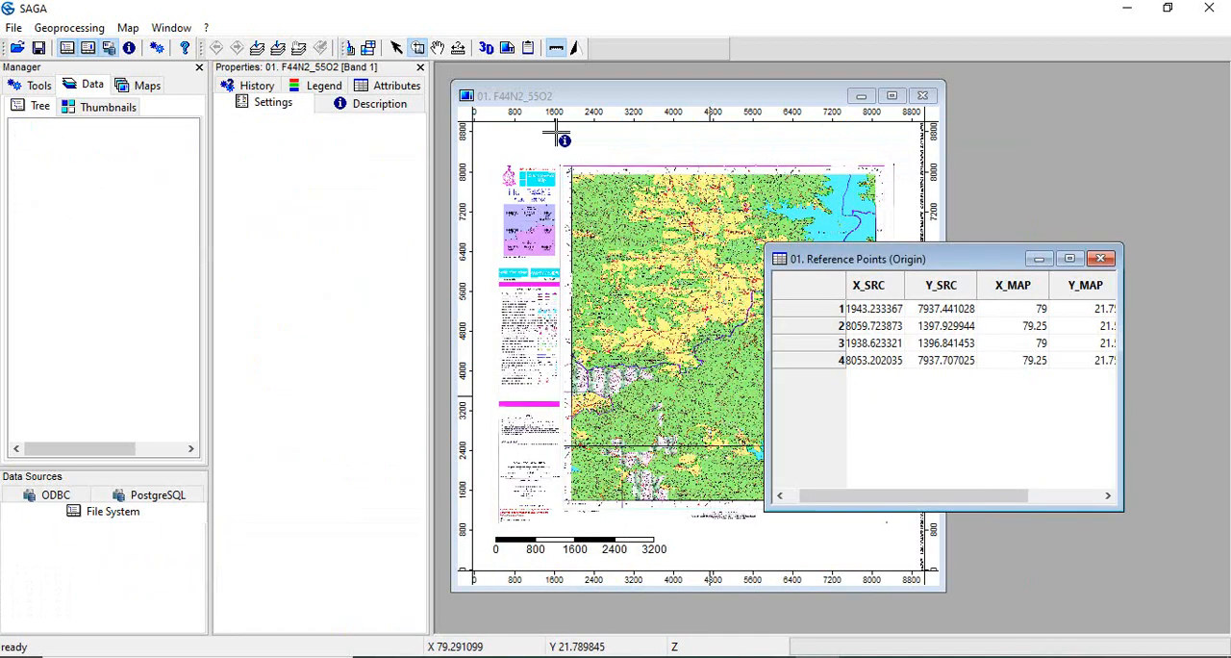
- Rectify the second band F44N2_55O2.1 and inspect the new Band 2 grid
{"action": "left_click", "coordinate": [68, 27]}
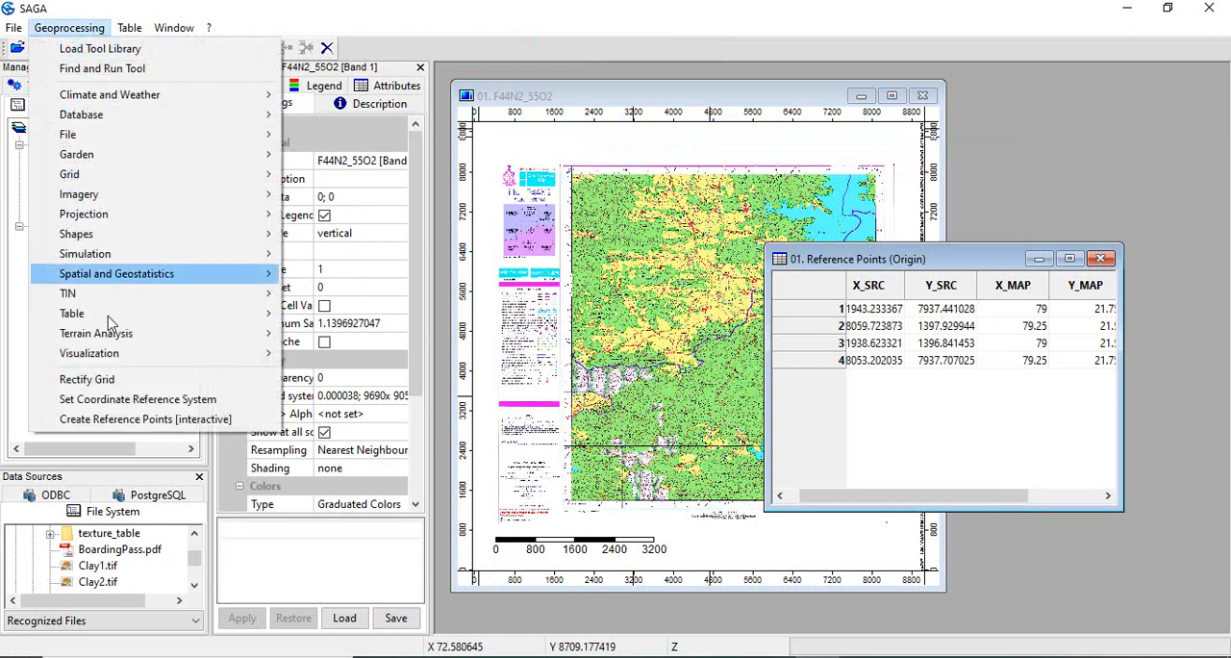
{"action": "mouse_move", "coordinate": [87, 378]}
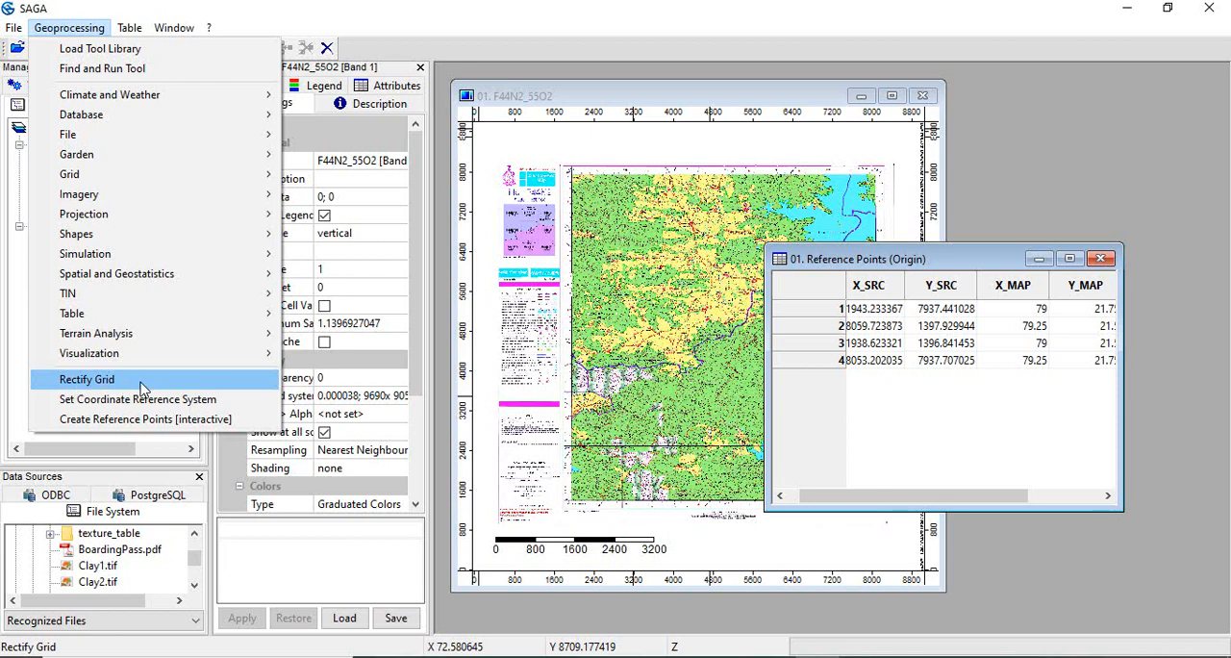
{"action": "mouse_move", "coordinate": [125, 385]}
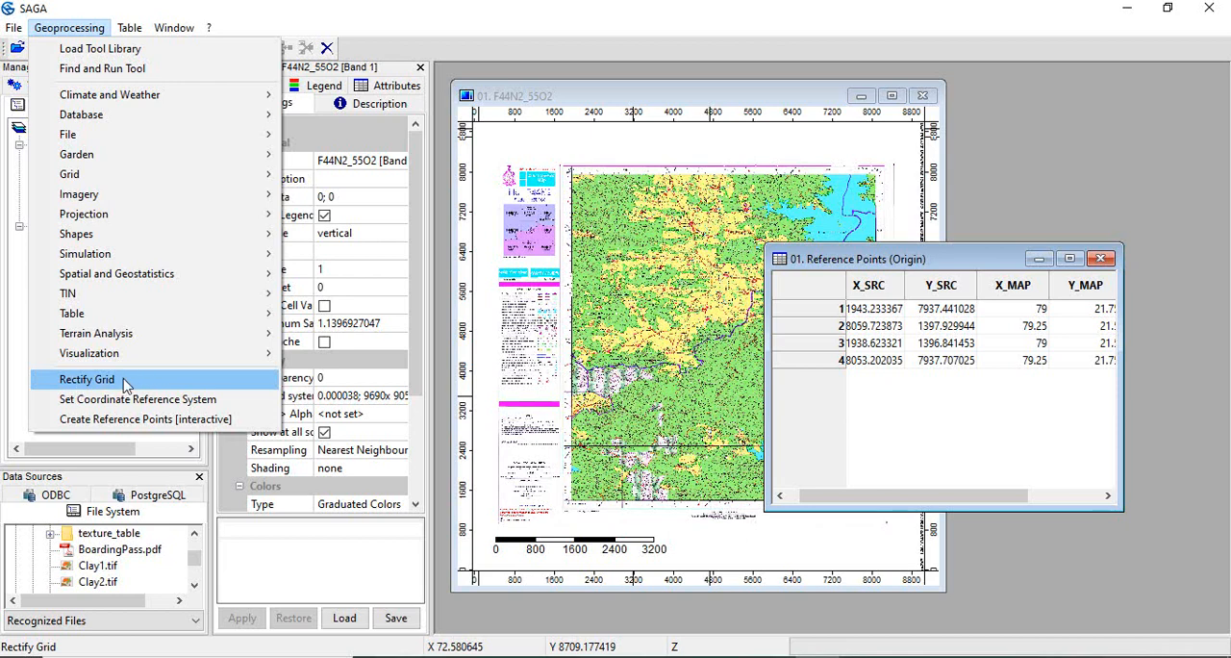
{"action": "mouse_move", "coordinate": [99, 388]}
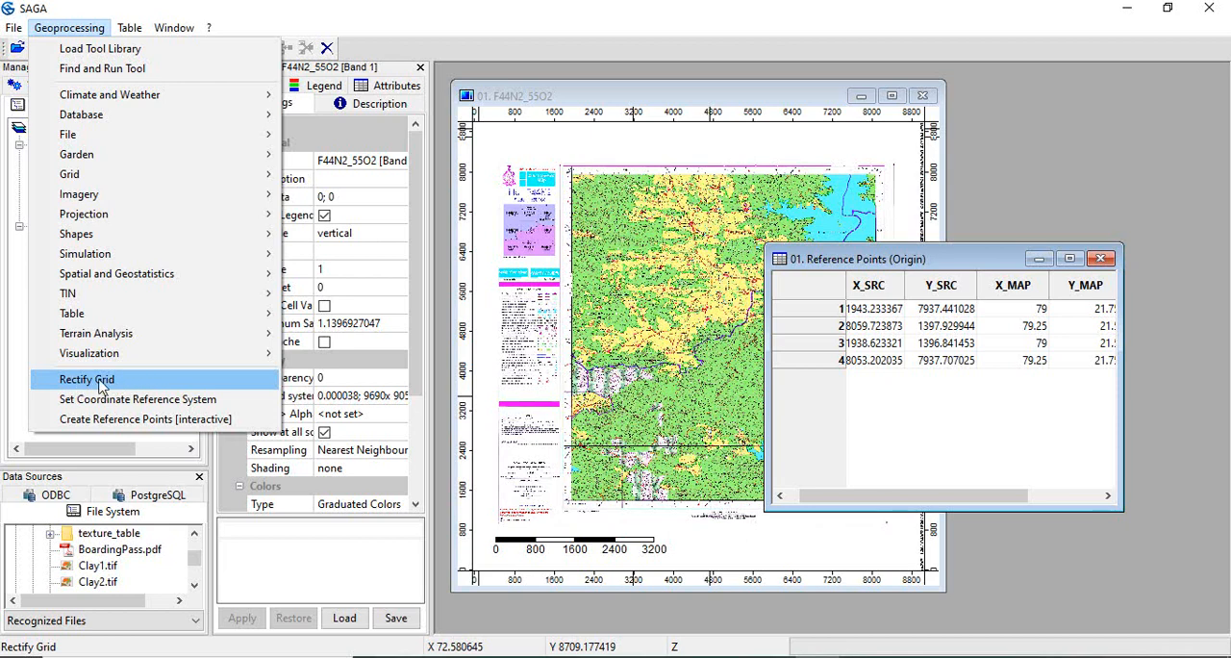
{"action": "left_click", "coordinate": [87, 379]}
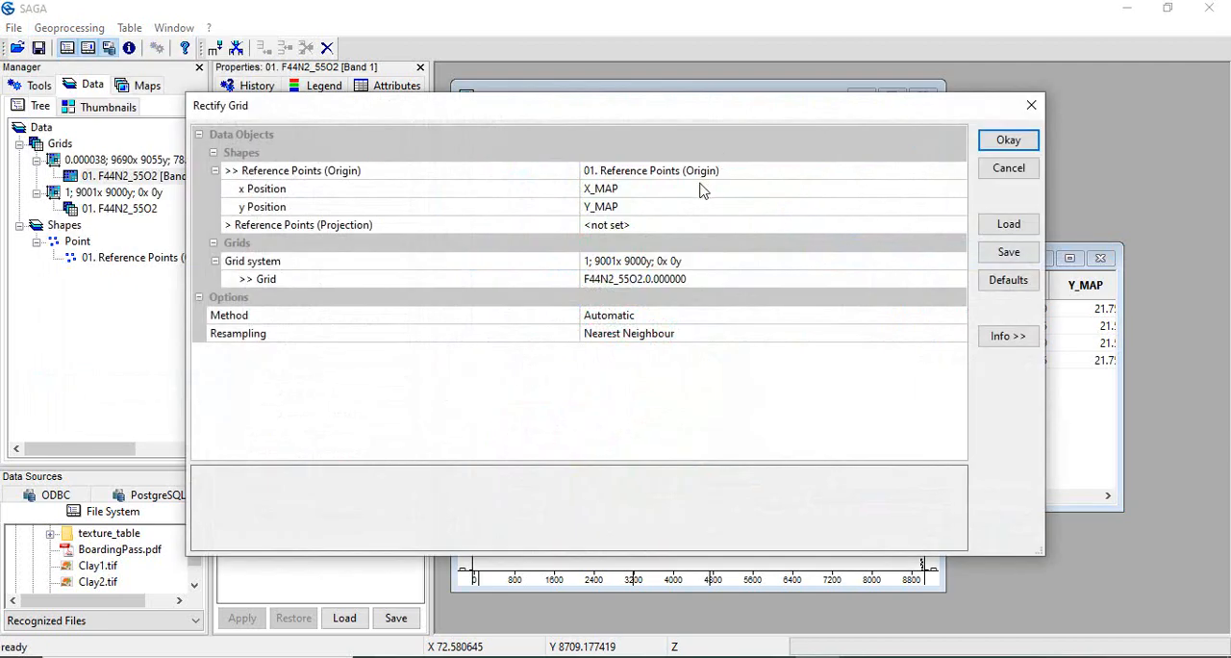
{"action": "left_click", "coordinate": [956, 279]}
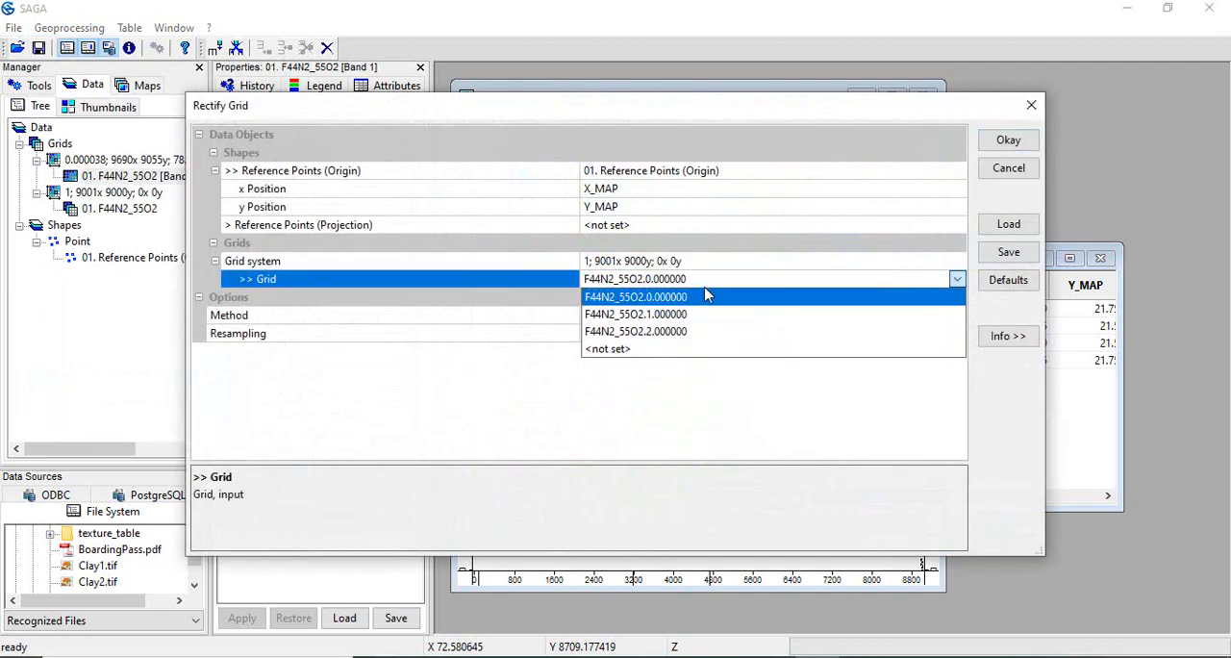
{"action": "left_click", "coordinate": [635, 314]}
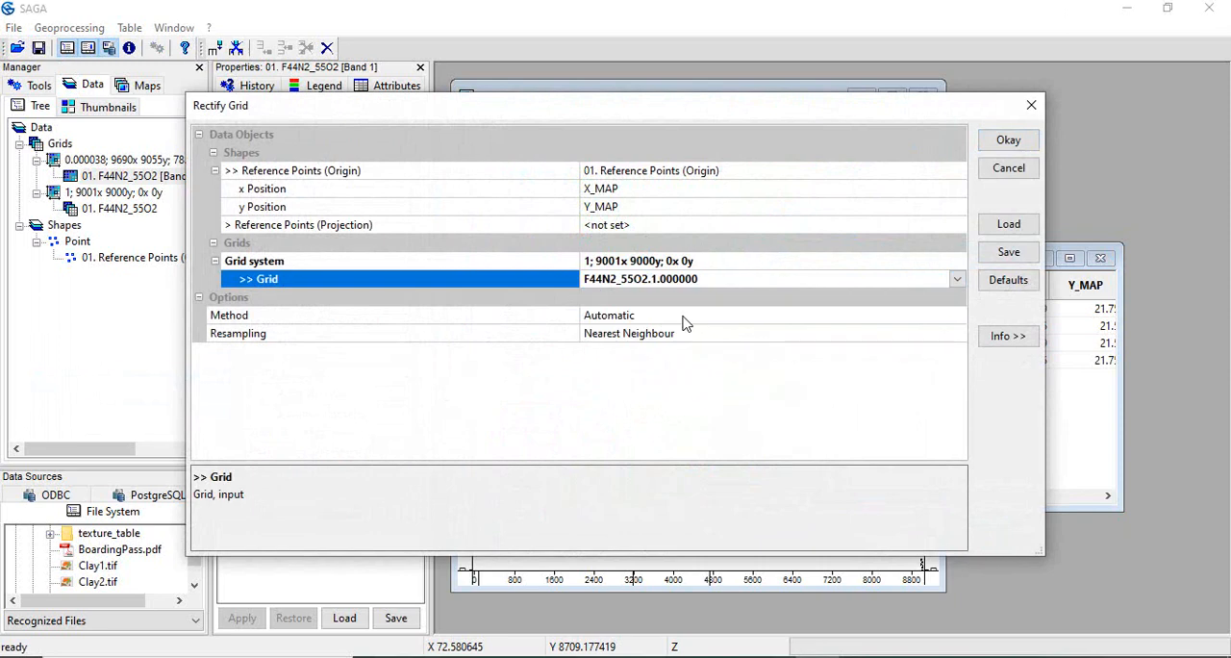
{"action": "mouse_move", "coordinate": [851, 205]}
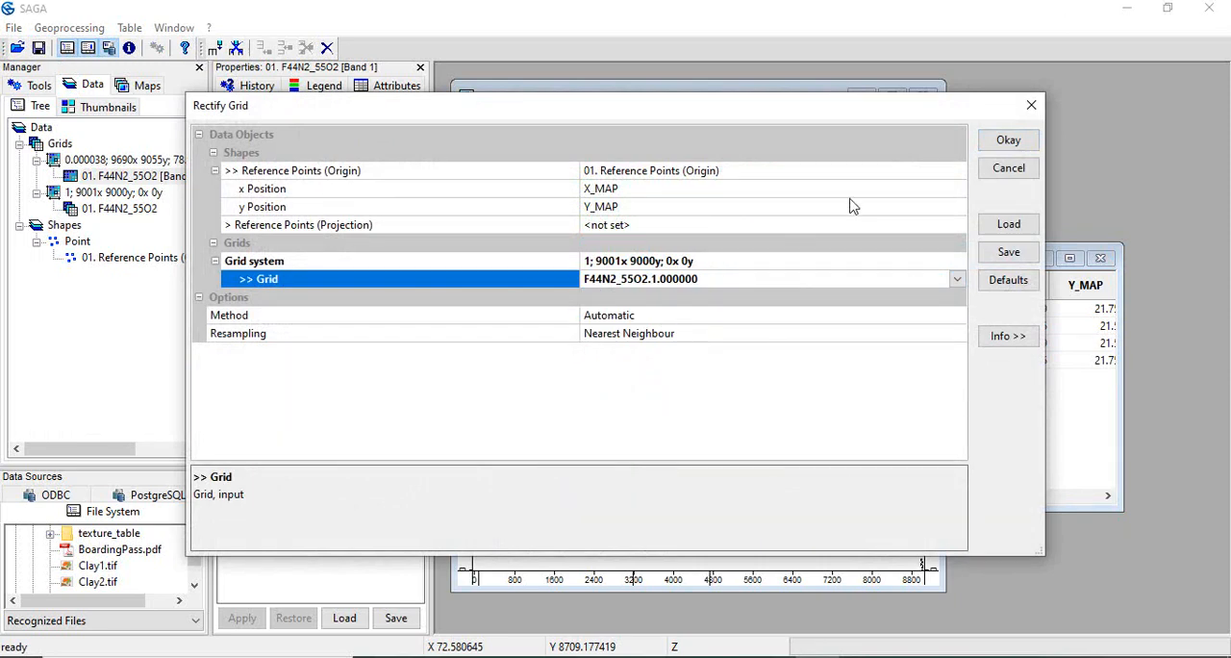
{"action": "mouse_move", "coordinate": [670, 296]}
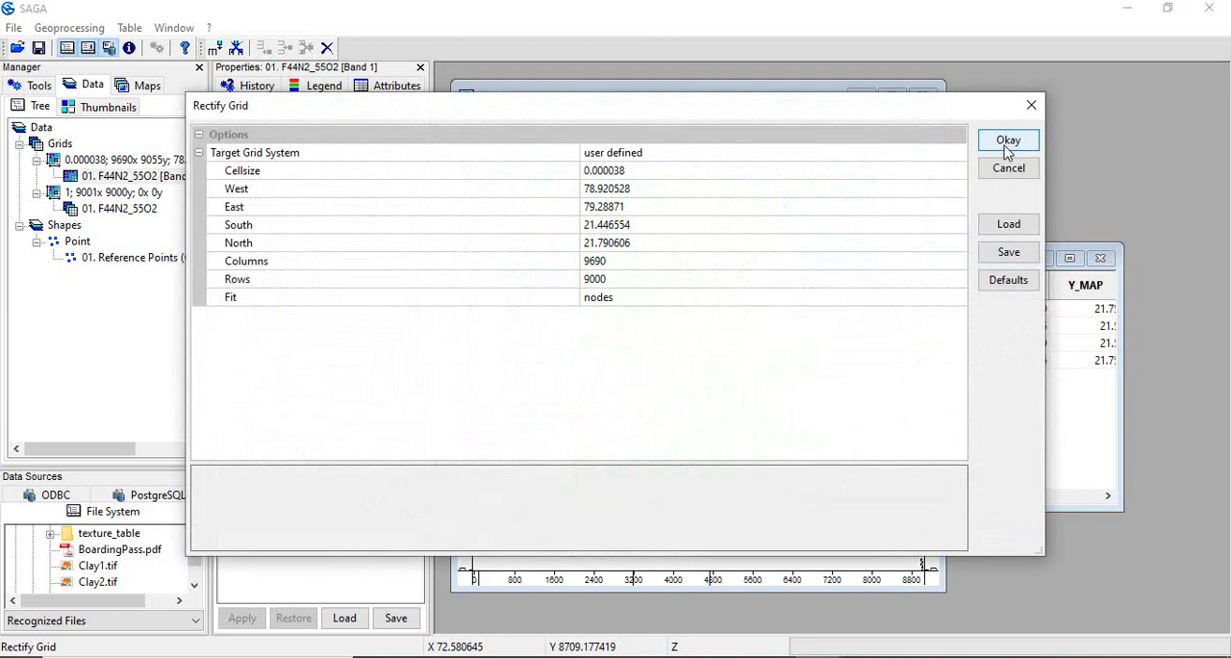
{"action": "left_click", "coordinate": [1008, 139]}
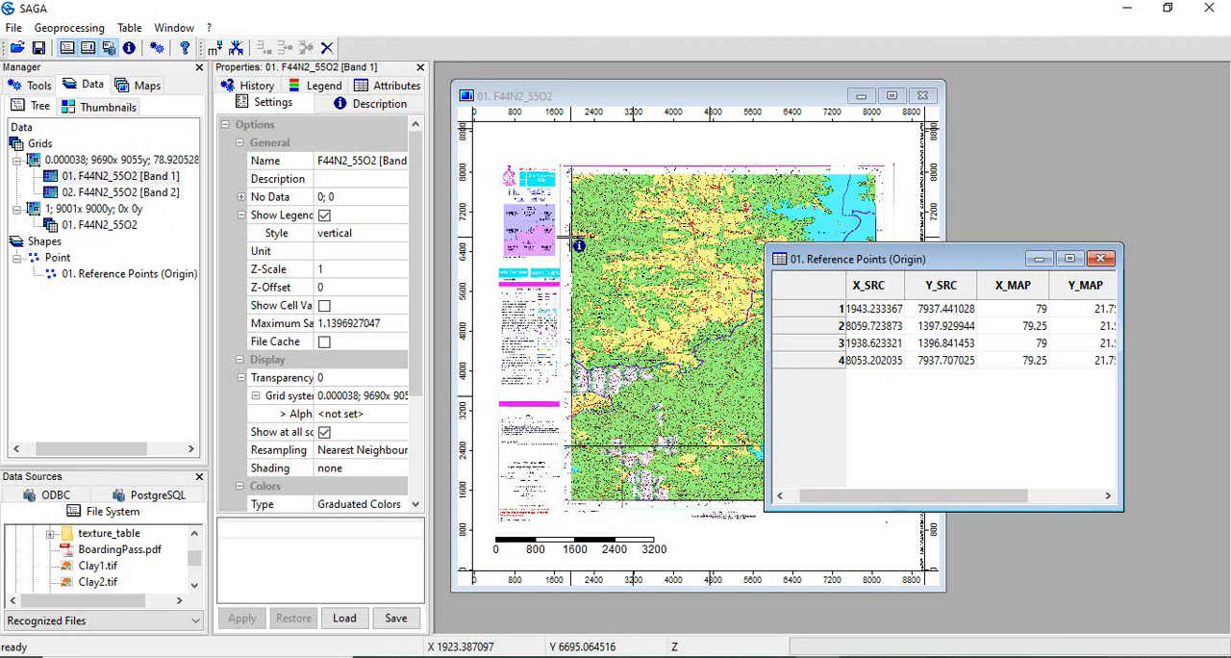
{"action": "left_click", "coordinate": [119, 192]}
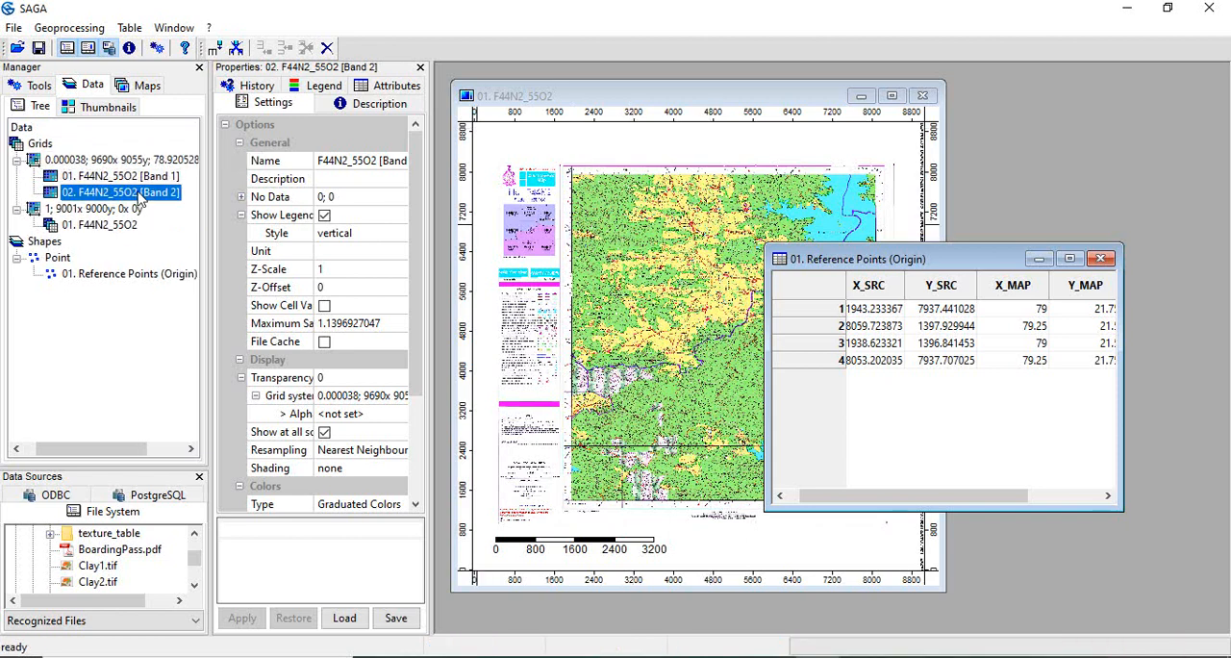
- Rectify the third band F44N2_55O2.2, accepting the target grid extent, so Band 3 joins the georeferenced grids
{"action": "left_click", "coordinate": [68, 27]}
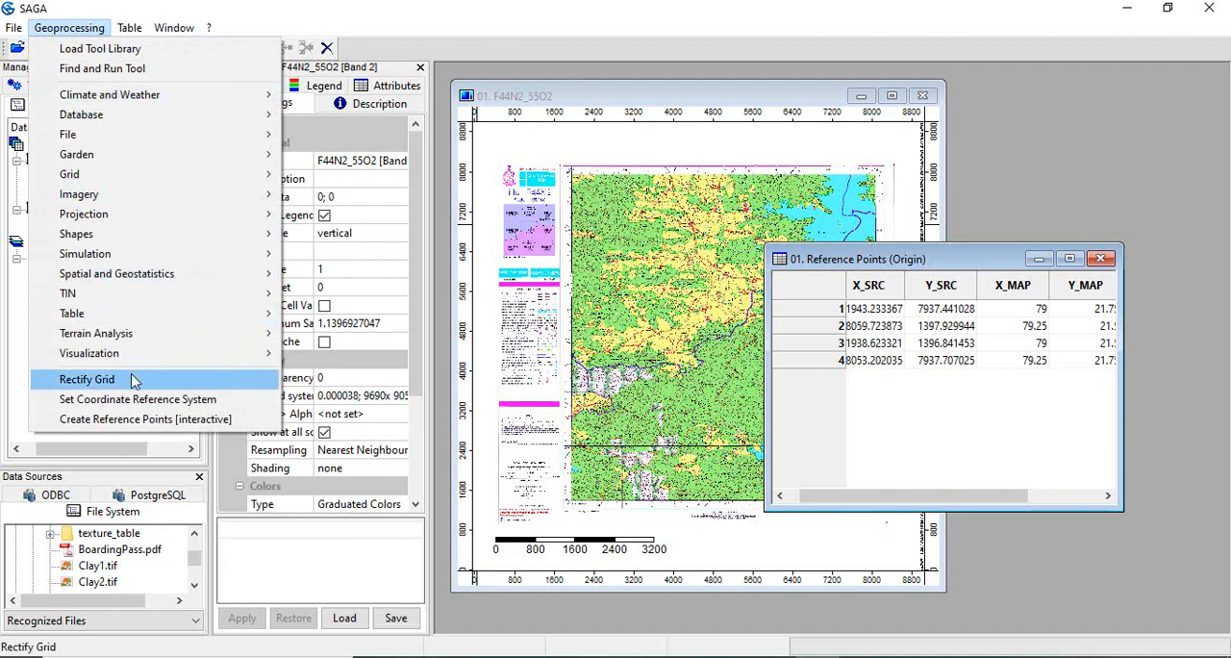
{"action": "left_click", "coordinate": [87, 379]}
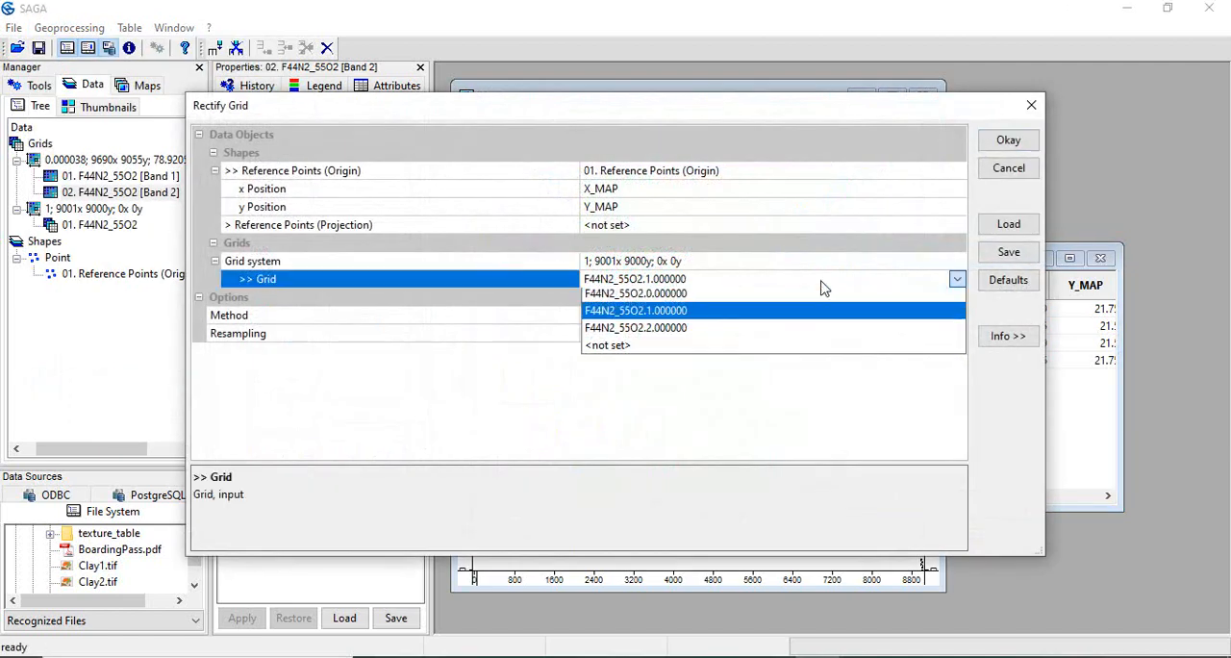
{"action": "left_click", "coordinate": [635, 327]}
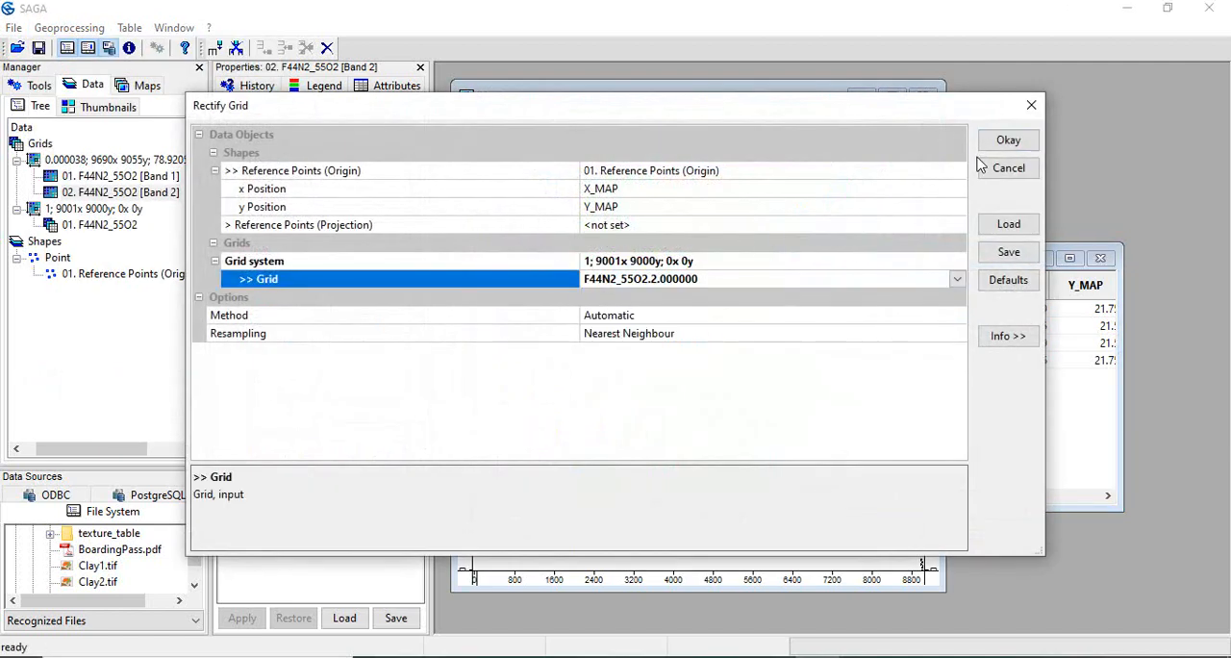
{"action": "left_click", "coordinate": [1008, 140]}
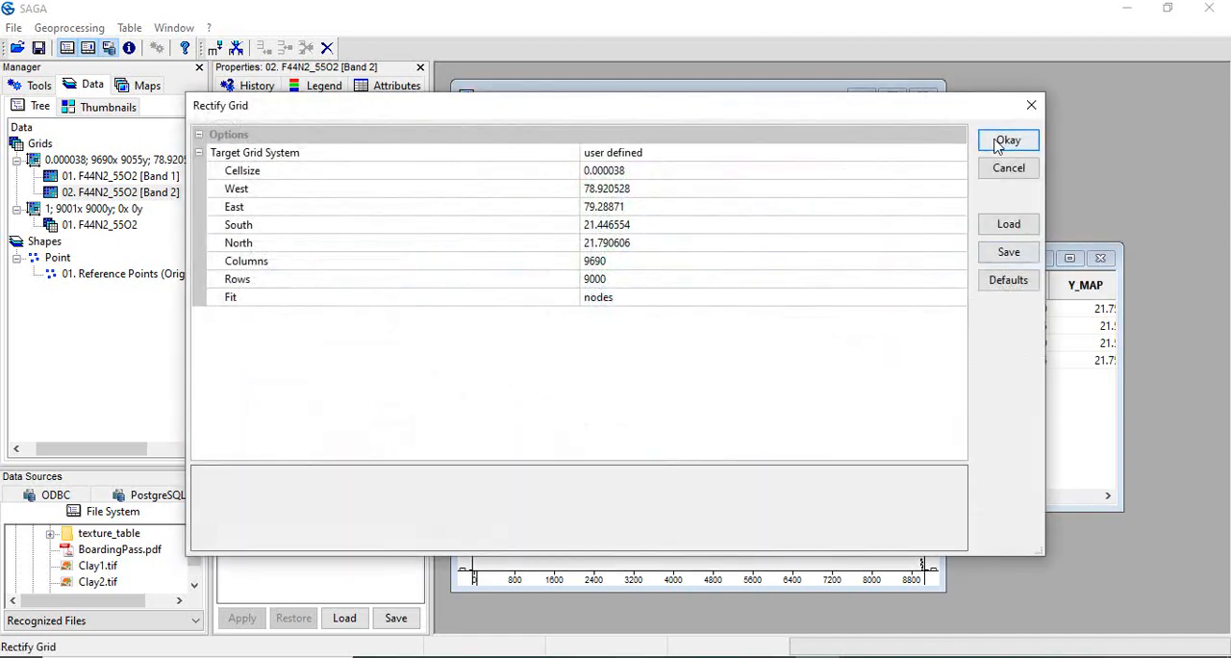
{"action": "left_click", "coordinate": [1008, 141]}
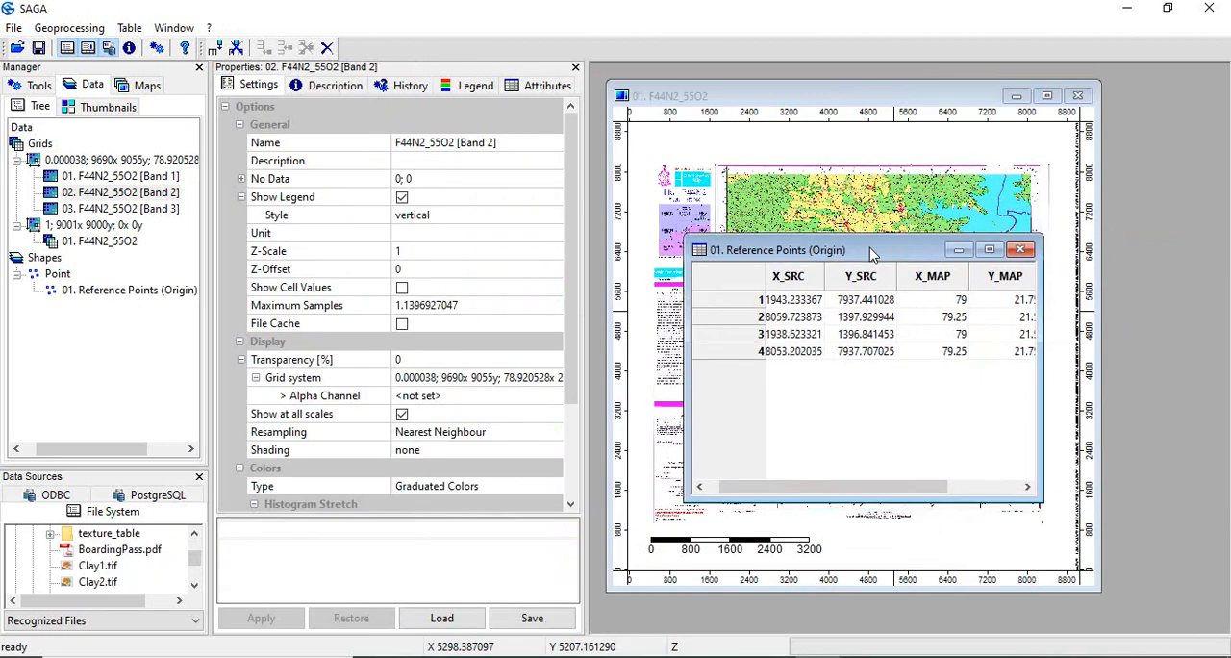
- Close the reference points table and original toposheet map, and select Band 1's display settings
{"action": "left_click", "coordinate": [1022, 249]}
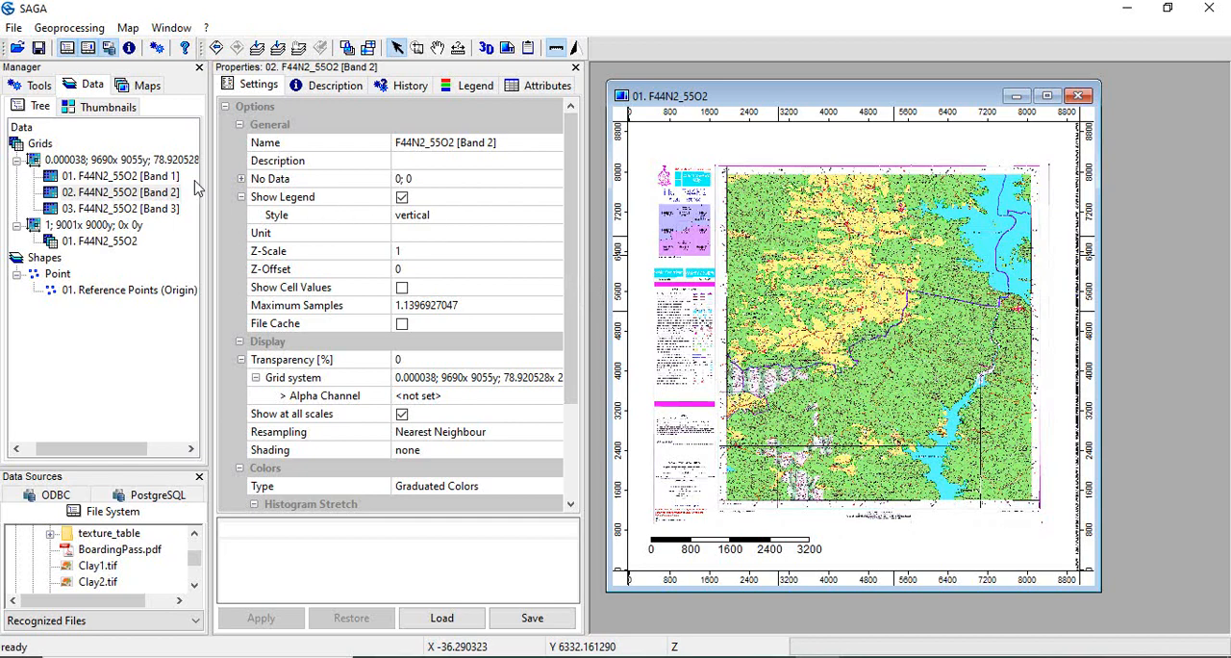
{"action": "left_click", "coordinate": [121, 175]}
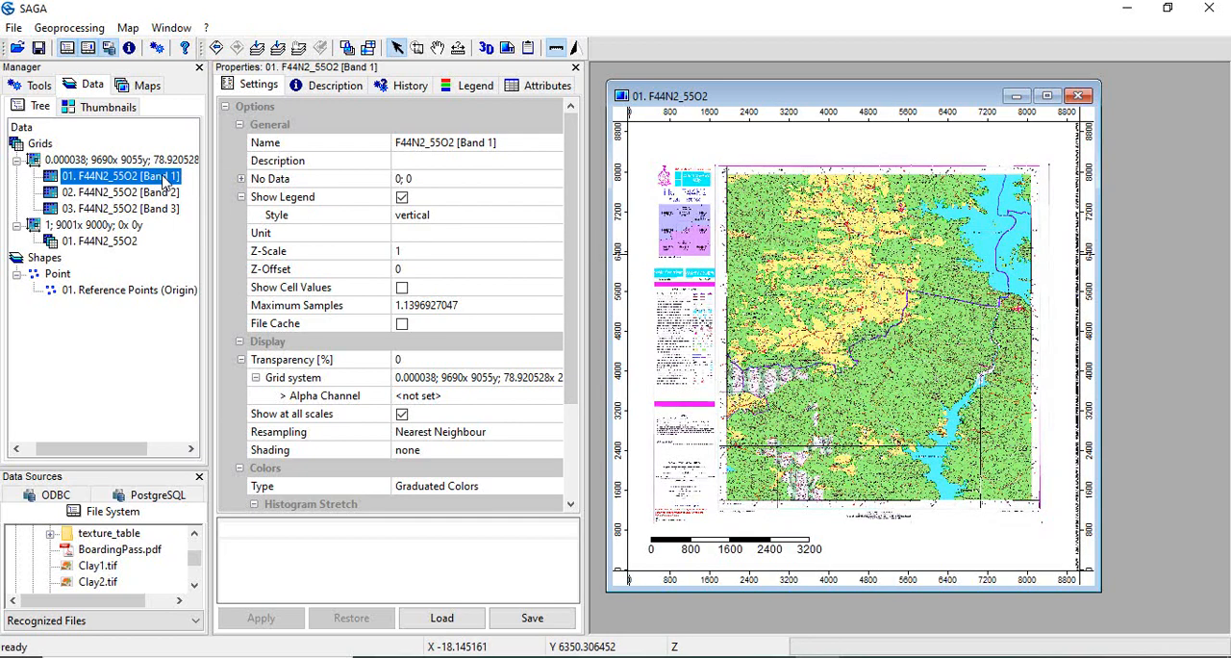
{"action": "scroll", "scroll_direction": "down", "scroll_amount": 3}
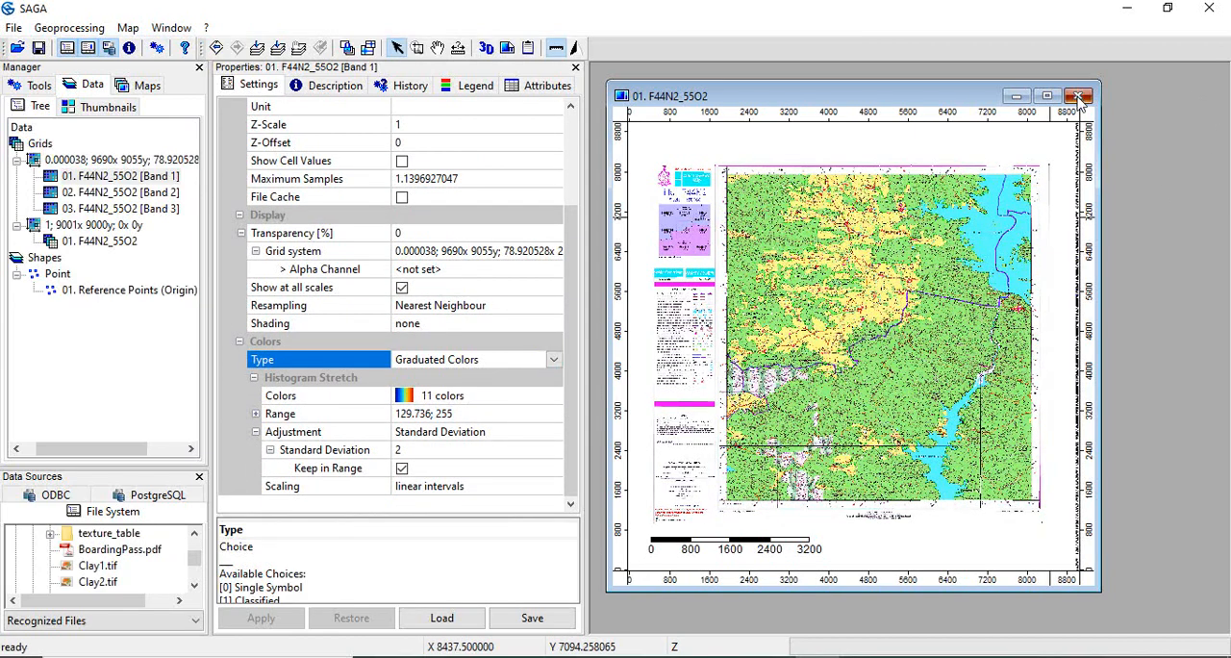
{"action": "left_click", "coordinate": [1077, 95]}
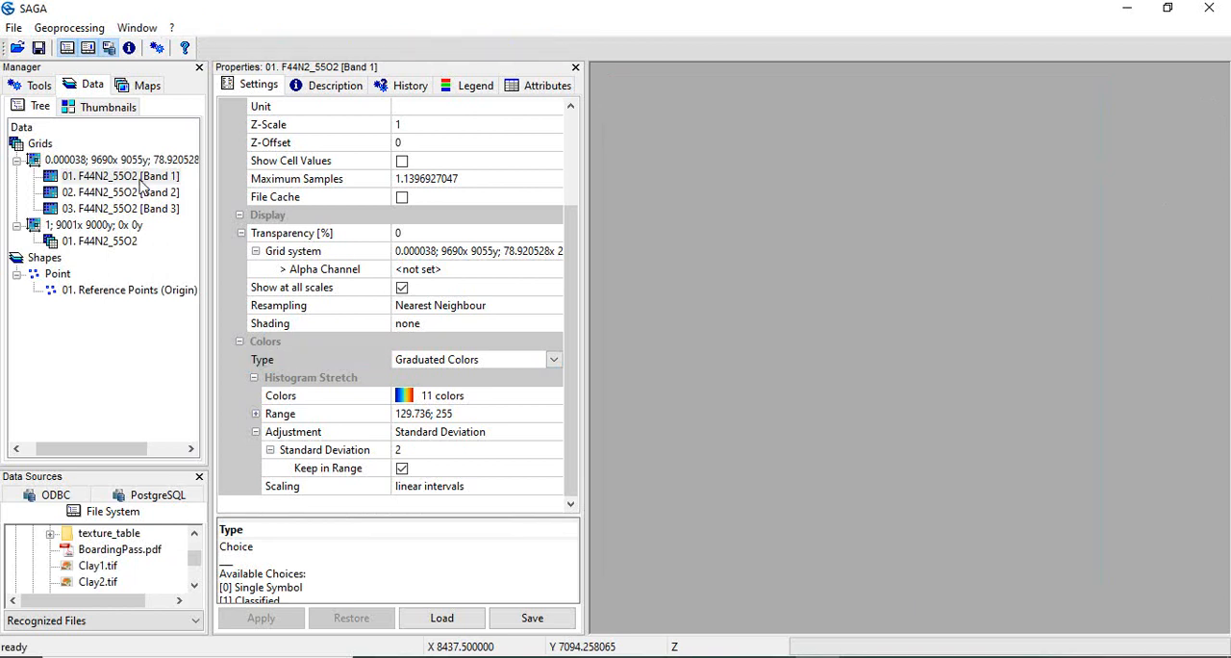
{"action": "left_click", "coordinate": [119, 176]}
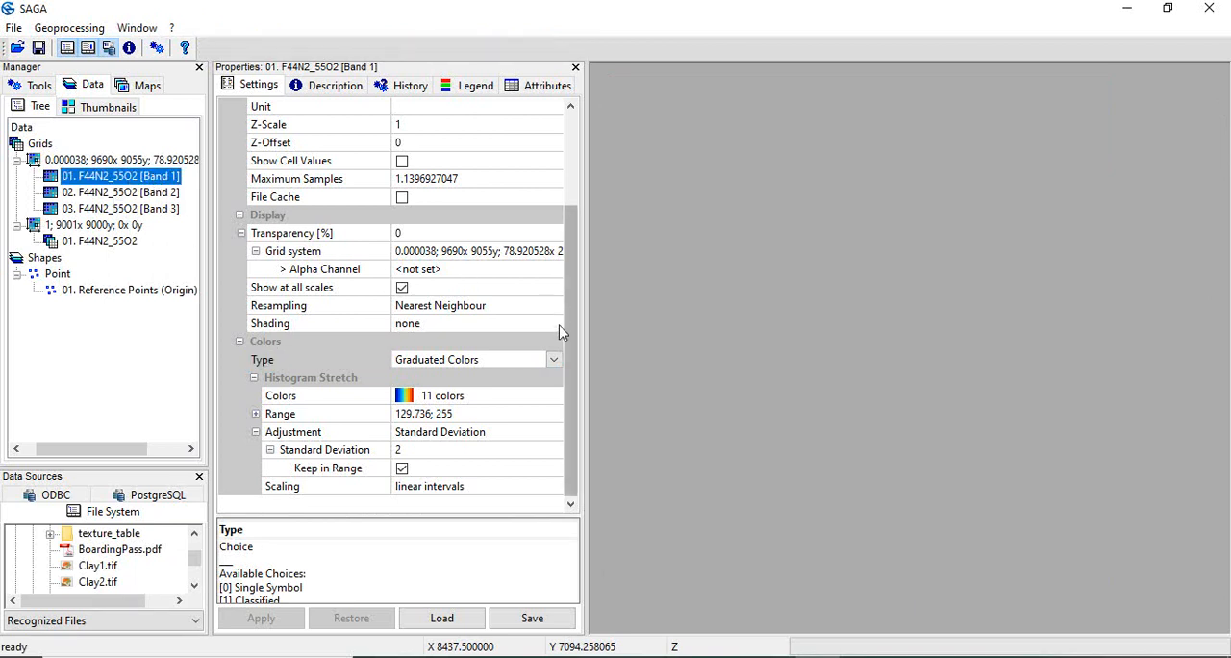
- Show Band 1 as an RGB Composite with Band 2 green and Band 3 blue in a new map
{"action": "left_click", "coordinate": [553, 359]}
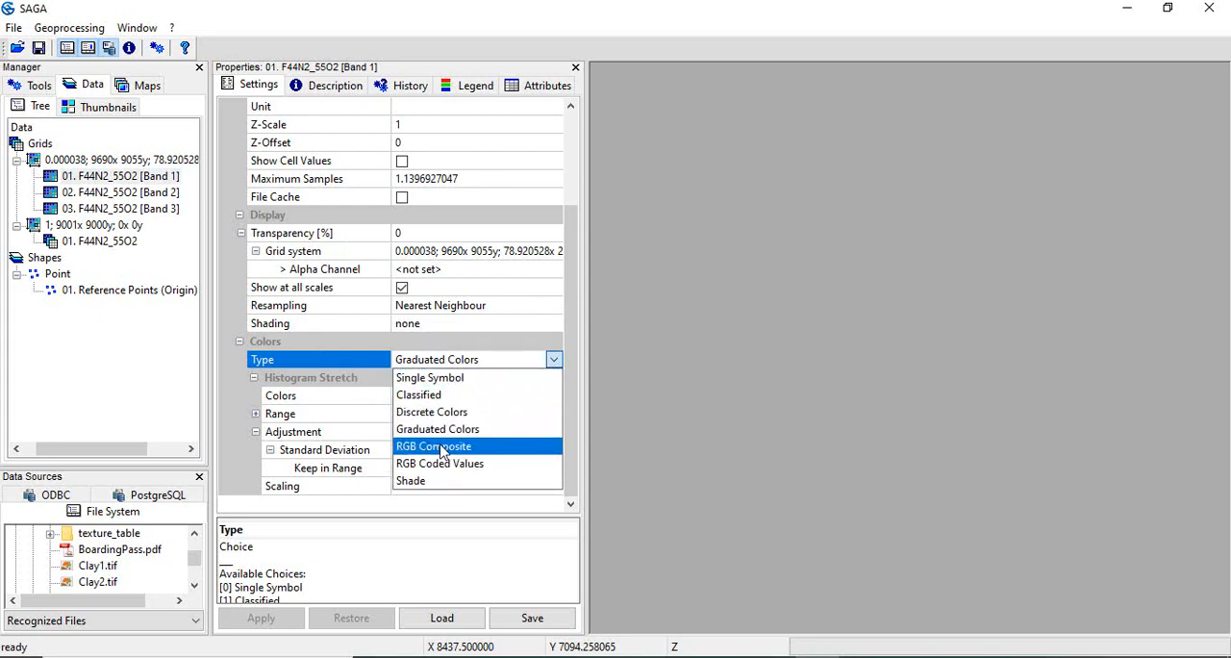
{"action": "left_click", "coordinate": [434, 446]}
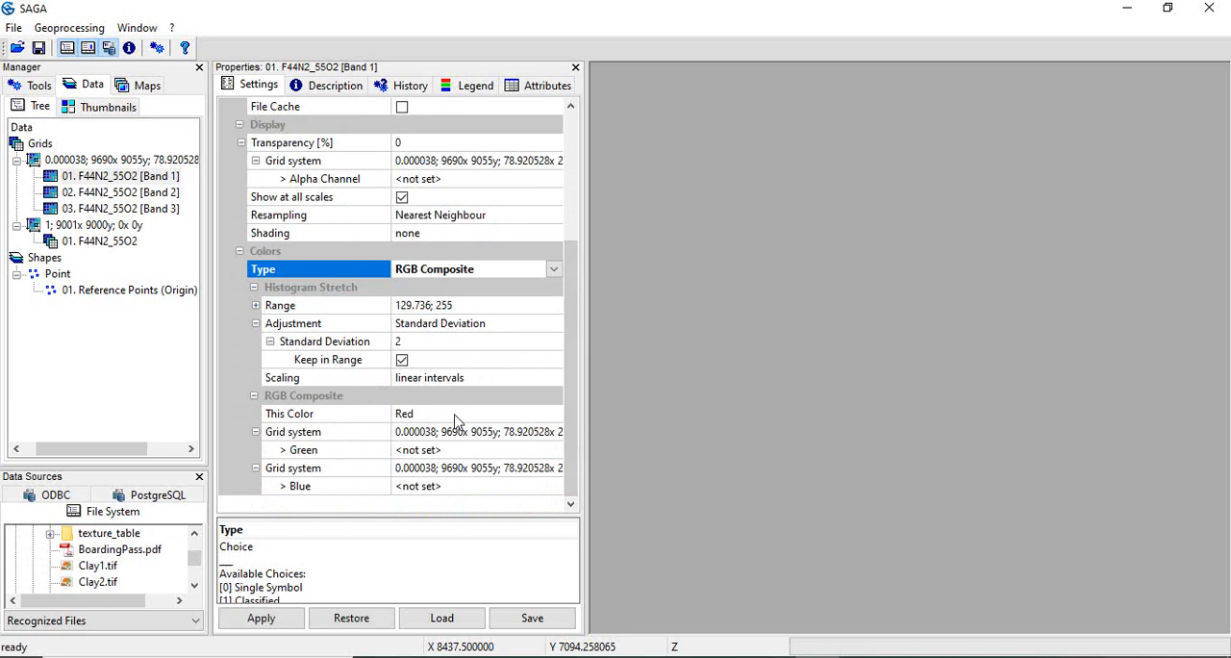
{"action": "mouse_move", "coordinate": [479, 449]}
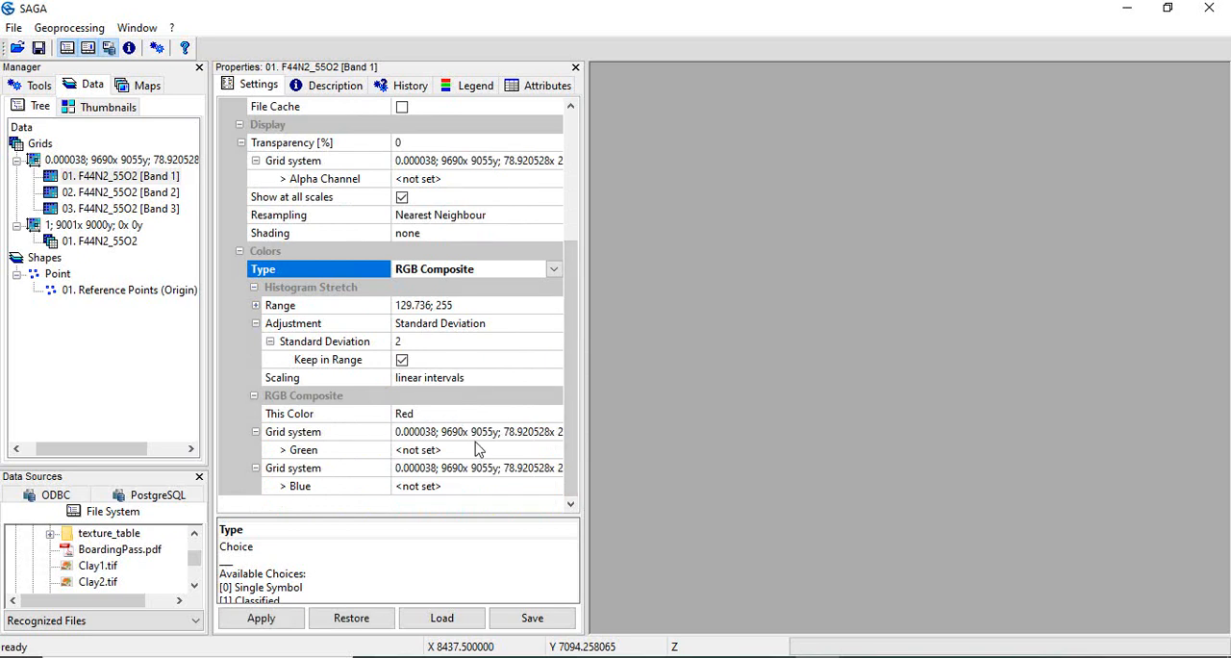
{"action": "left_click", "coordinate": [554, 449]}
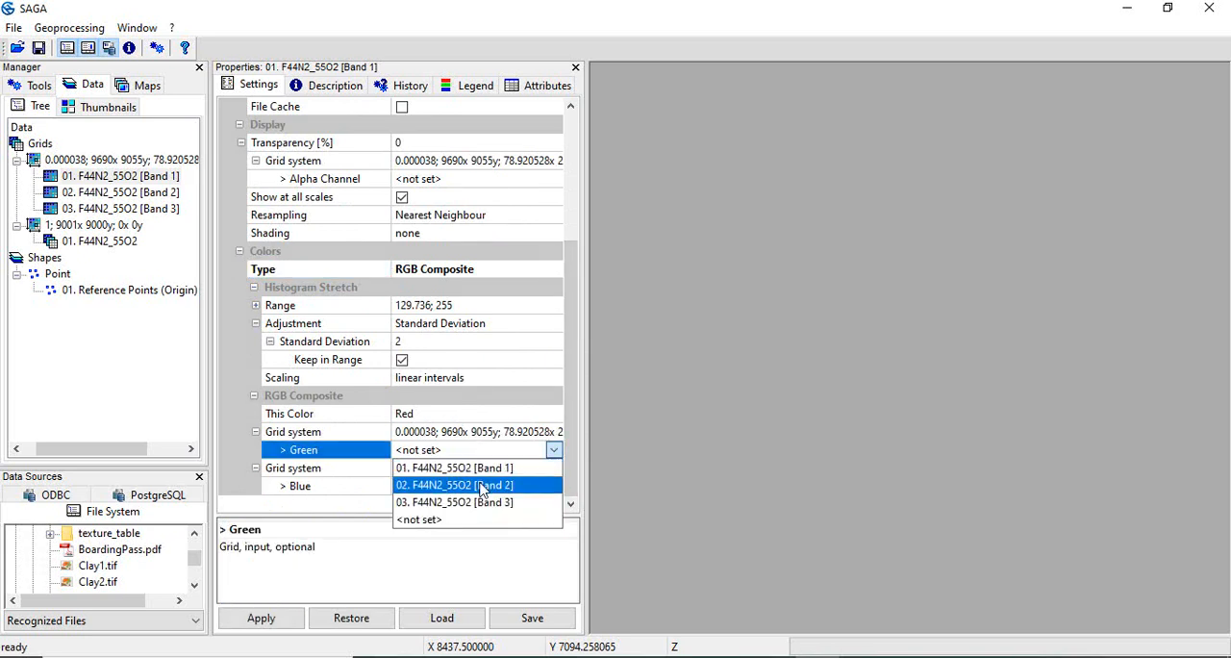
{"action": "left_click", "coordinate": [454, 484]}
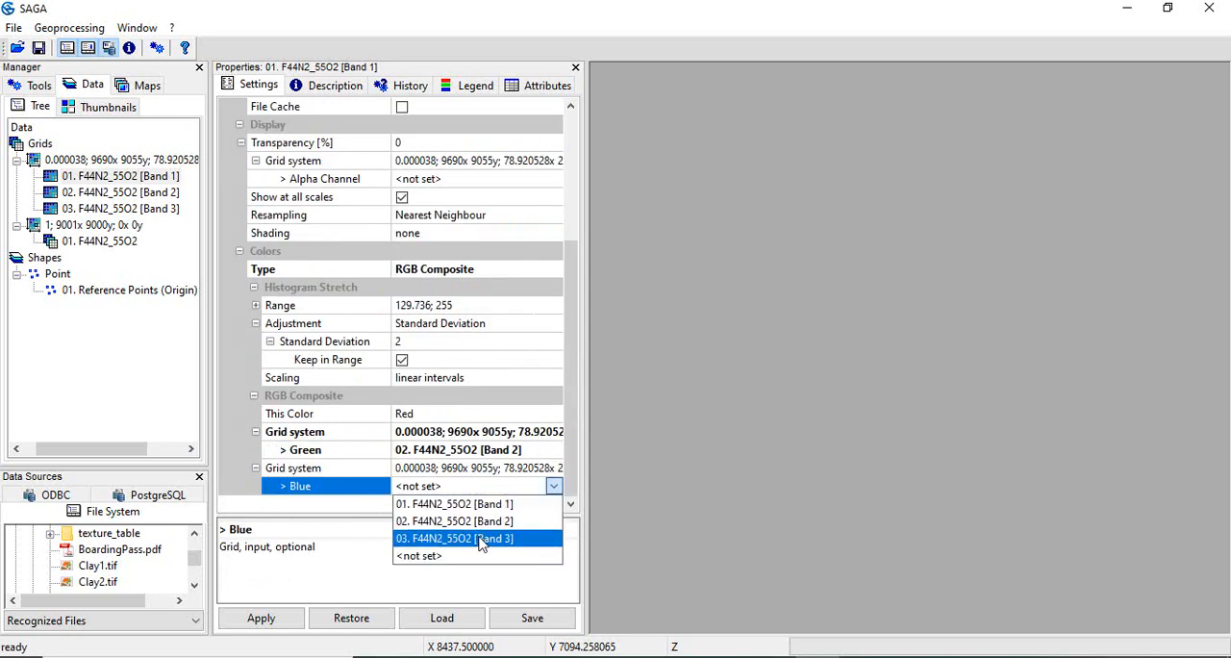
{"action": "left_click", "coordinate": [453, 538]}
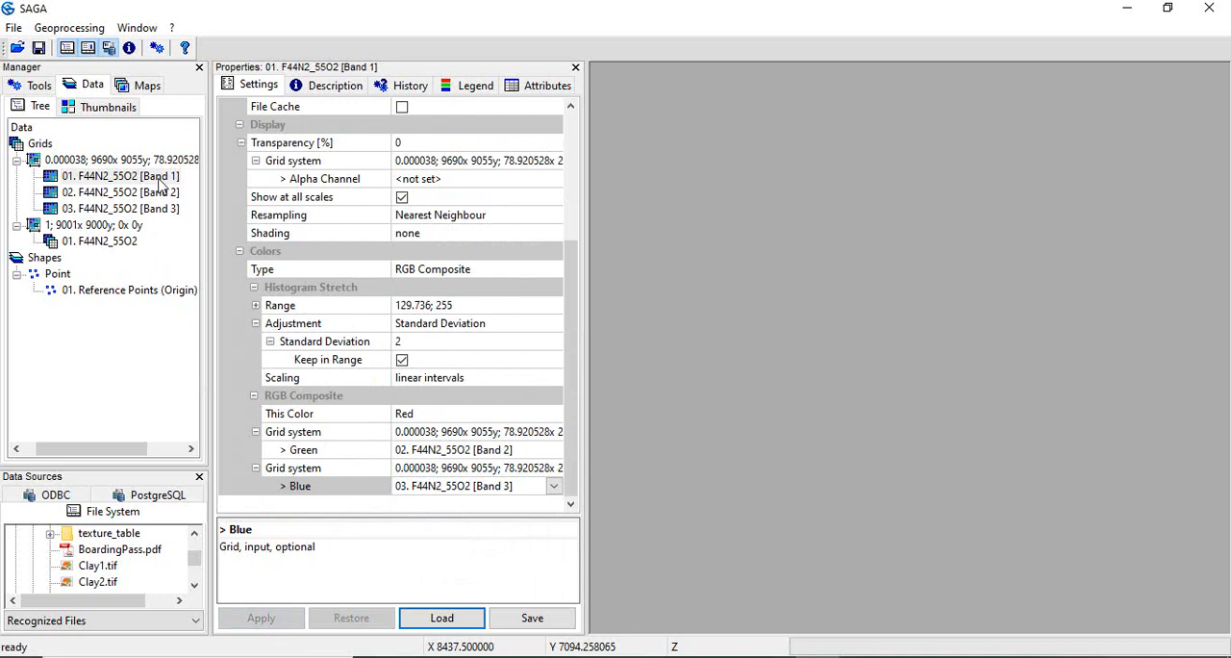
{"action": "left_click", "coordinate": [442, 618]}
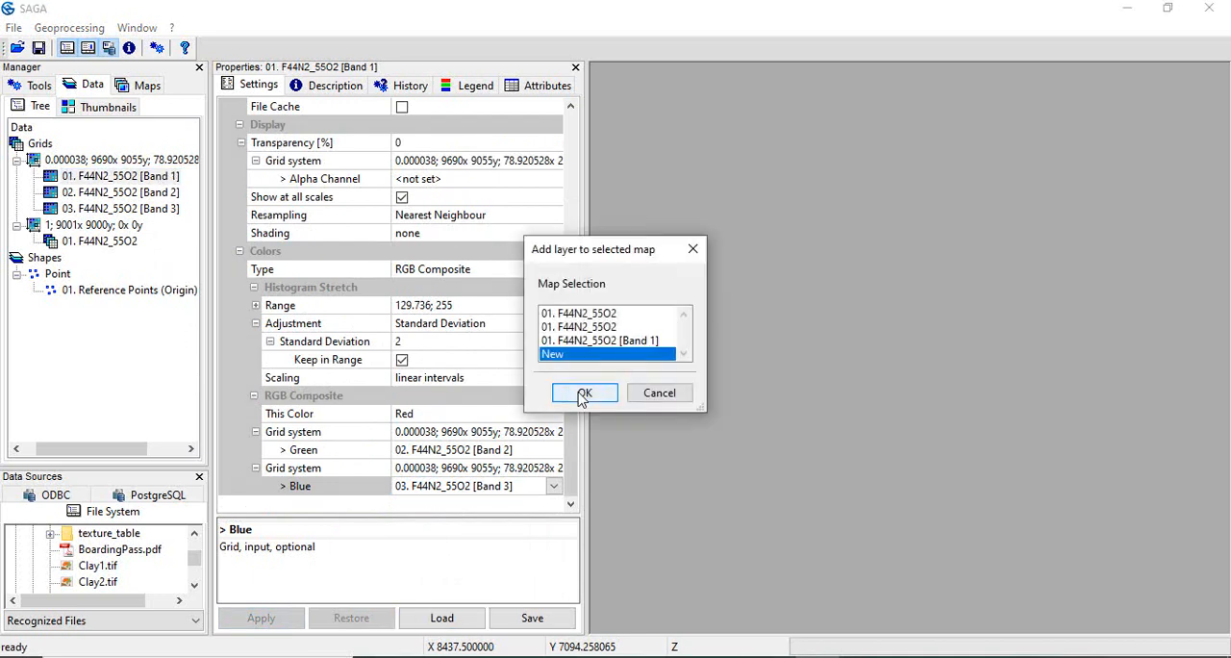
{"action": "left_click", "coordinate": [584, 393]}
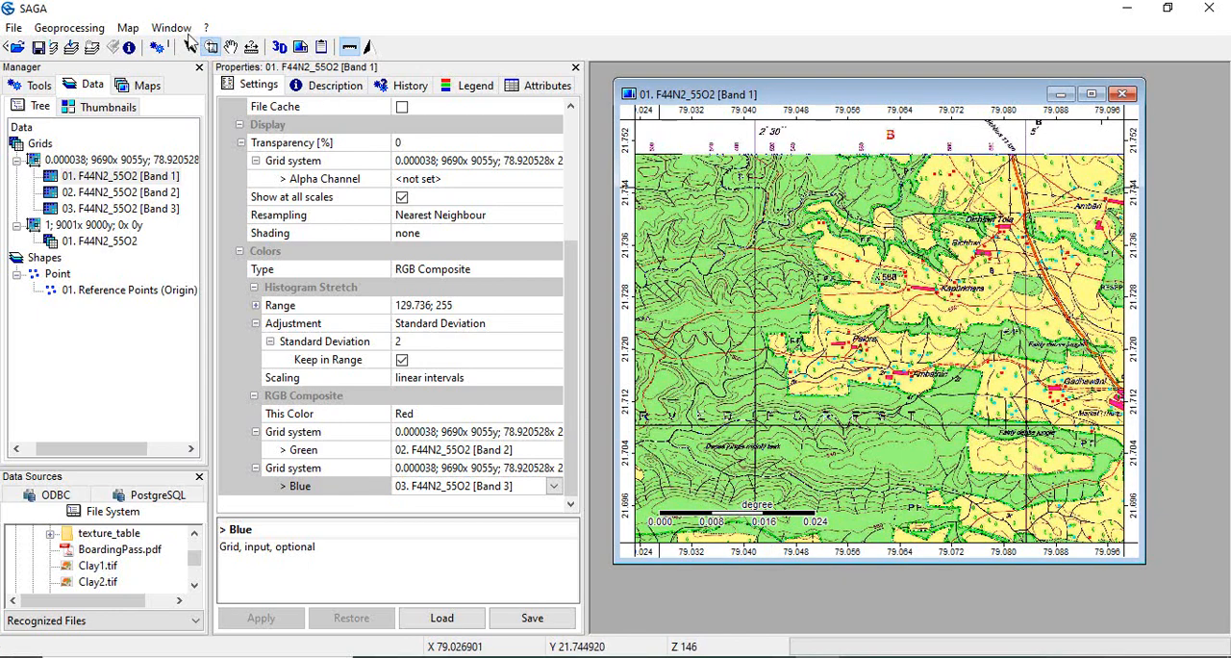
- Create a Composite grid from Bands 1–3 as red, green, blue and display 04. Composite in a new map
{"action": "left_click", "coordinate": [68, 27]}
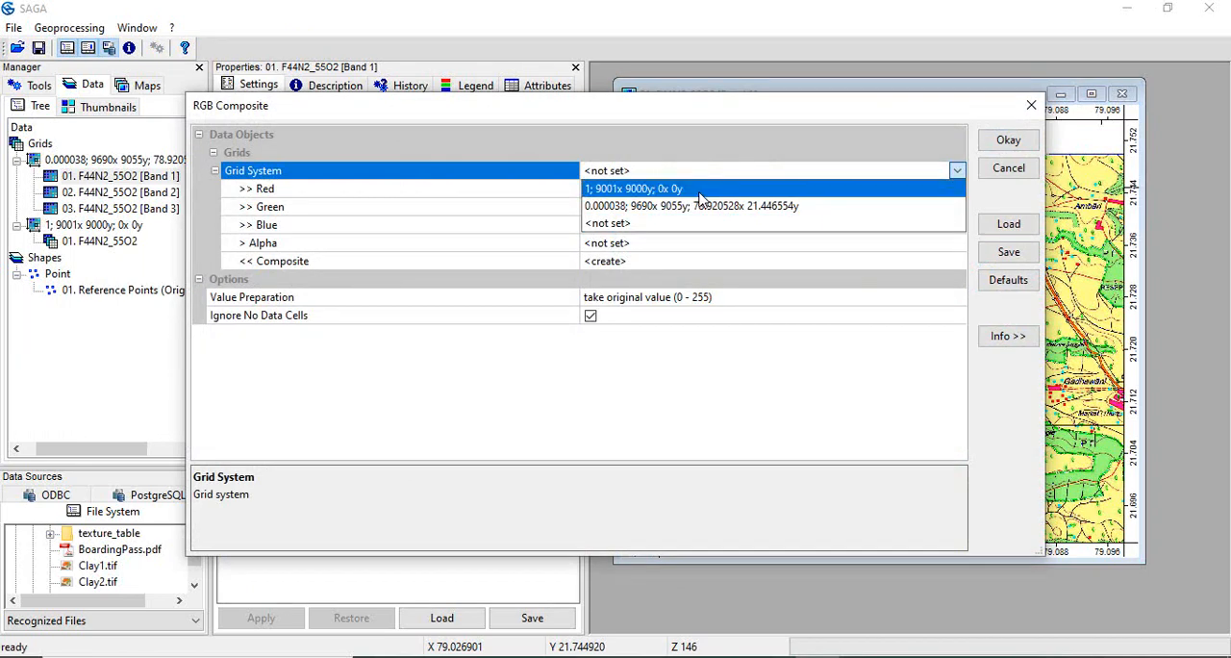
{"action": "left_click", "coordinate": [702, 206]}
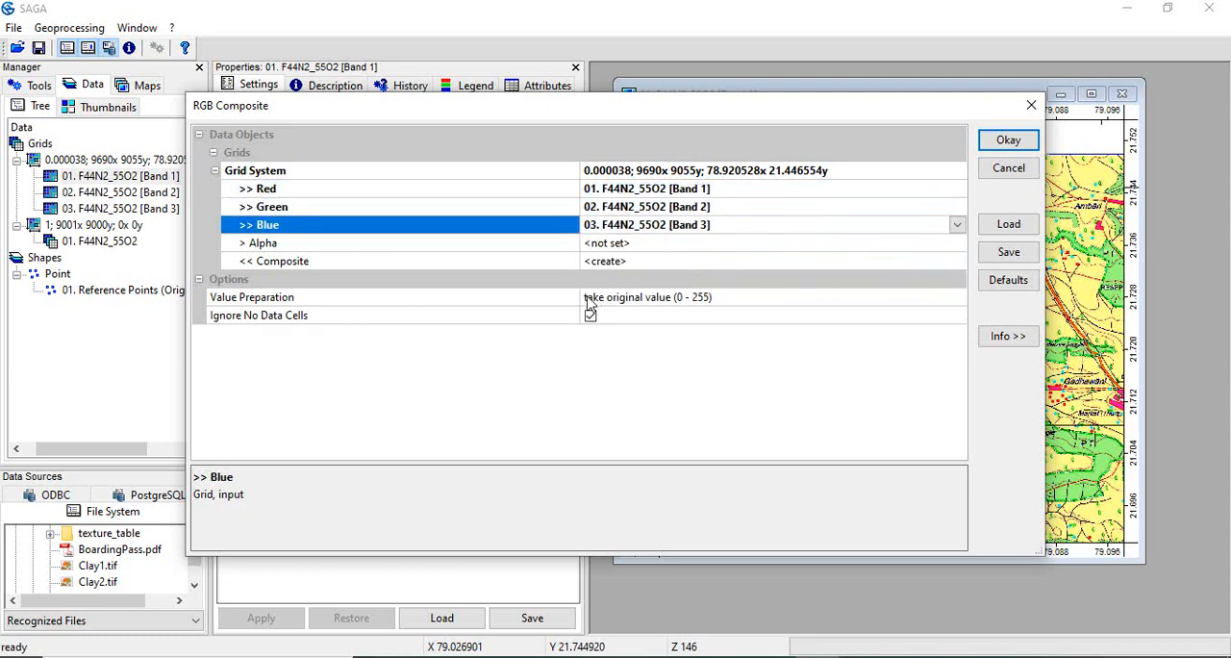
{"action": "left_click", "coordinate": [591, 316]}
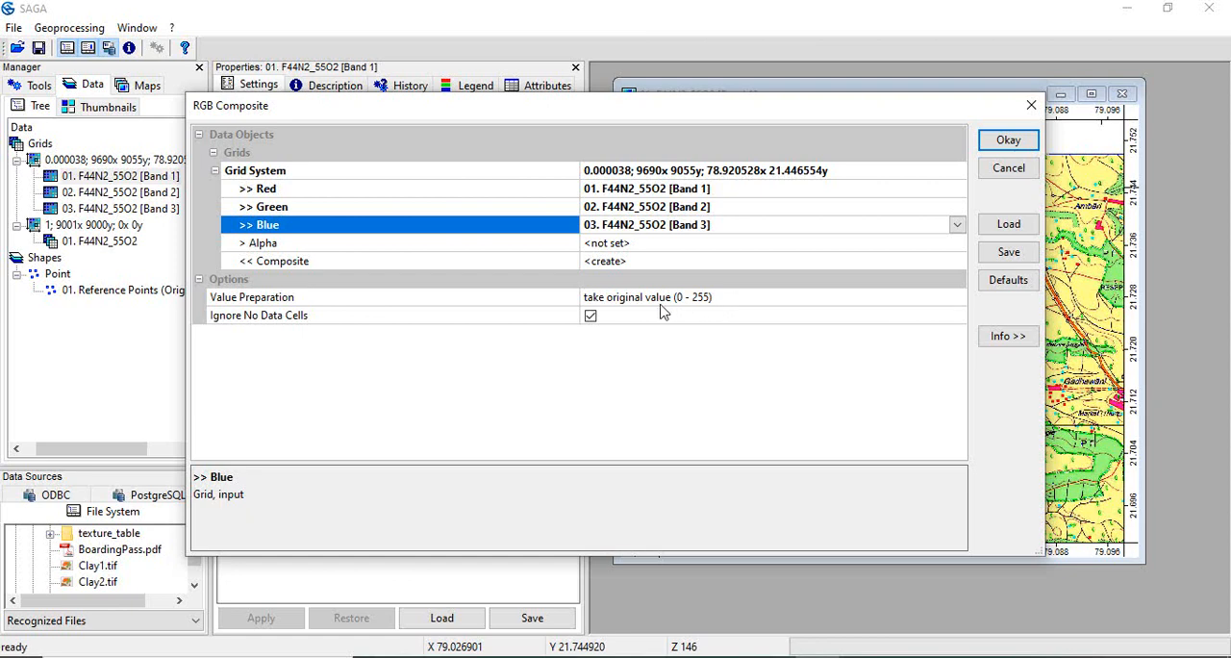
{"action": "mouse_move", "coordinate": [728, 303]}
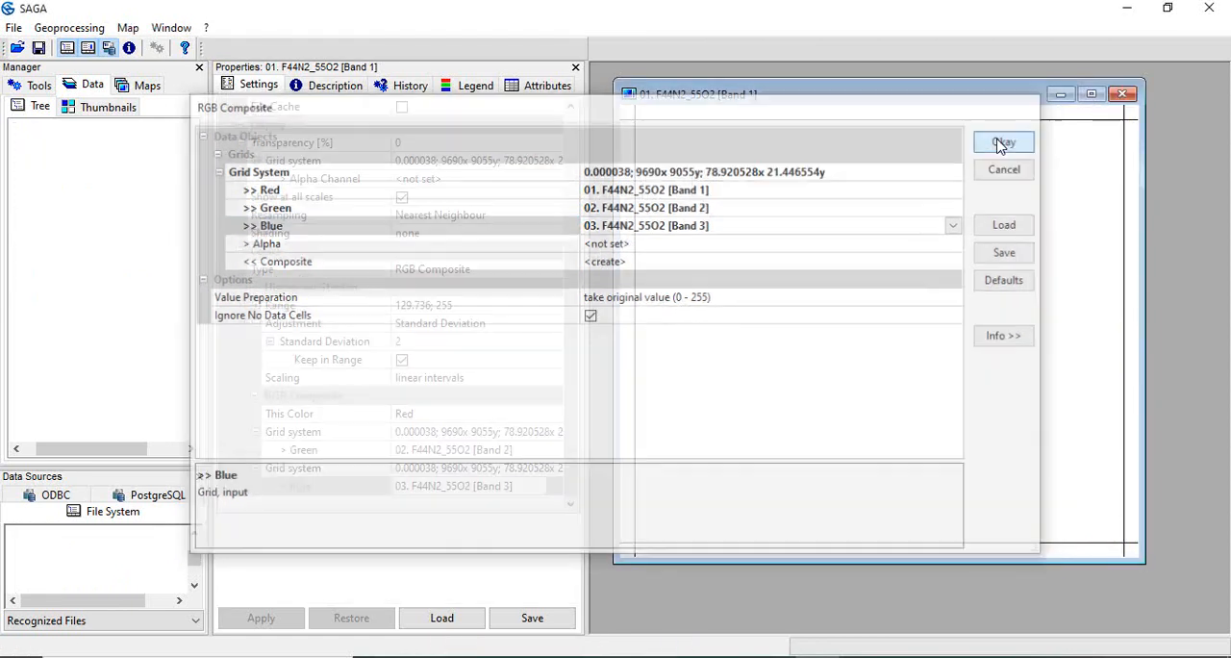
{"action": "left_click", "coordinate": [1003, 143]}
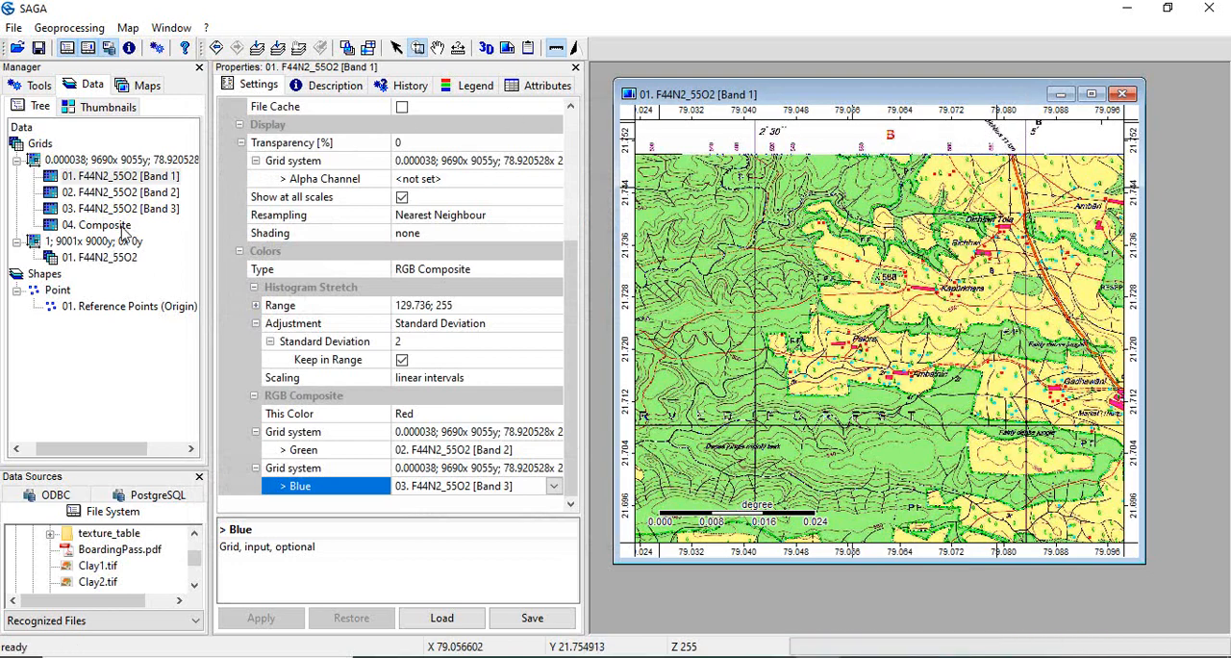
{"action": "double_click", "coordinate": [97, 224]}
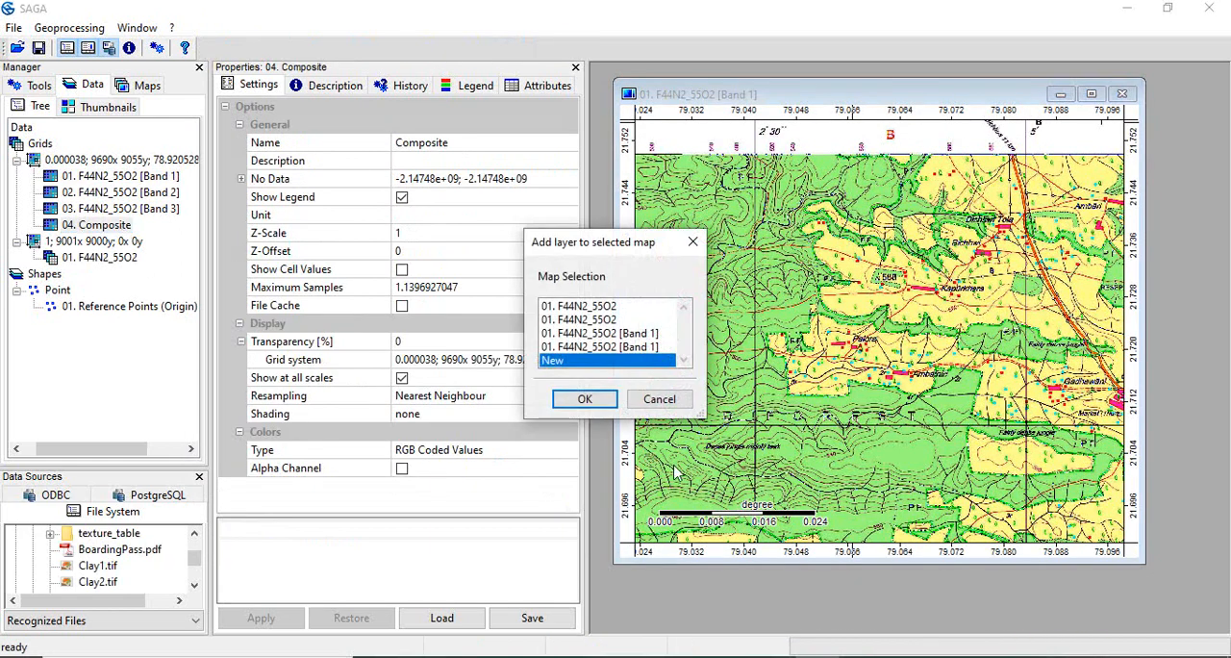
{"action": "left_click", "coordinate": [584, 398]}
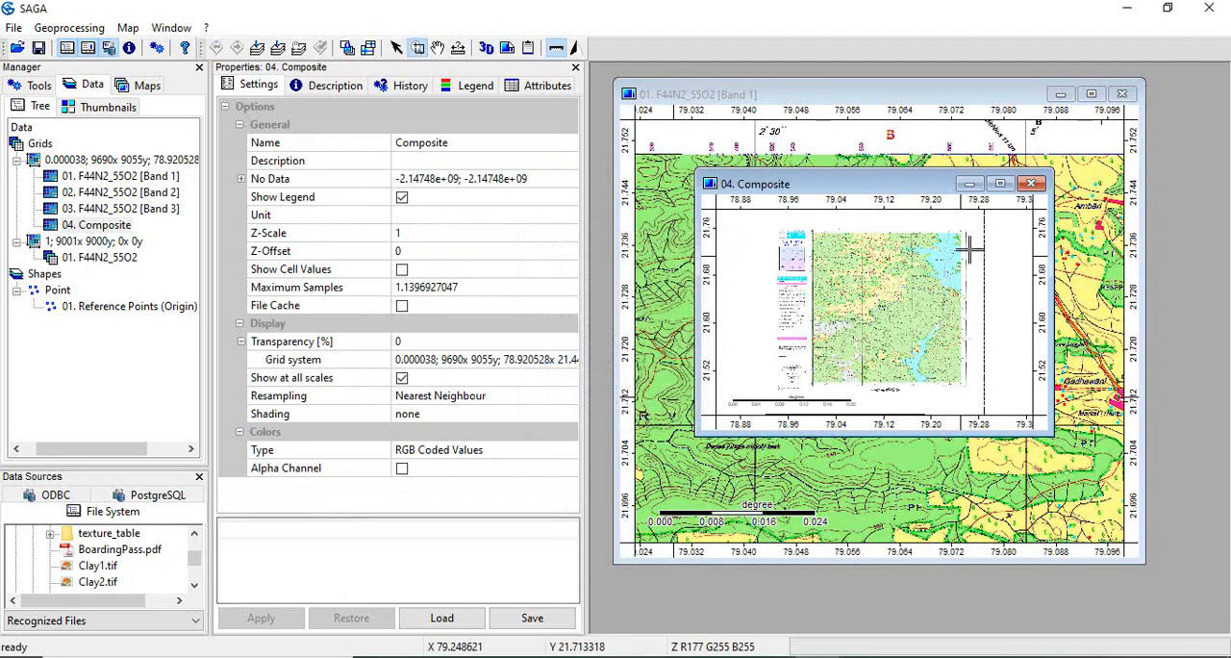